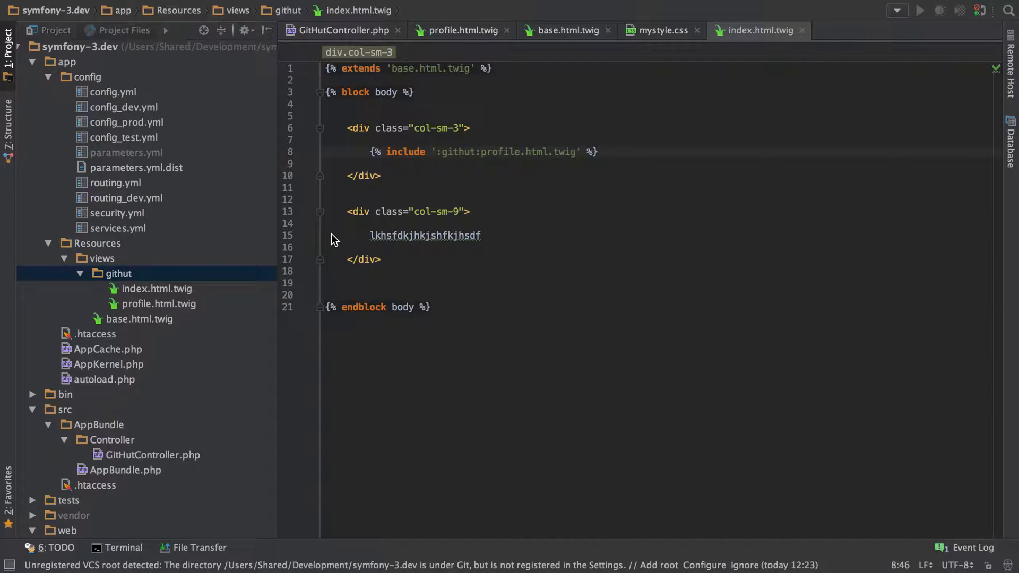
# - Replace the col-sm-9 placeholder with a div class="well" reading "Important Stats:"
pyautogui.doubleClick(425, 236)
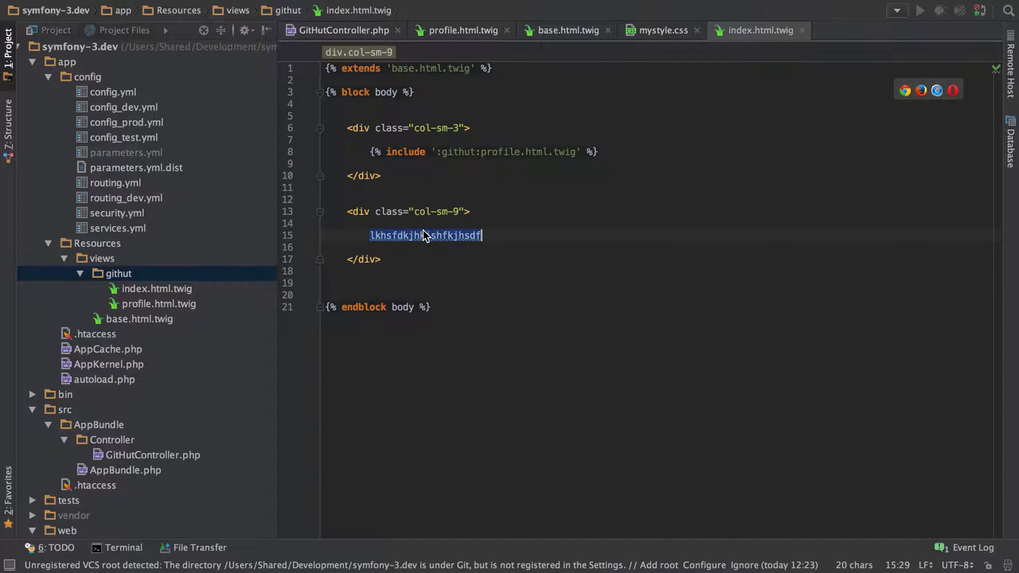
pyautogui.write('<')
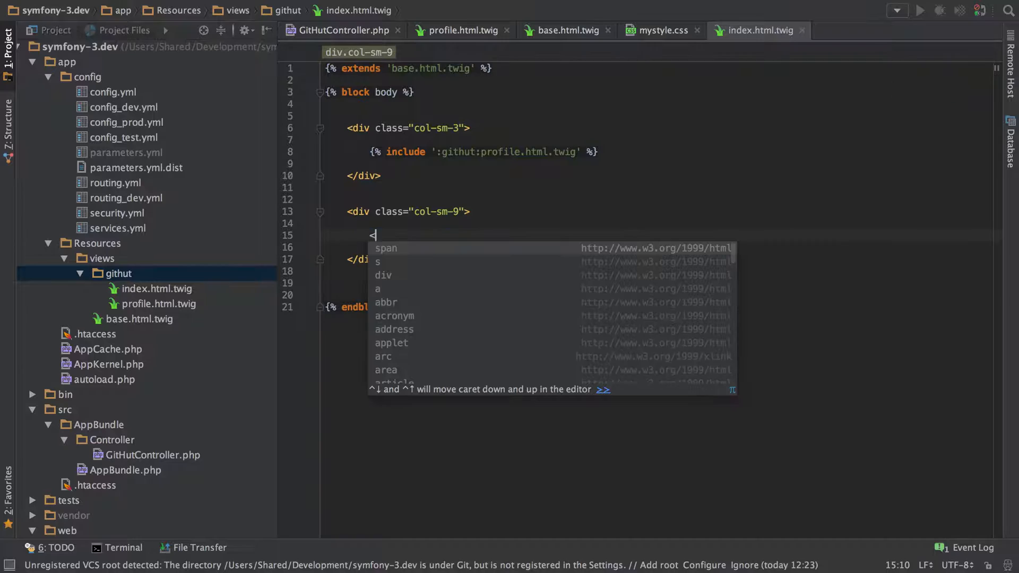
pyautogui.write('div class="well">')
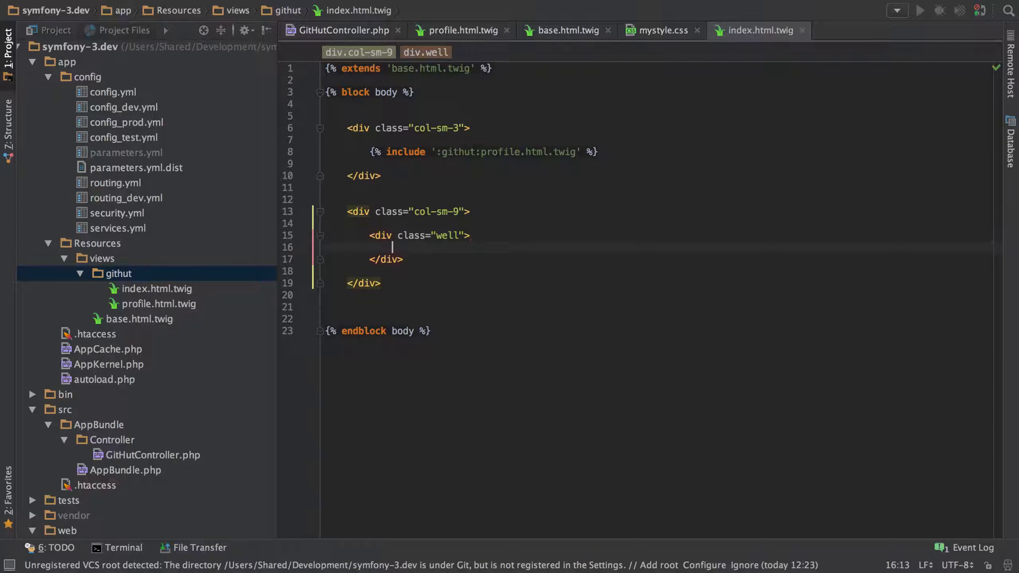
pyautogui.write('Importa')
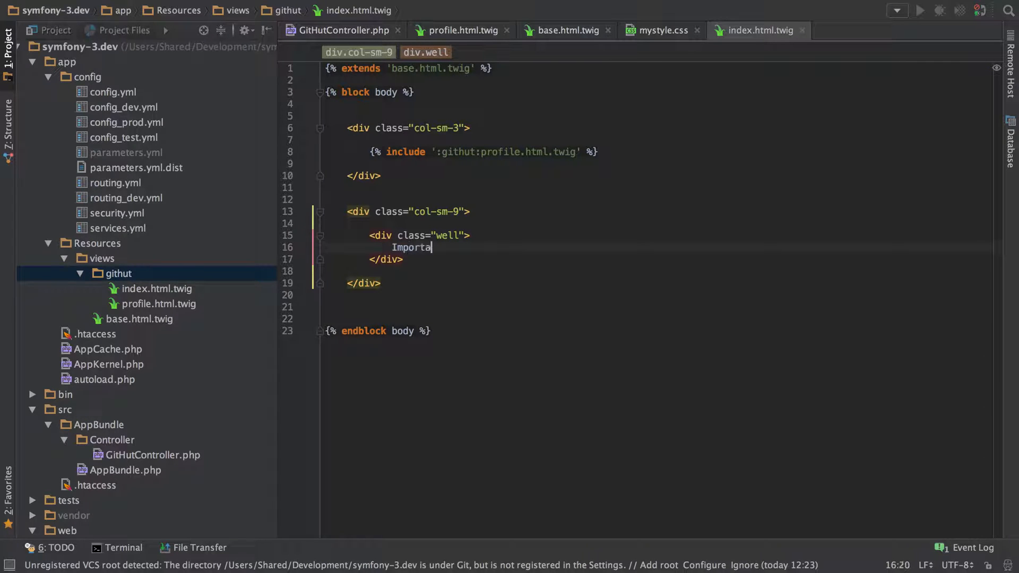
pyautogui.write('nt Stats:')
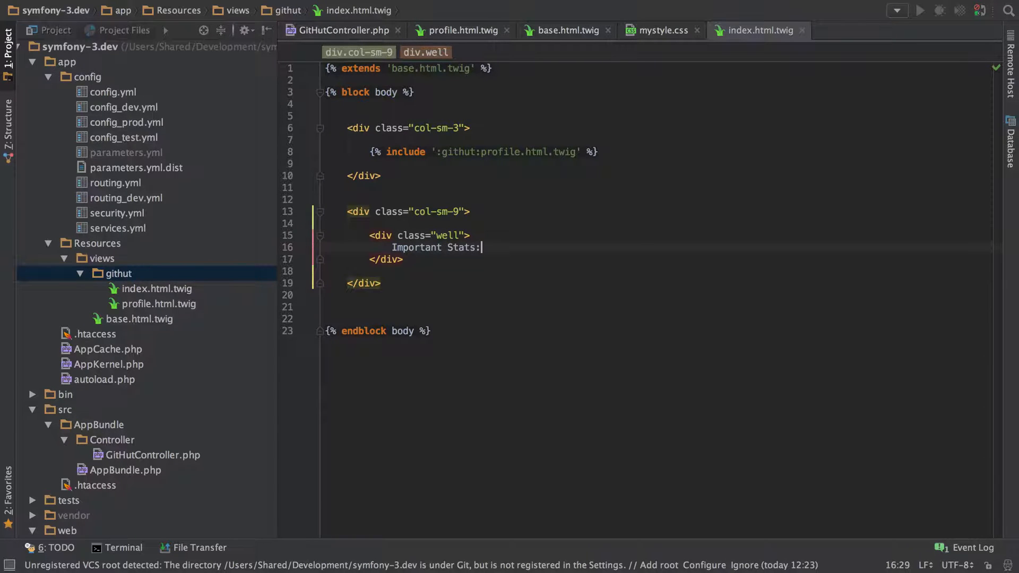
# - Nest an empty div class="pull-right" inside the well with a blank line in it
pyautogui.write('<div')
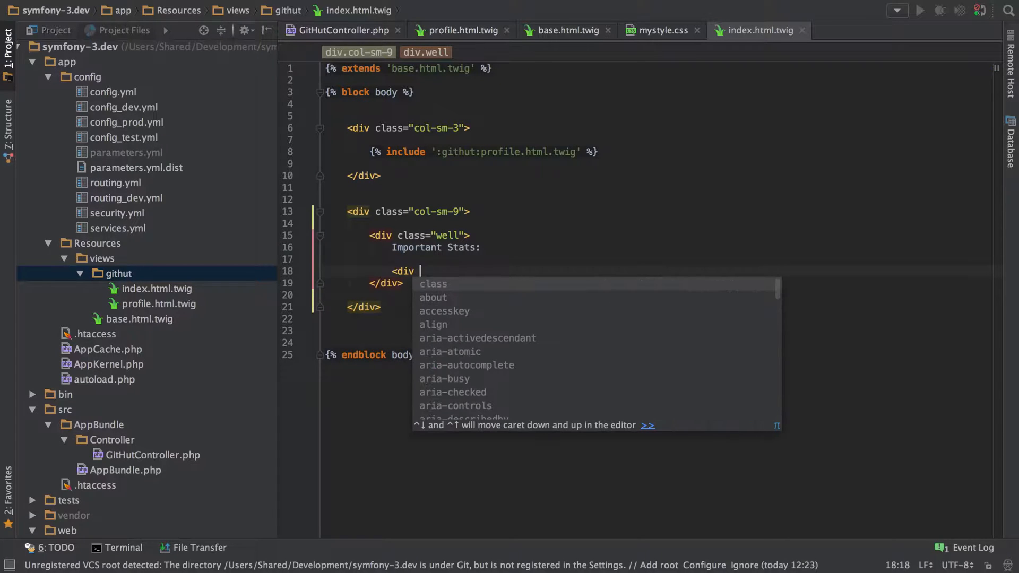
pyautogui.write('class="')
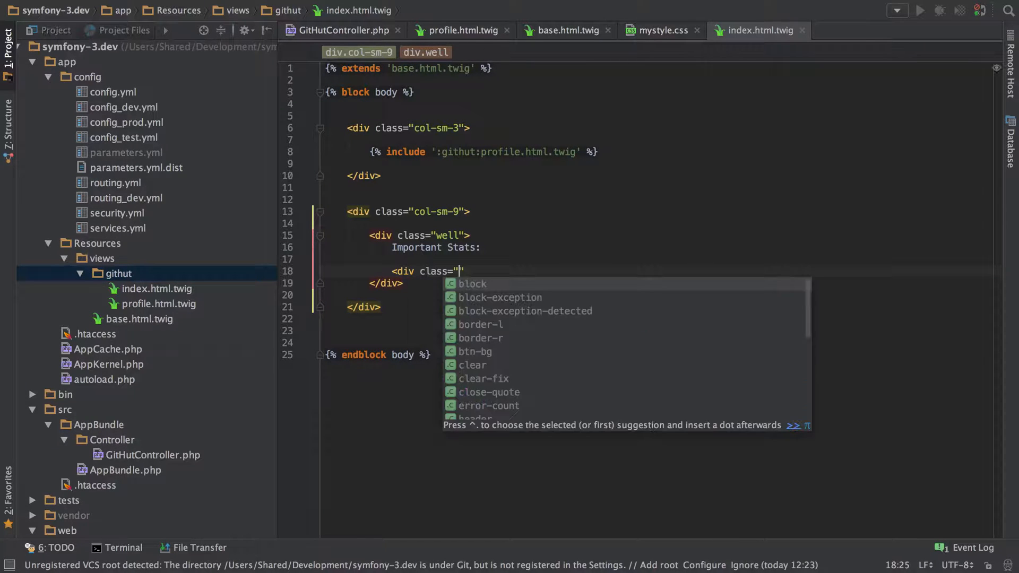
pyautogui.write('pull-right')
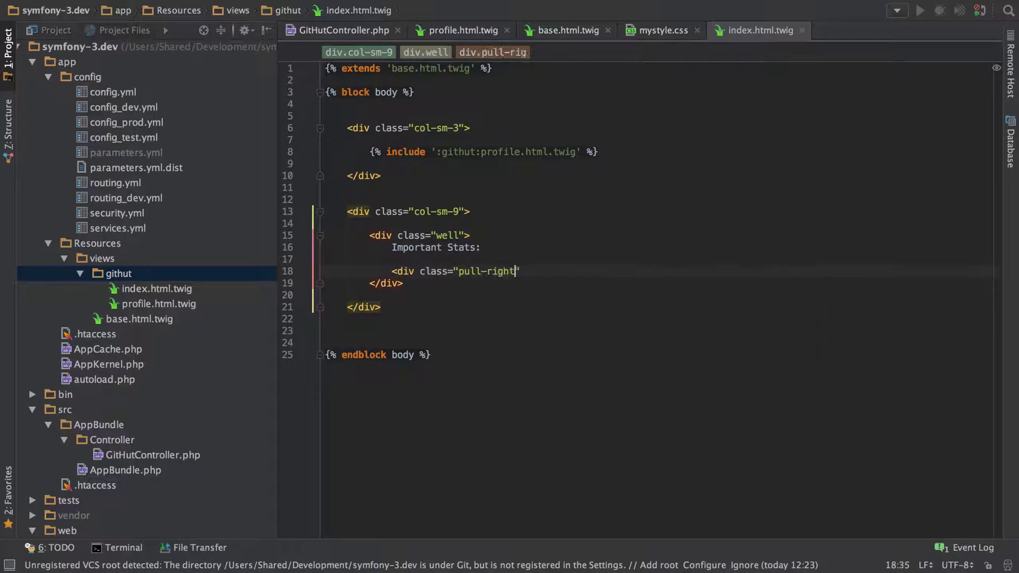
pyautogui.write('></div>')
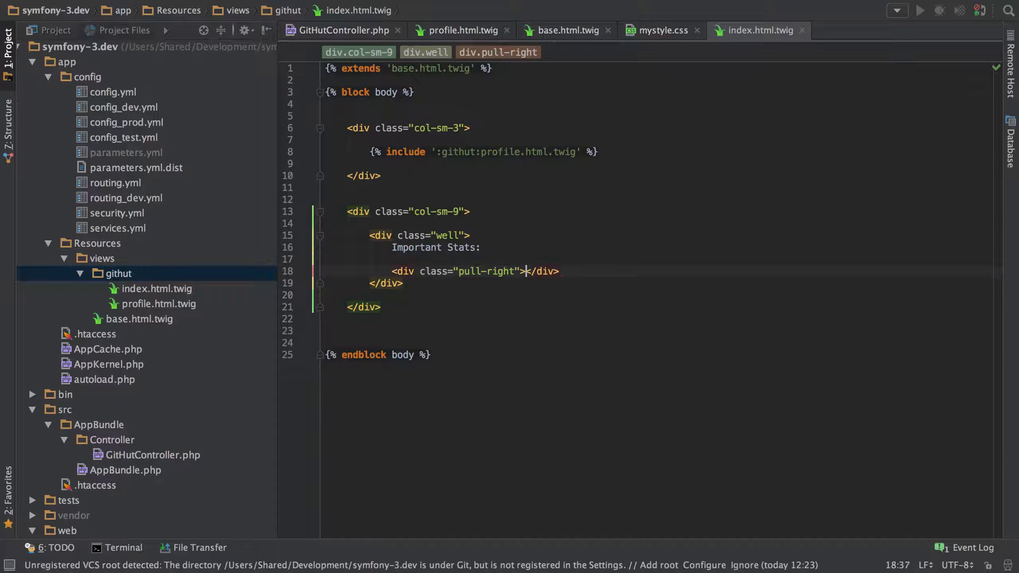
pyautogui.press('Enter')
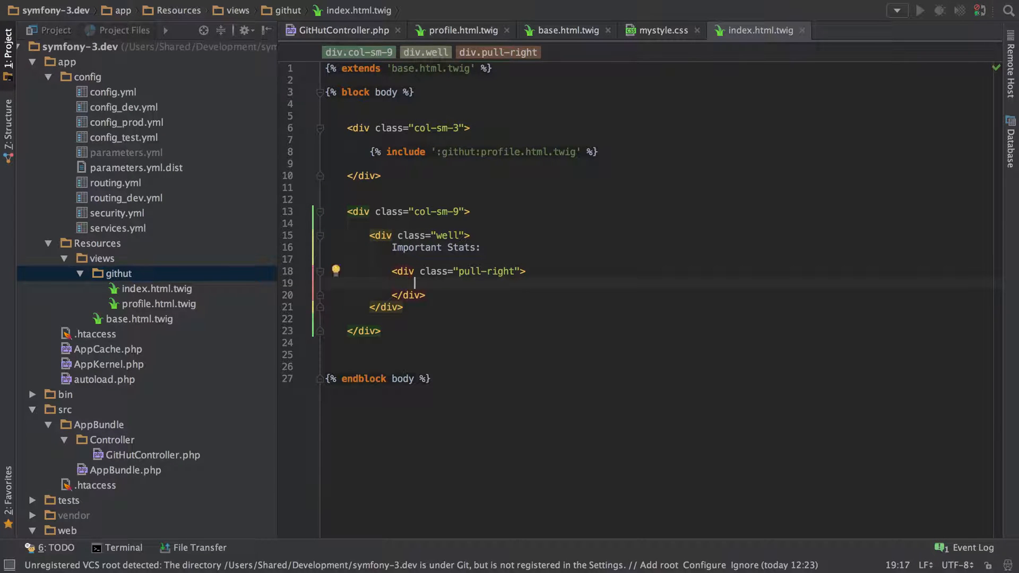
# - Add a label label-primary span reading "Repositories: {{ repo_count }}"
pyautogui.write('<span cla')
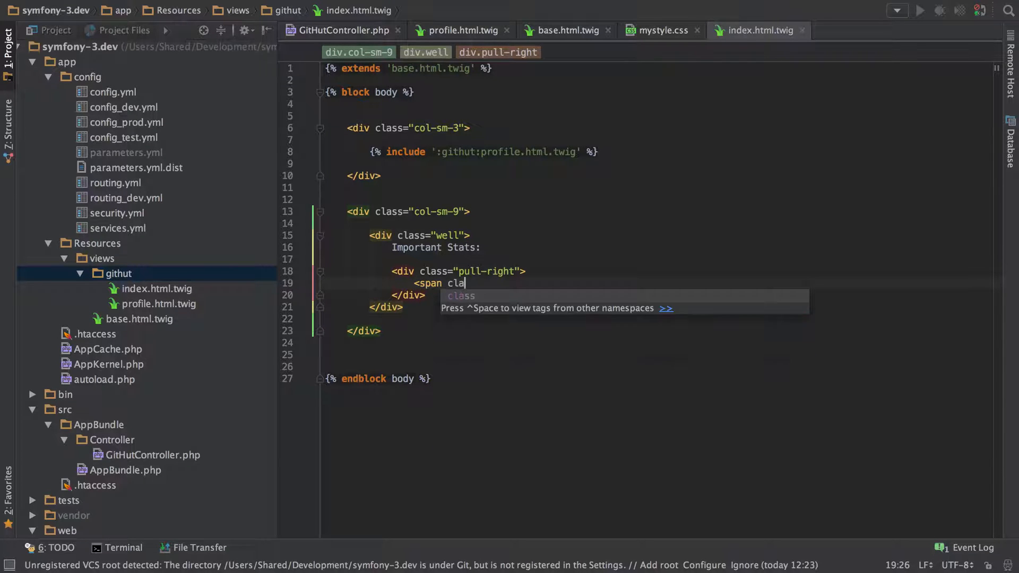
pyautogui.write('ss=""')
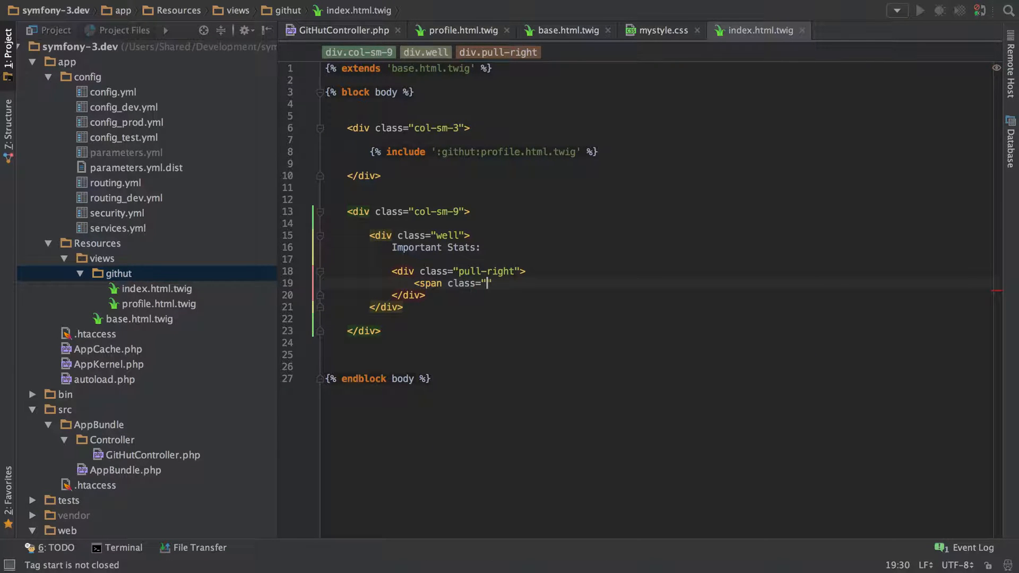
pyautogui.write('label')
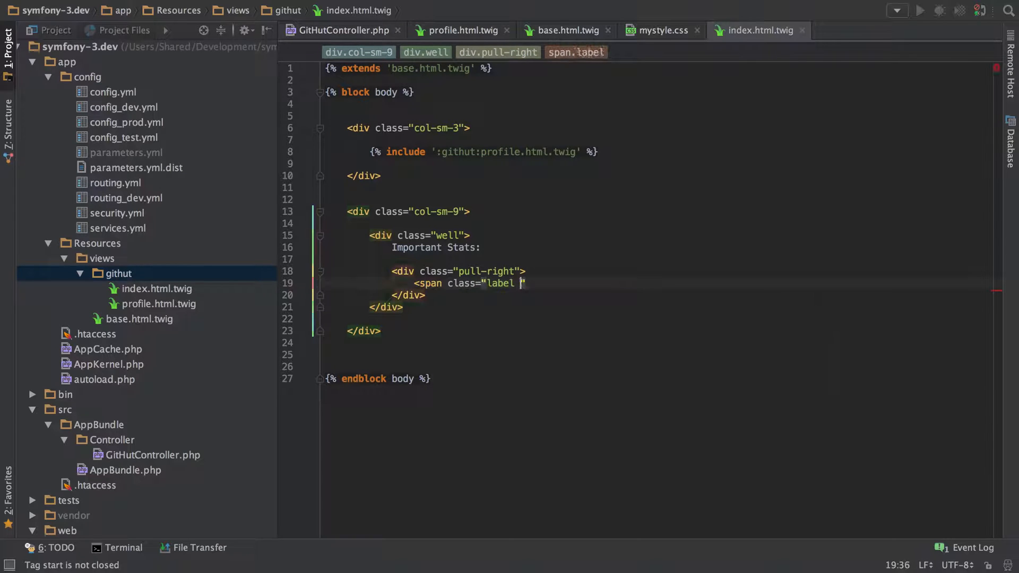
pyautogui.write('label-primary')
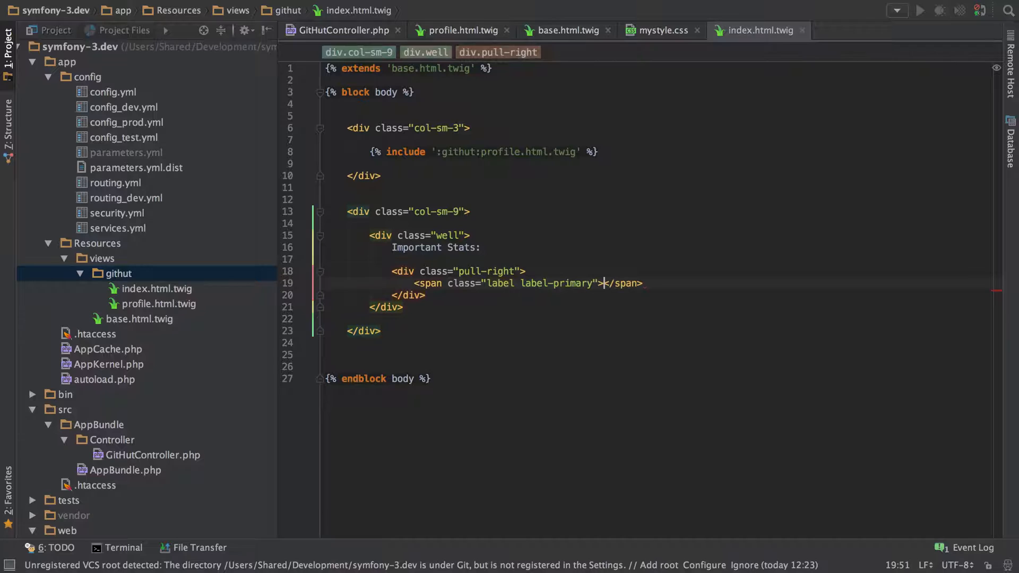
pyautogui.write('Repositories:')
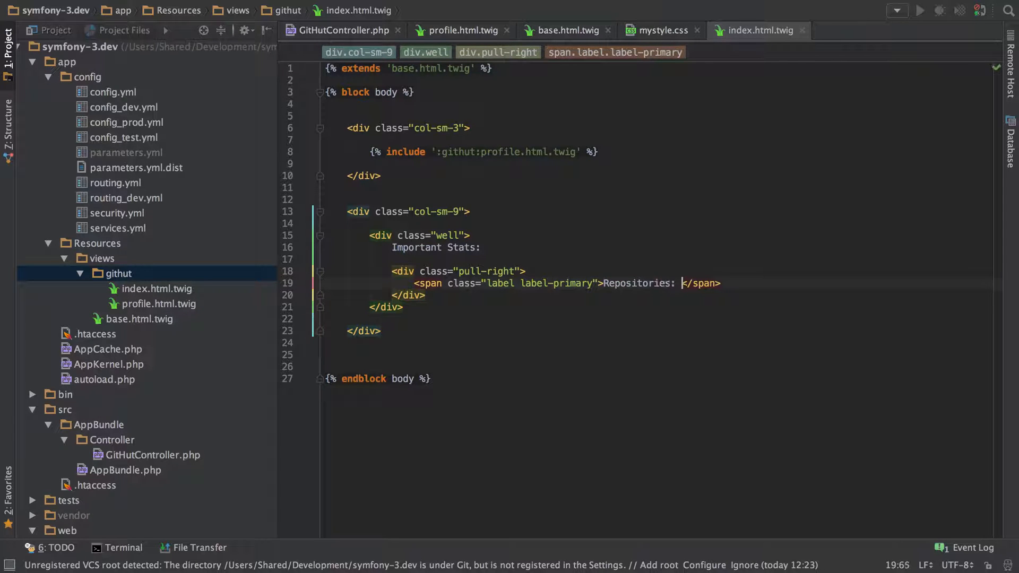
pyautogui.write('{{ repo }}')
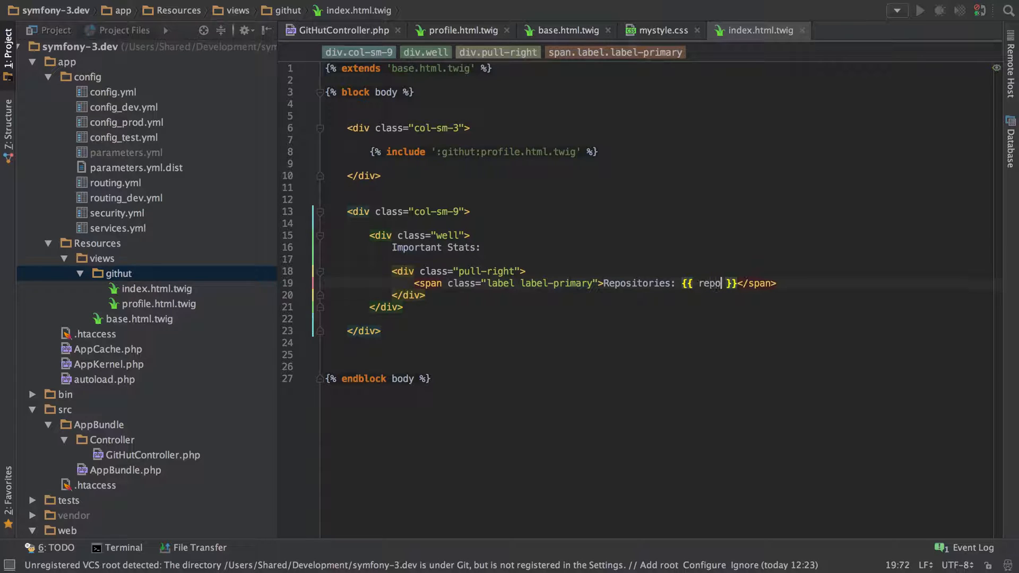
pyautogui.write('_count')
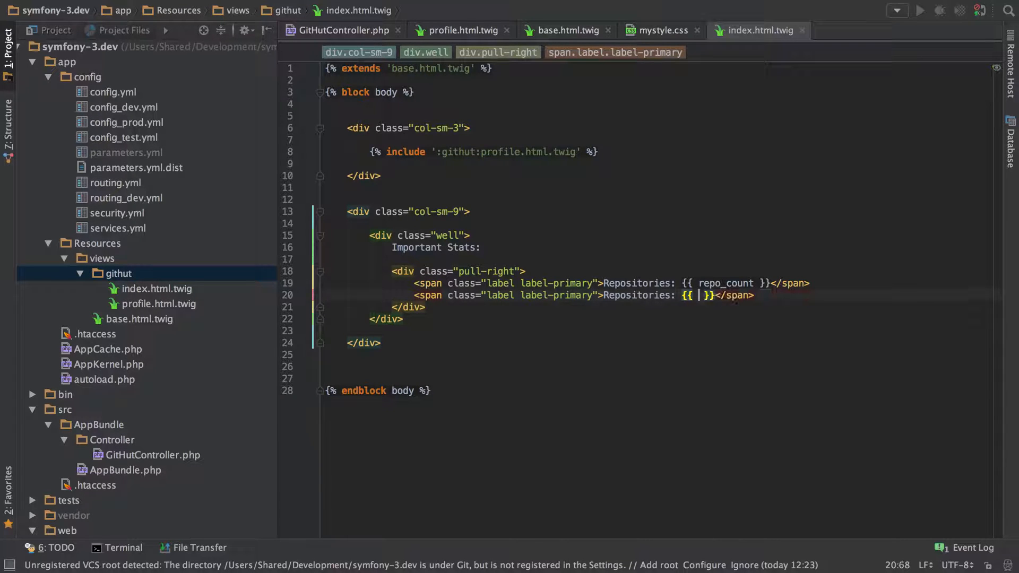
# - Add a label label-success span reading "Most Stars: {{ most_stars }}"
pyautogui.write('most_st')
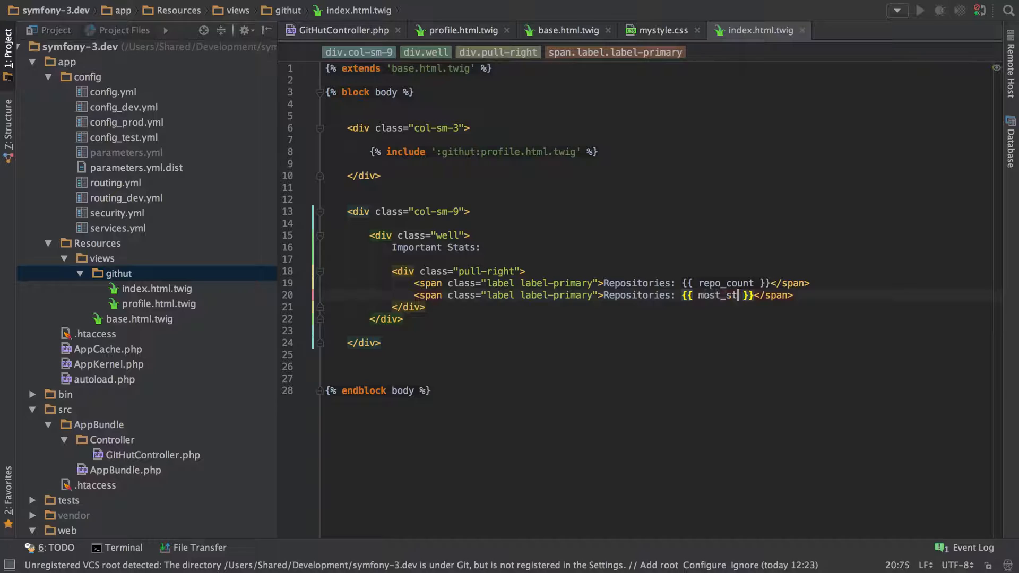
pyautogui.write('ars')
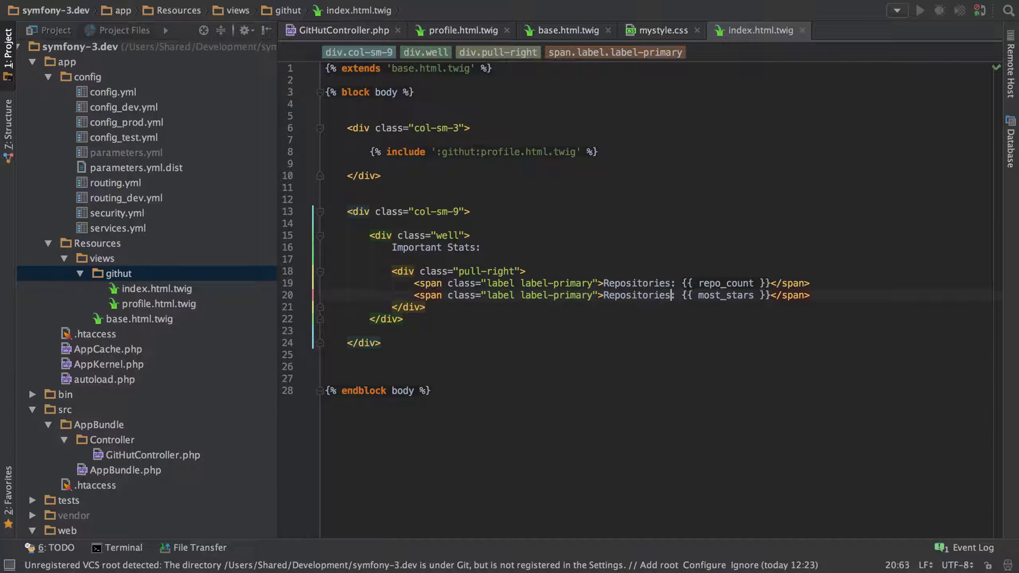
pyautogui.write('Most')
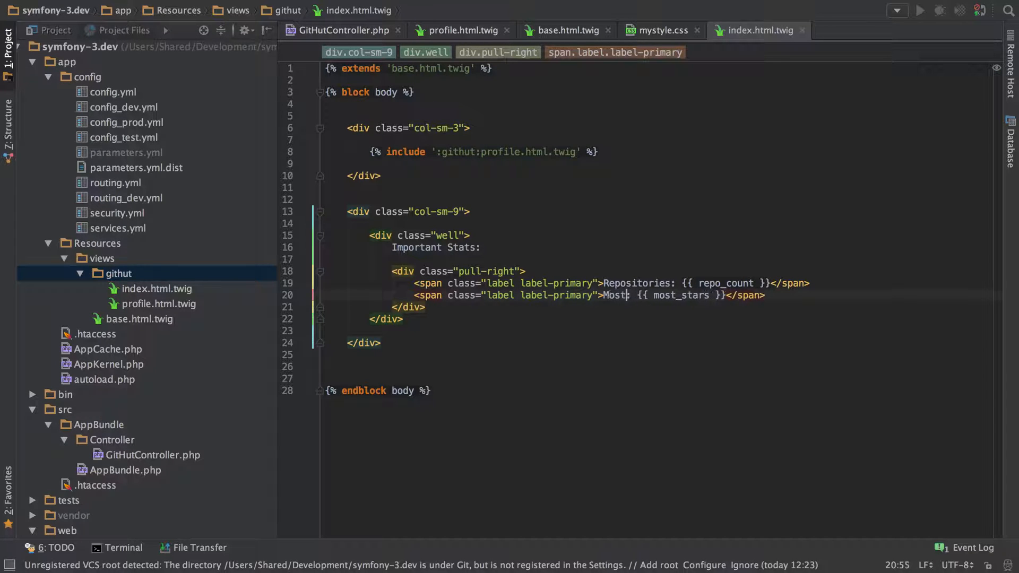
pyautogui.write('Stars')
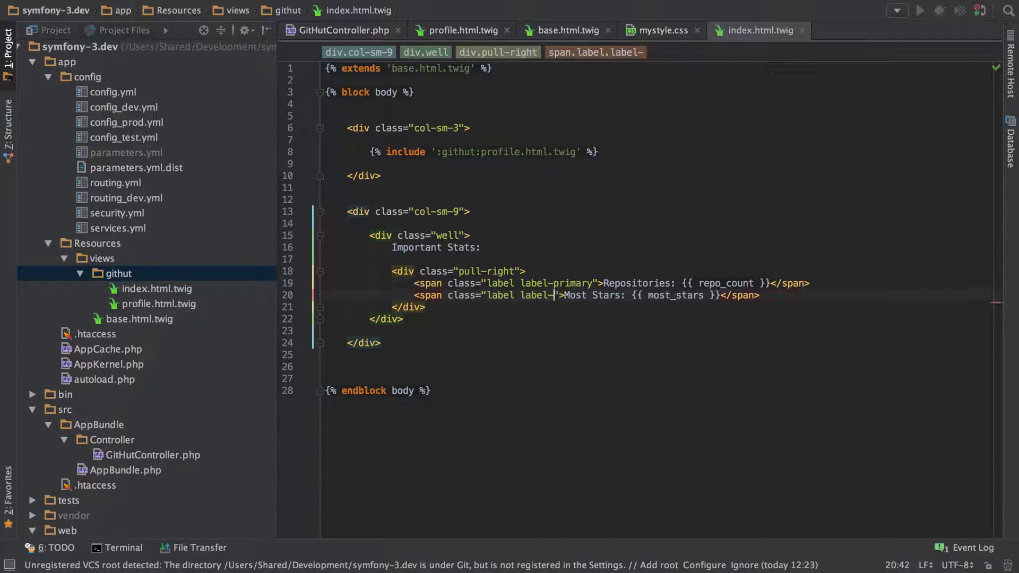
pyautogui.write('success')
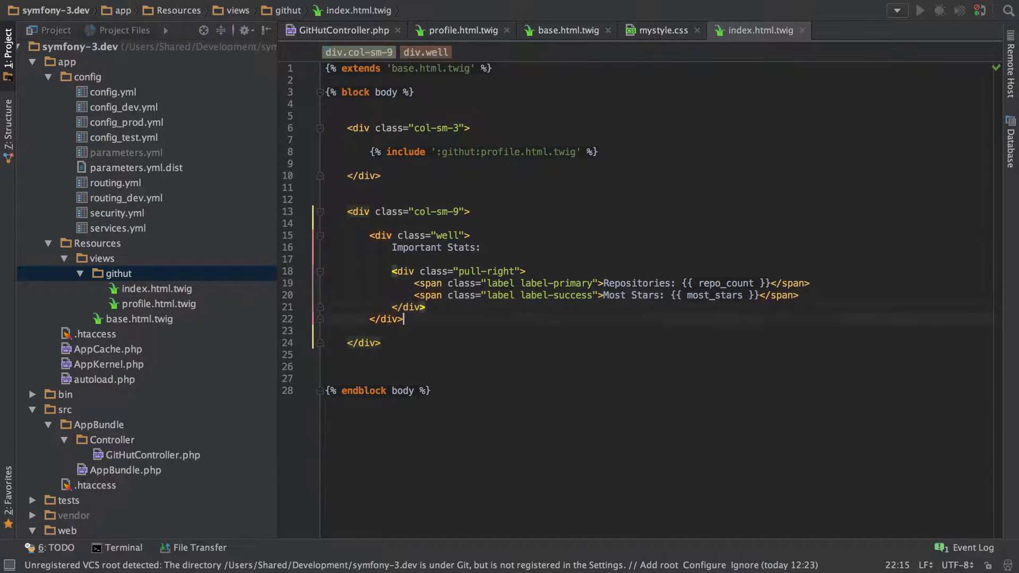
# - Start a <div class="panel panel-default"> on a new line below the stats well
pyautogui.press('enter')
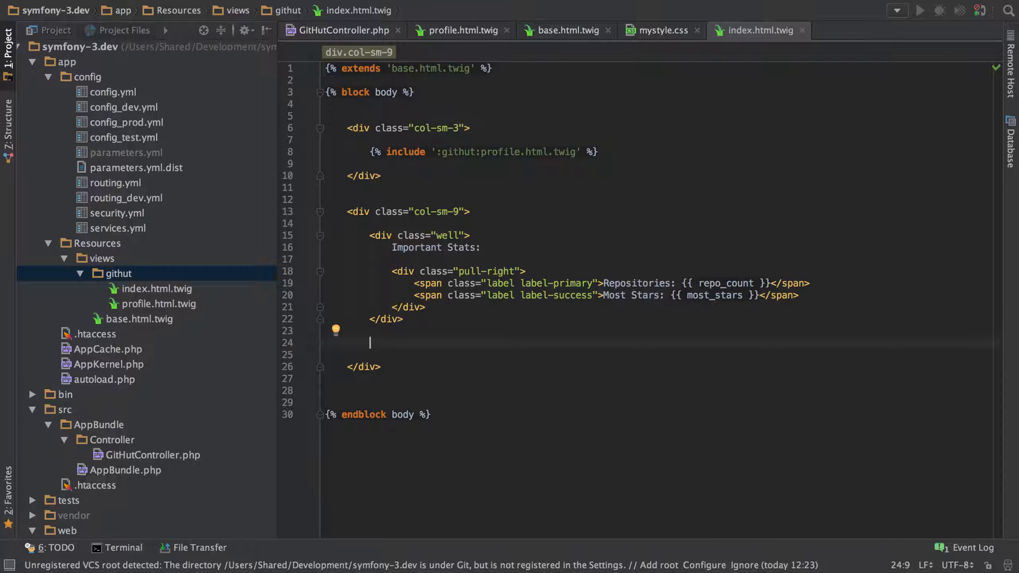
pyautogui.write('<div')
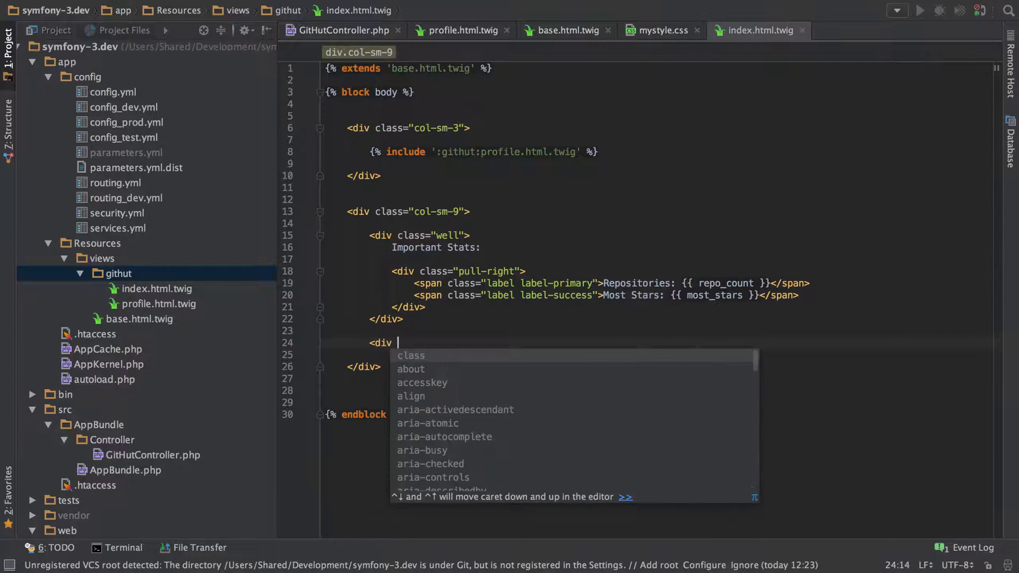
pyautogui.write('cla')
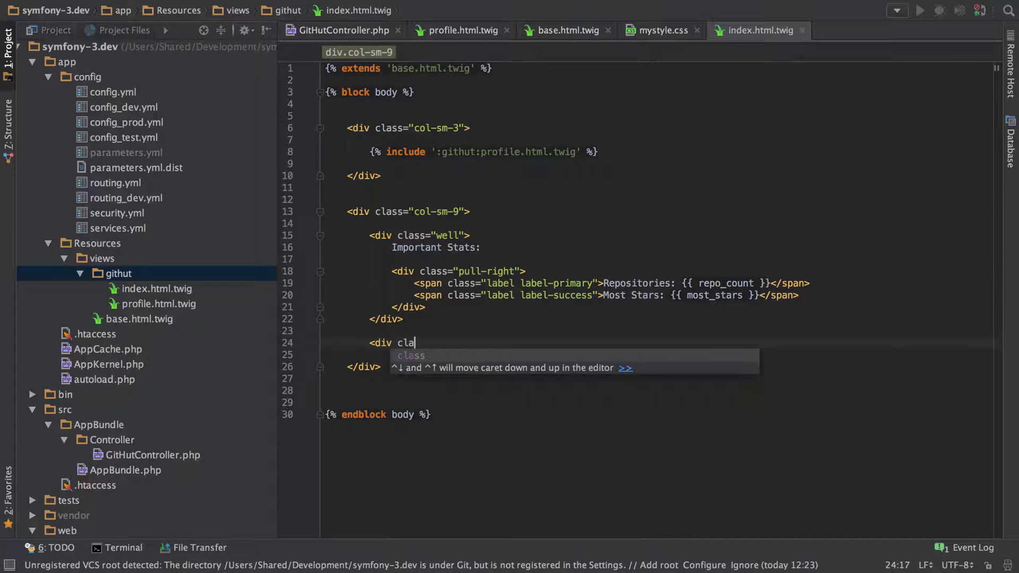
pyautogui.write('ss=""')
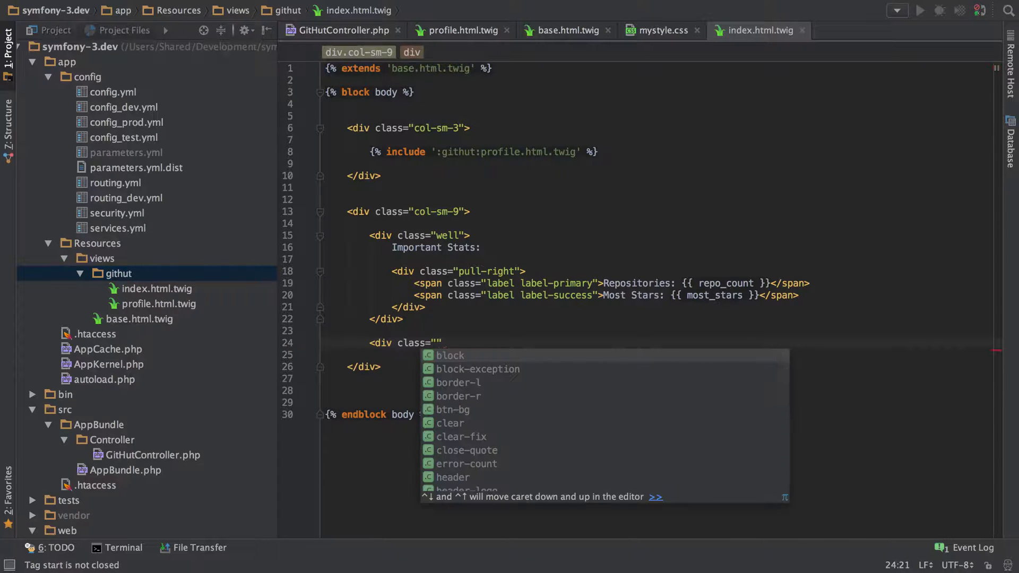
pyautogui.write('panel pa')
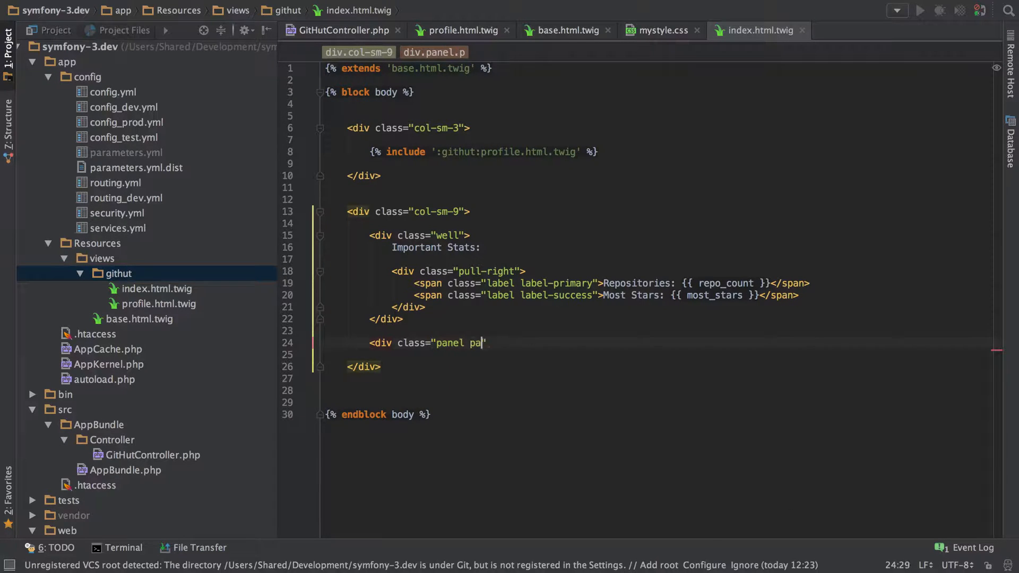
pyautogui.write('nel-default')
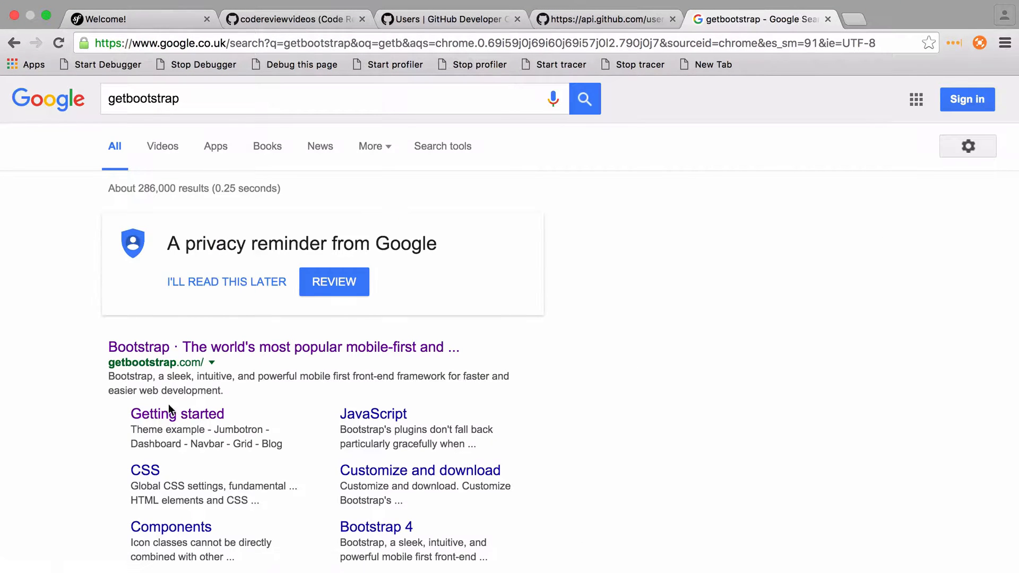
# - Navigate the Bootstrap Components docs to the Panels section's panel-with-heading example
pyautogui.click(177, 413)
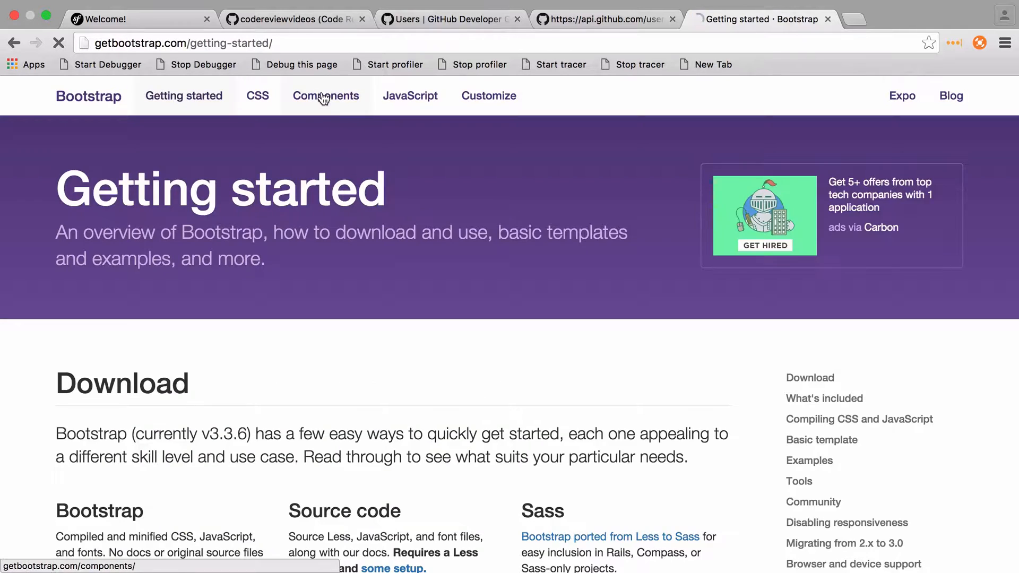
pyautogui.click(326, 95)
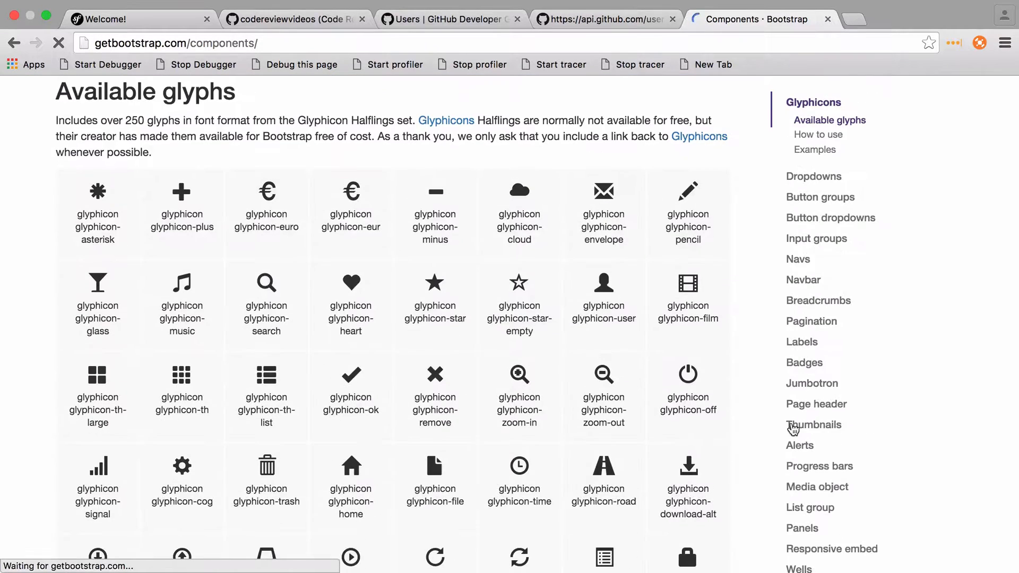
pyautogui.click(802, 527)
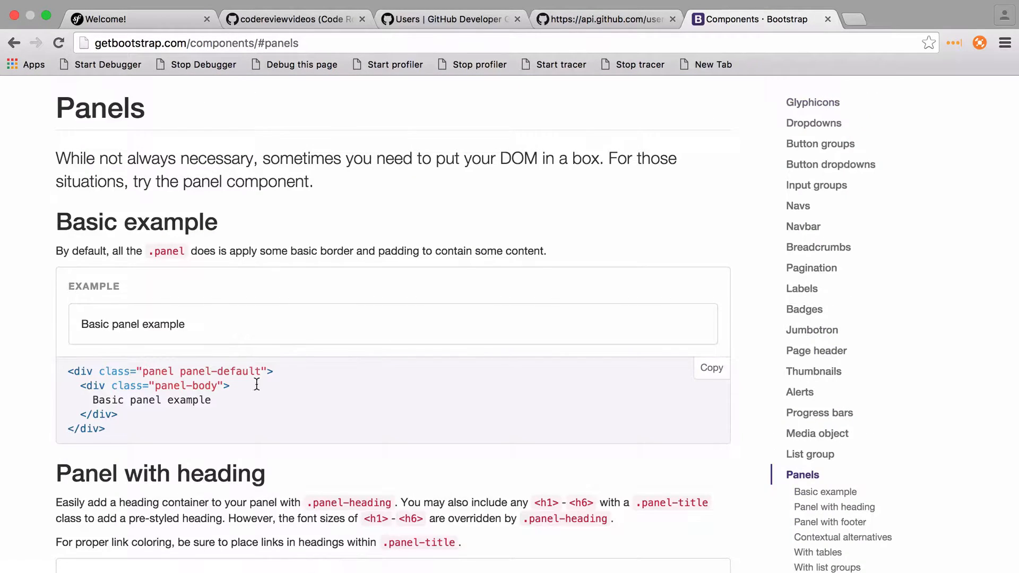
pyautogui.scroll(-3)
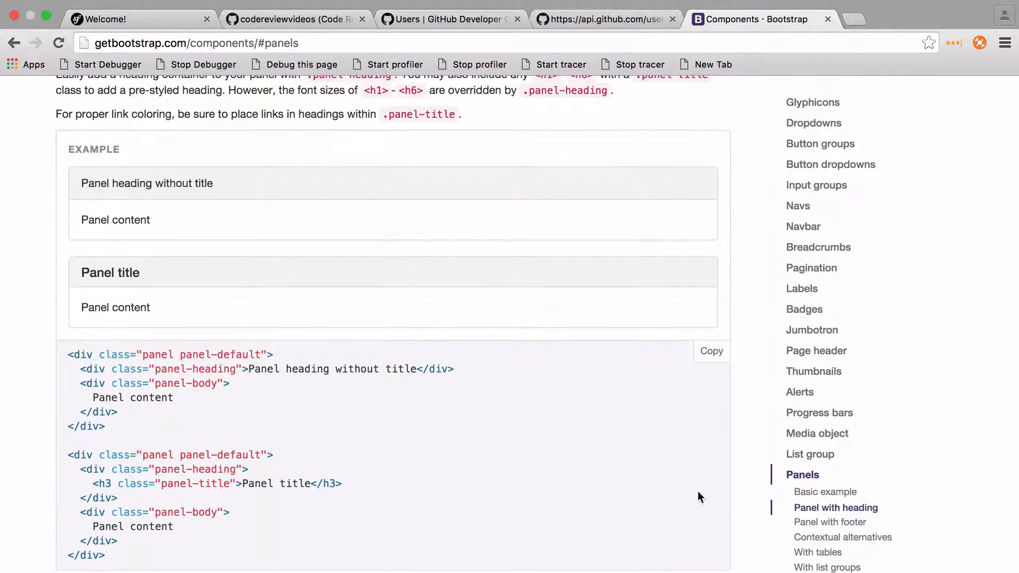
pyautogui.click(827, 567)
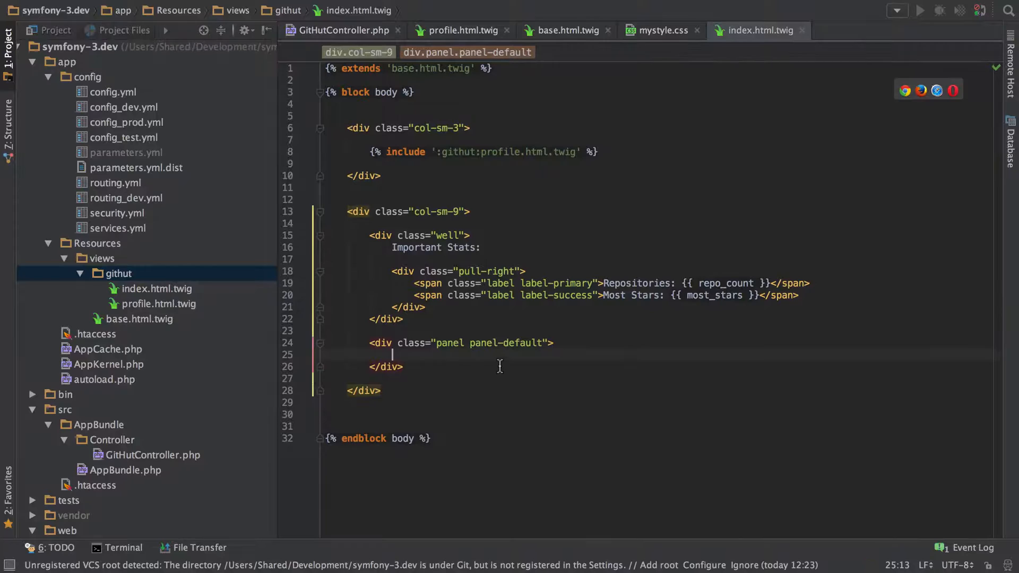
# - Add a panel-heading div containing an h3 panel-title reading "Repo List"
pyautogui.write('<div c')
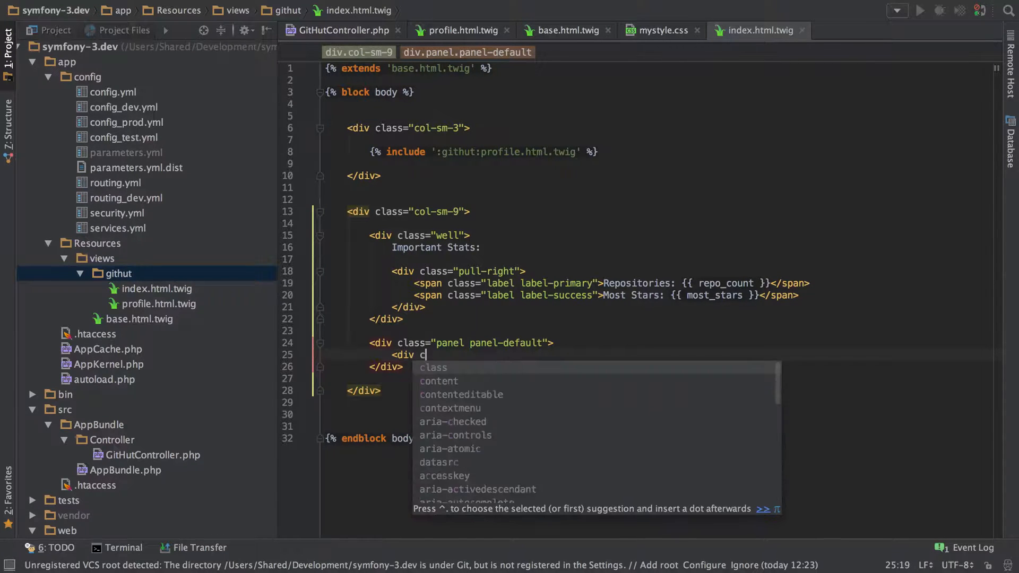
pyautogui.write('lass="panel"')
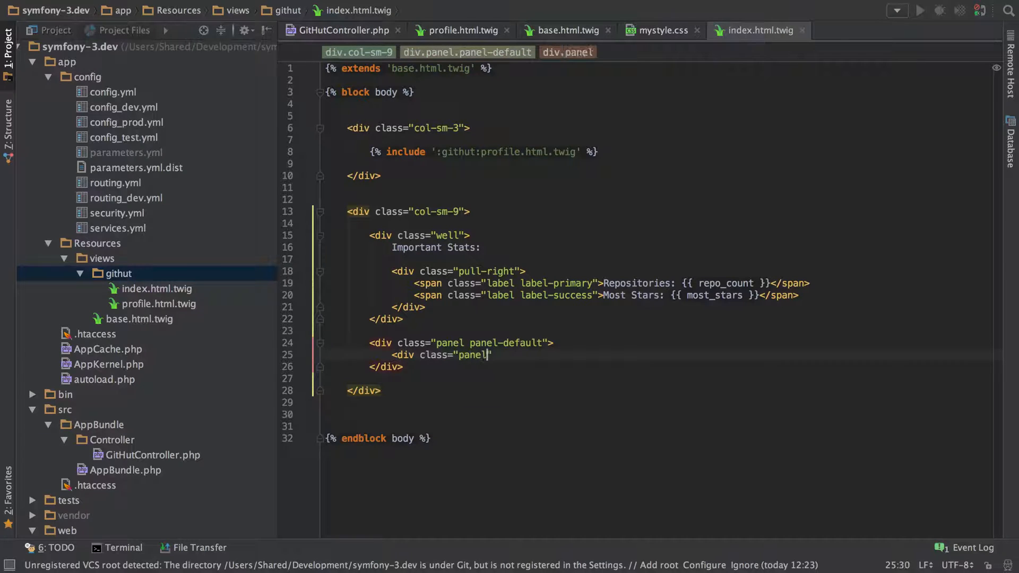
pyautogui.write('-heading"')
pyautogui.write('<h3></h3>')
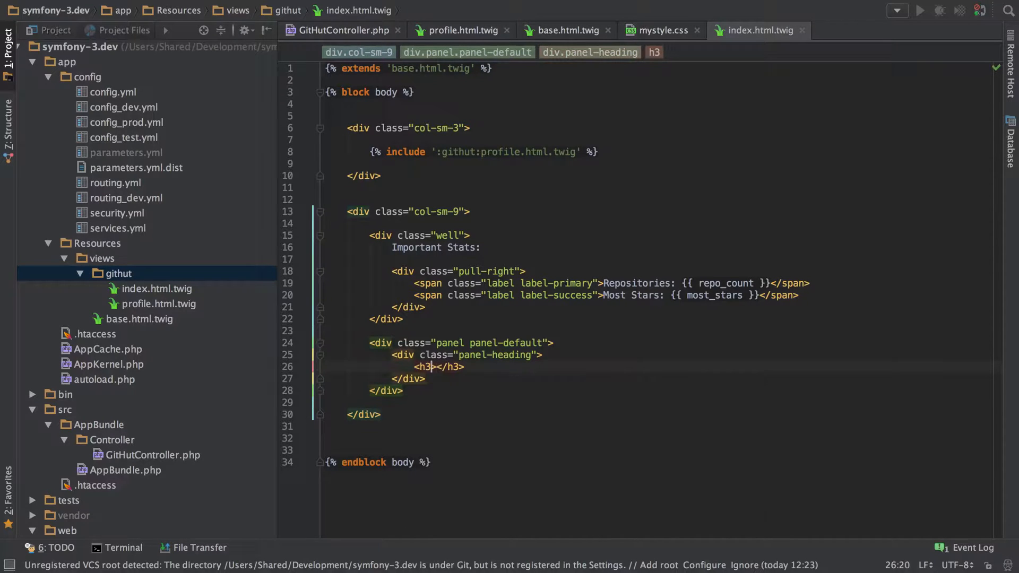
pyautogui.write('class=""')
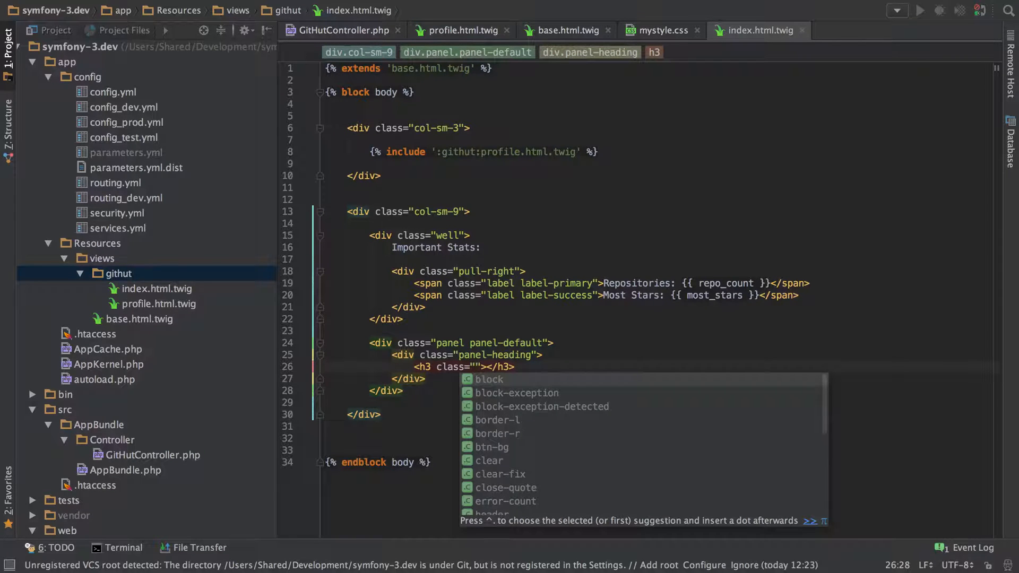
pyautogui.write('panel-t')
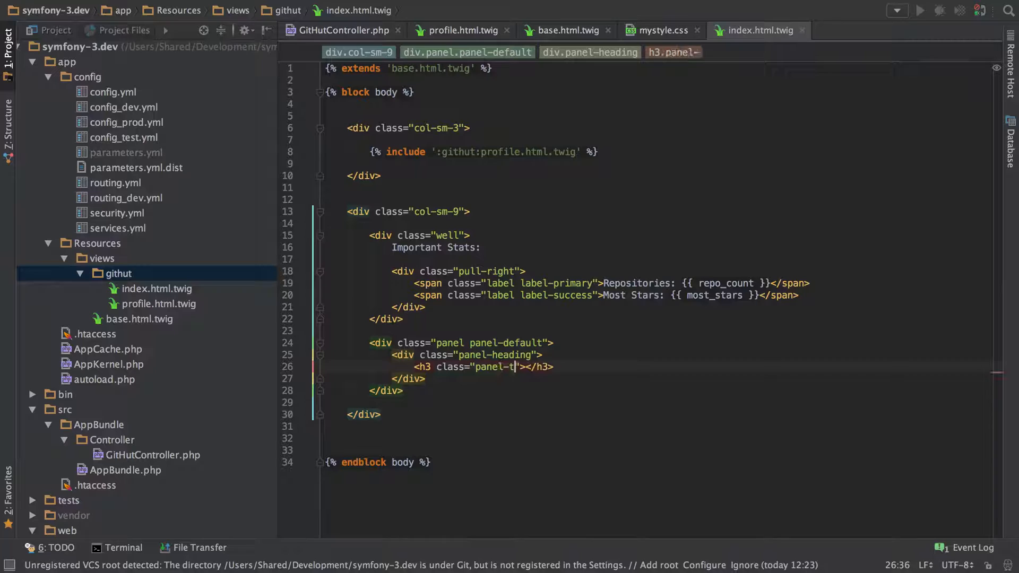
pyautogui.write('itle">Repo List')
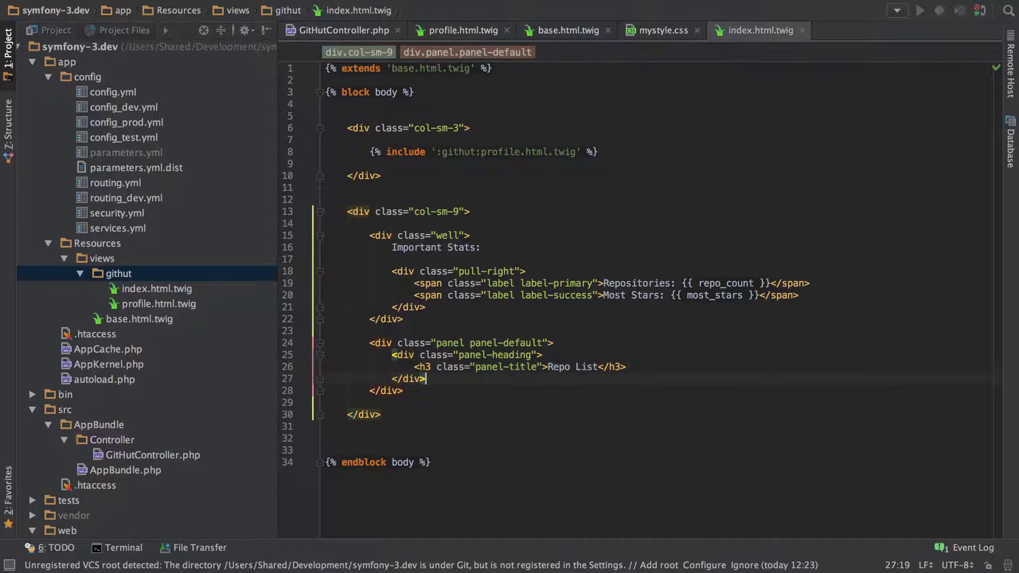
# - Add a ul class="list-group" wrapping {% for repo in repos %} ... {% endfor %}
pyautogui.write('<')
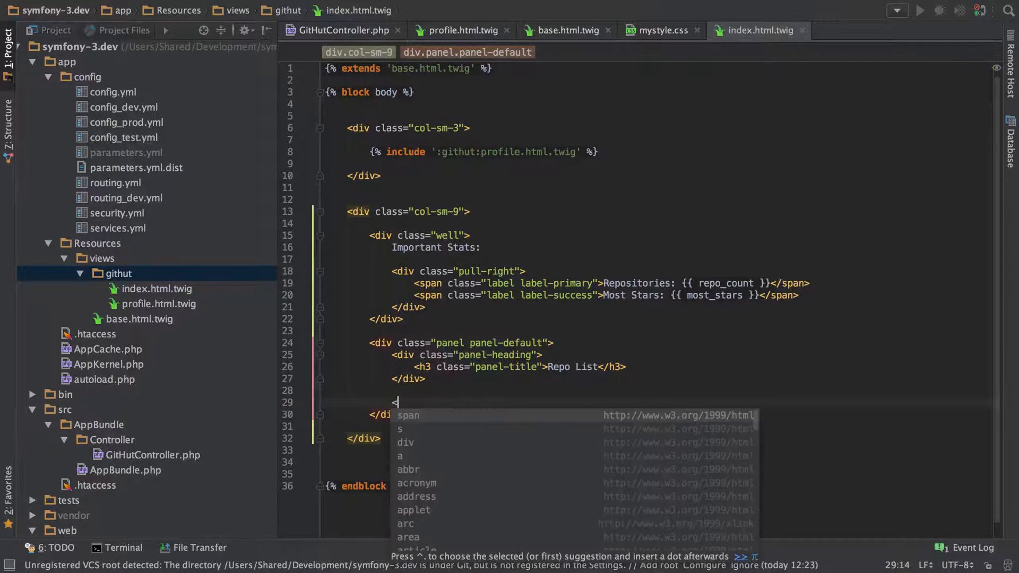
pyautogui.write('ul')
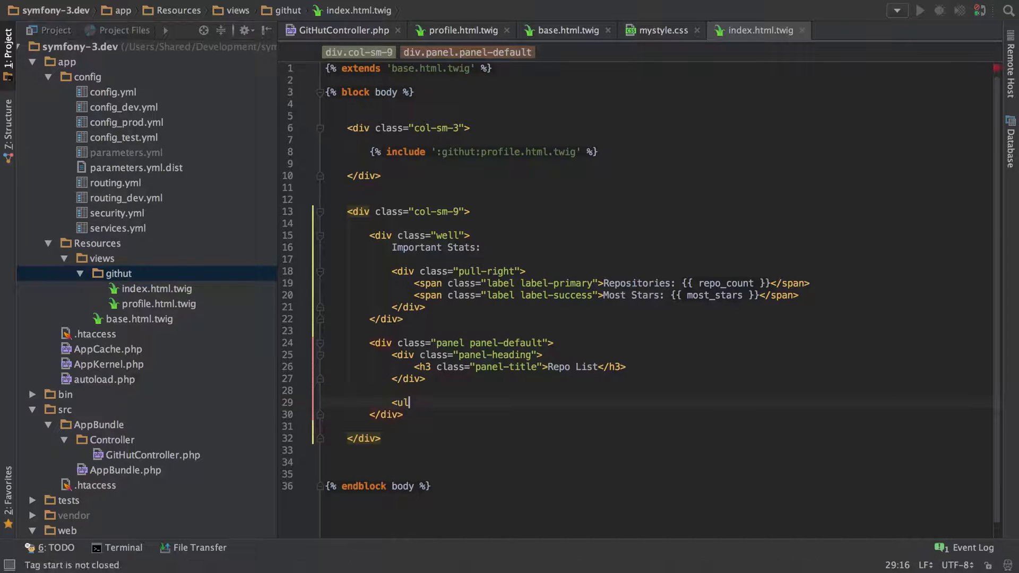
pyautogui.write('class=""')
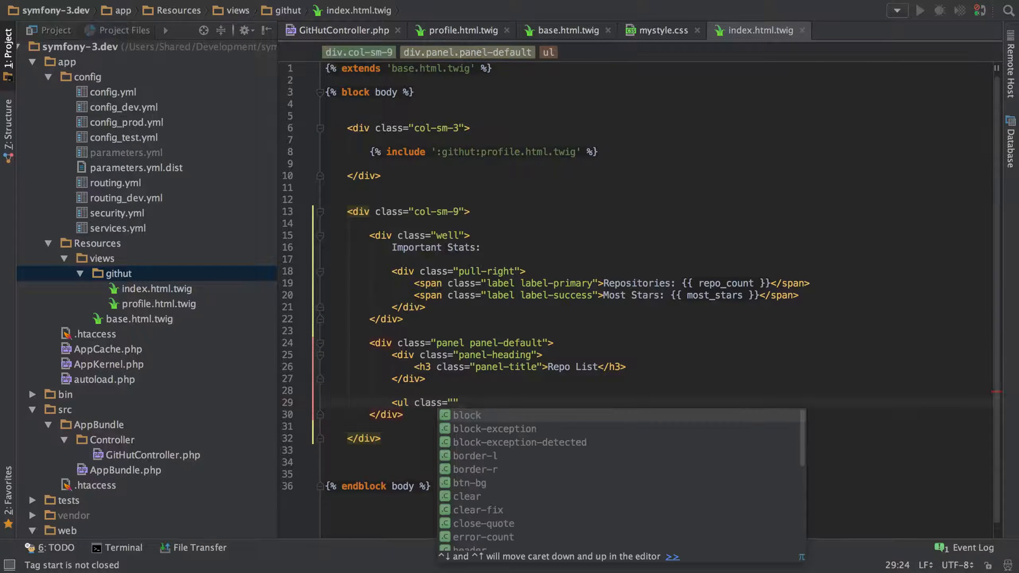
pyautogui.write('list-group')
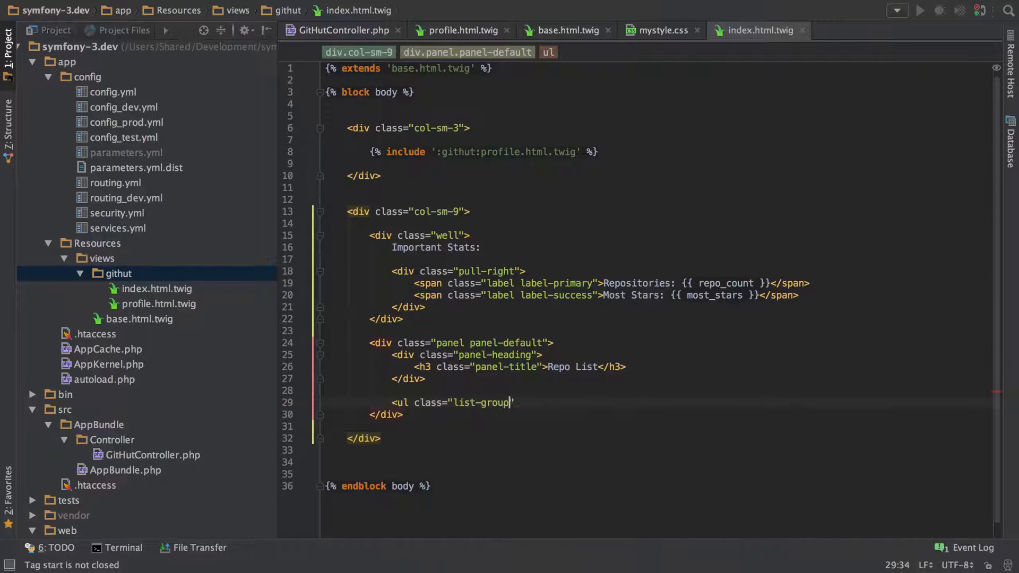
pyautogui.write('>')
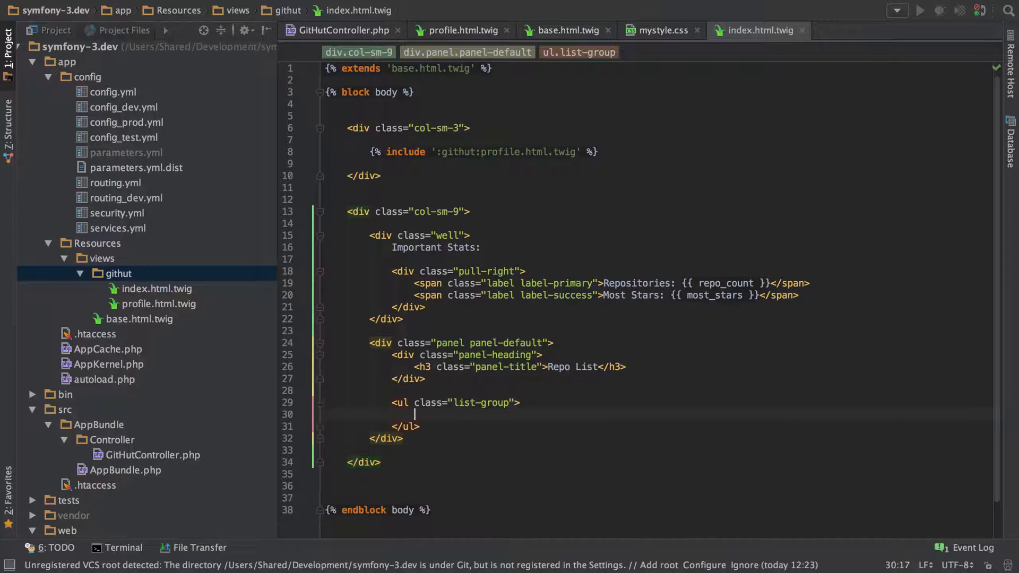
pyautogui.write('{% for r %}')
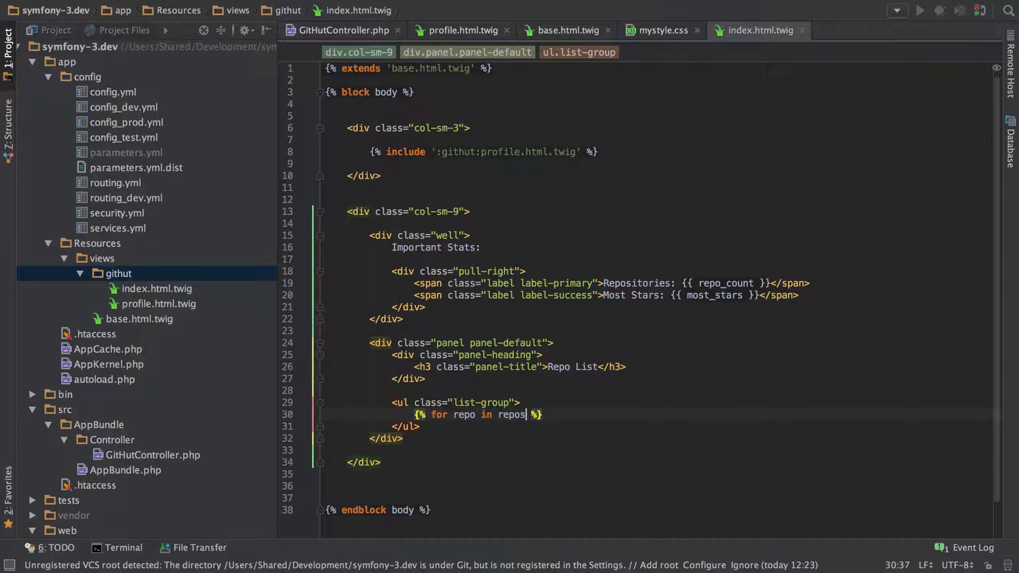
pyautogui.press('enter')
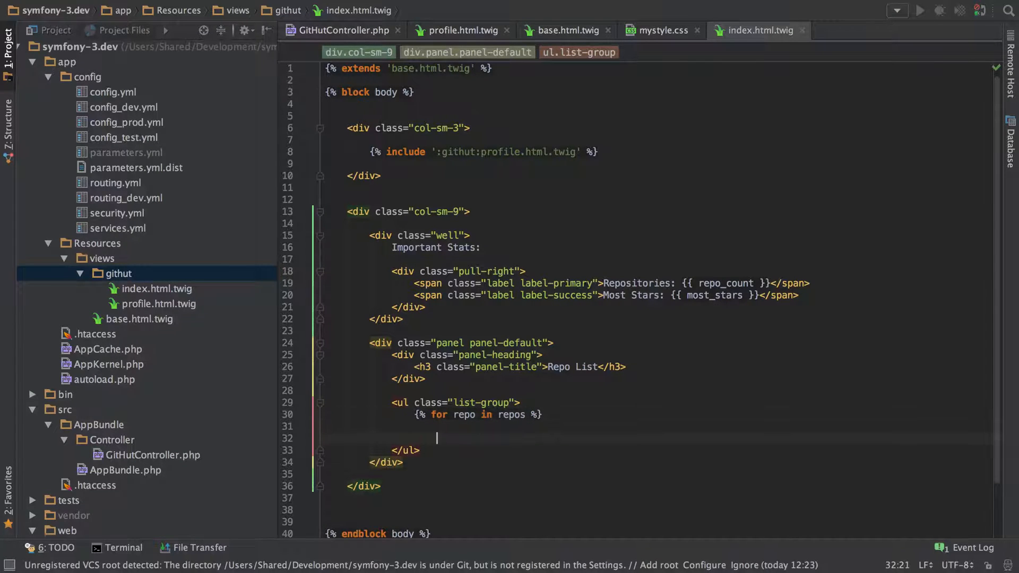
pyautogui.write('{%  %}')
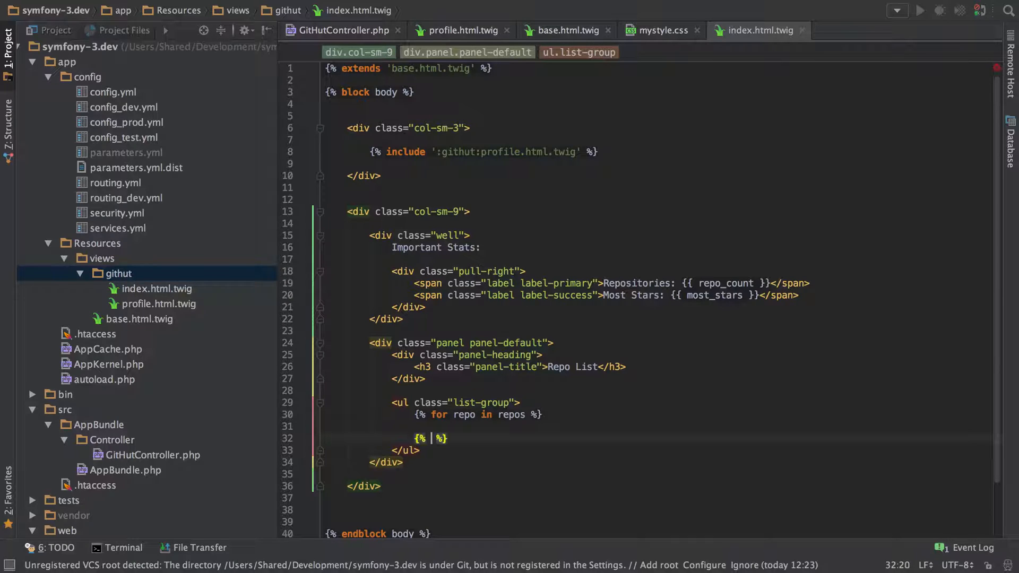
pyautogui.write('endfor')
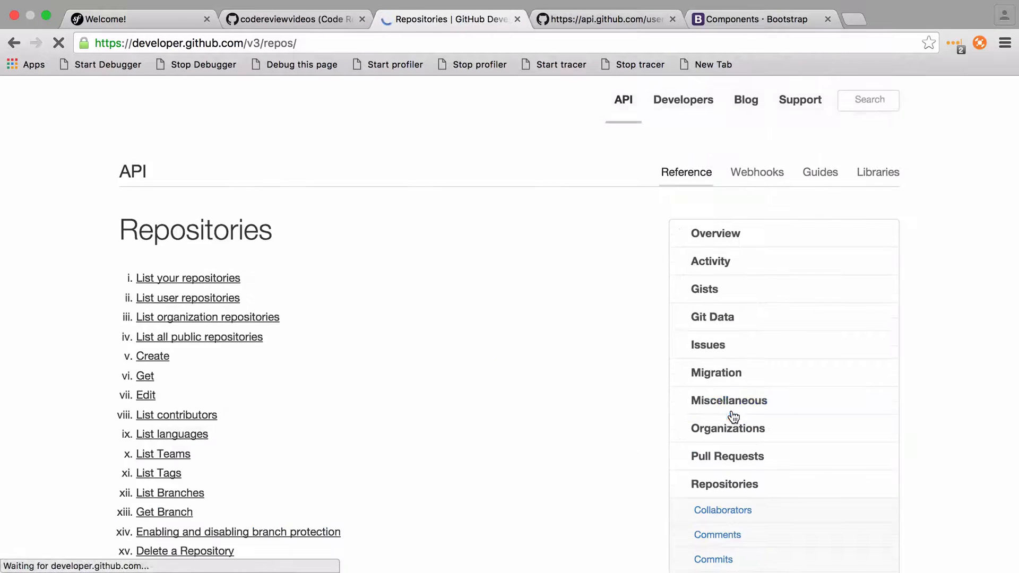
# - View the List your repositories API docs, then the raw users/…/repos JSON tab
pyautogui.scroll(-3)
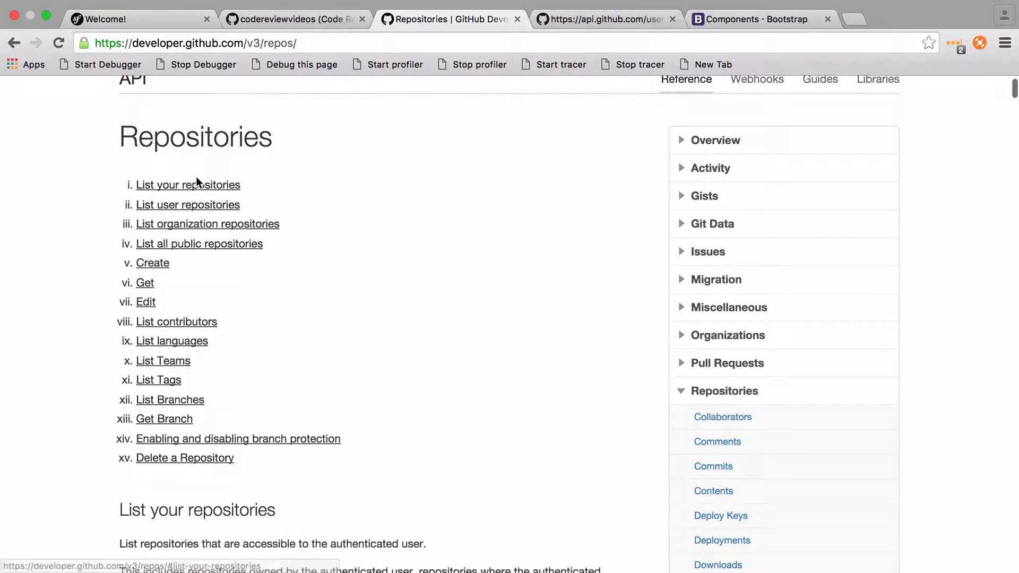
pyautogui.click(187, 185)
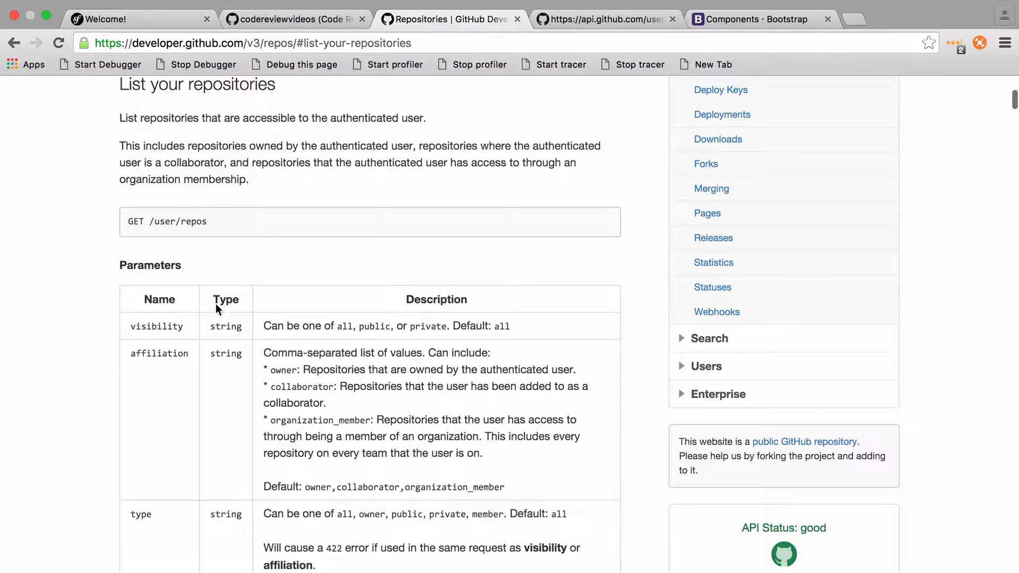
pyautogui.moveTo(232, 252)
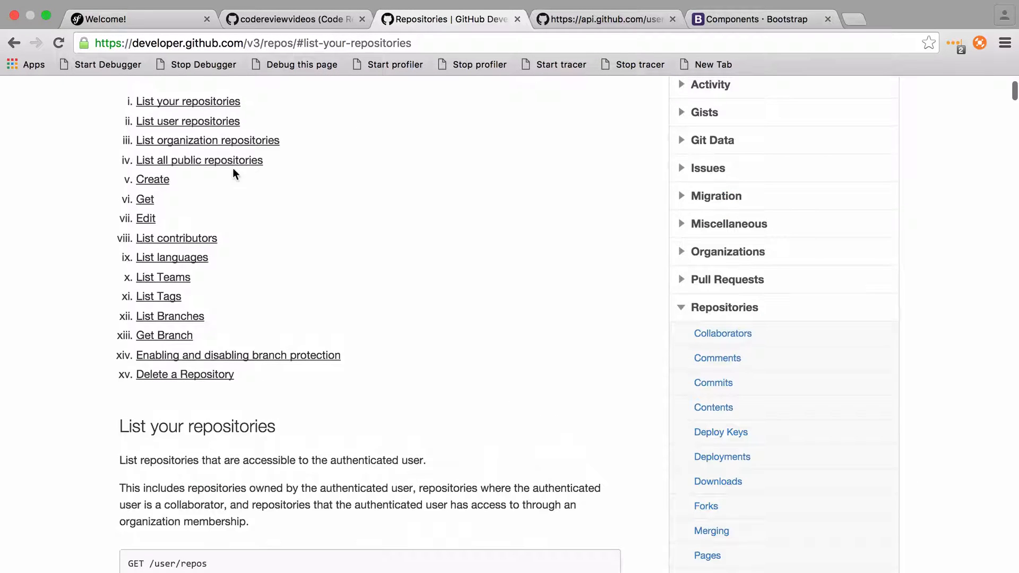
pyautogui.click(187, 121)
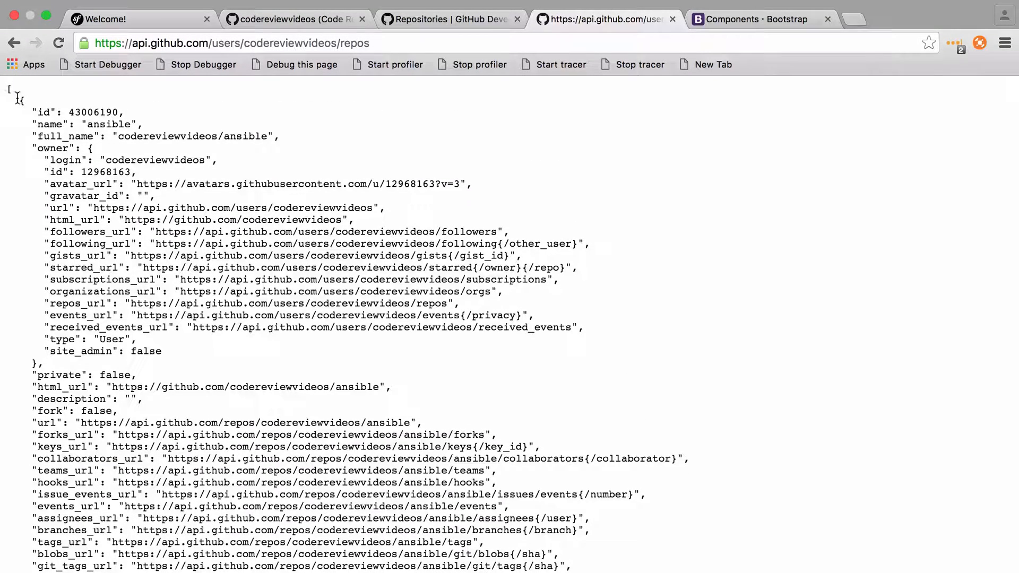
# - Scroll through the repos JSON to see fields like stargazers_count, language and default_branch
pyautogui.scroll(-3)
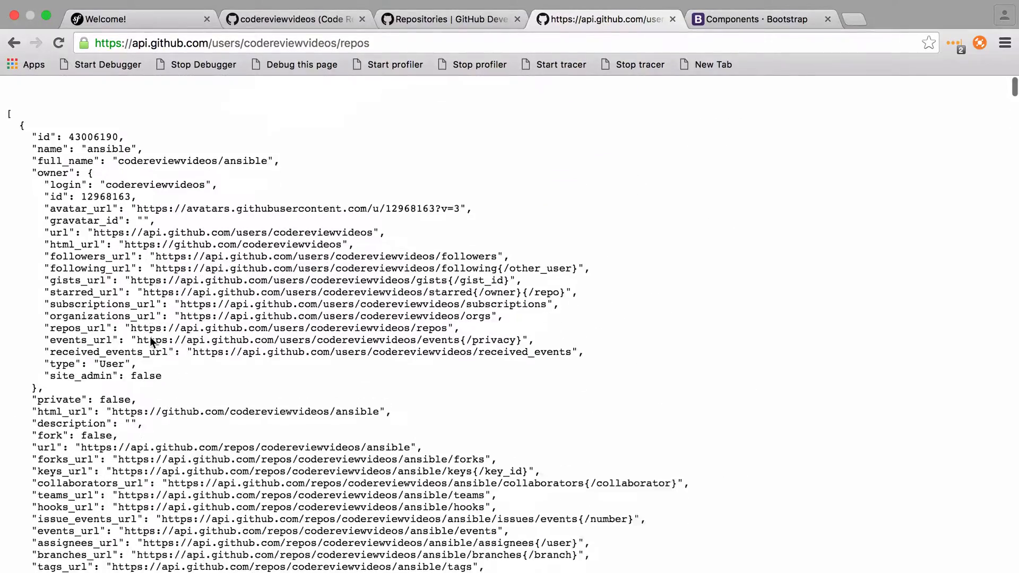
pyautogui.scroll(-3)
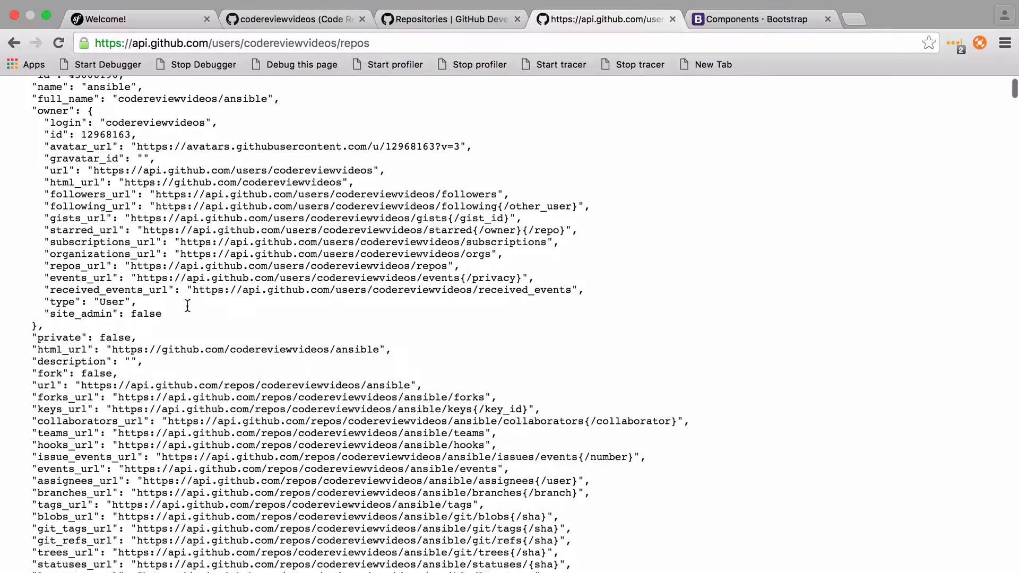
pyautogui.scroll(-3)
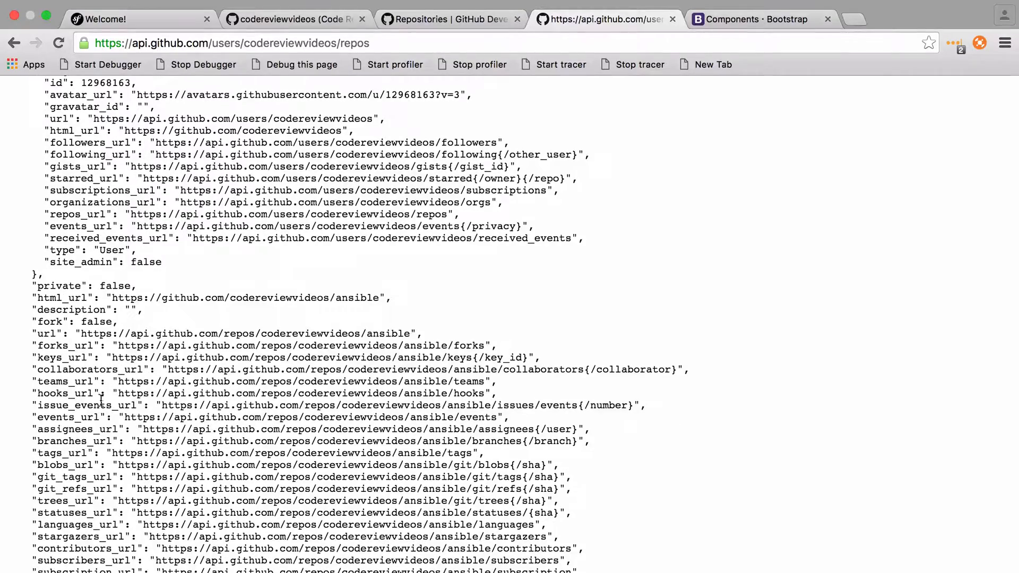
pyautogui.scroll(-3)
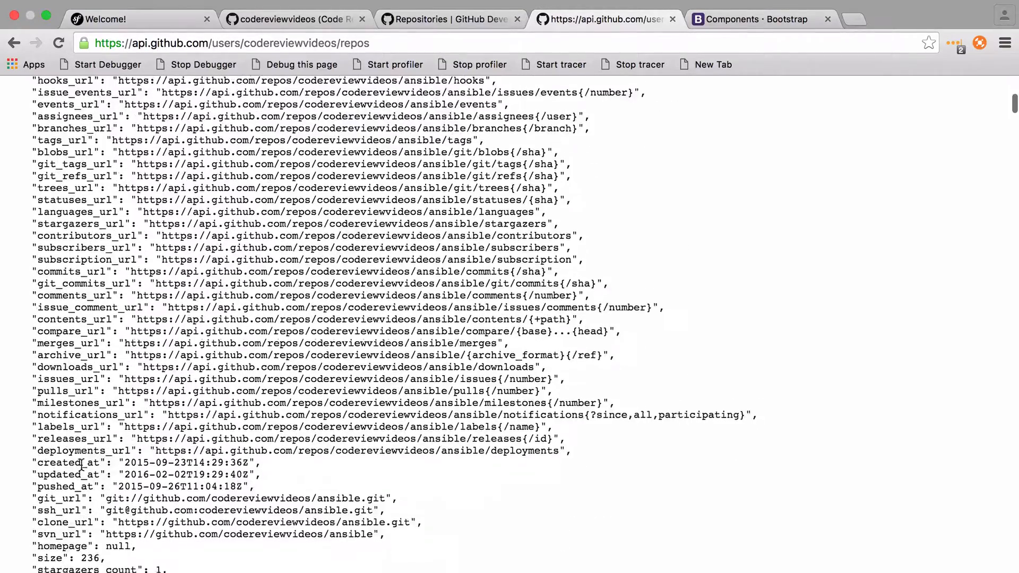
pyautogui.scroll(-3)
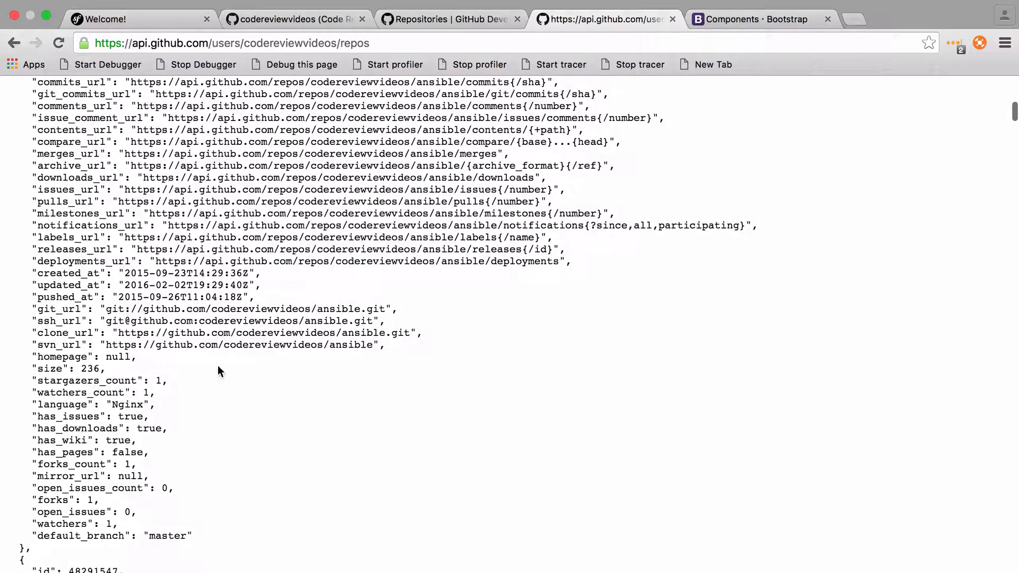
pyautogui.moveTo(386, 297)
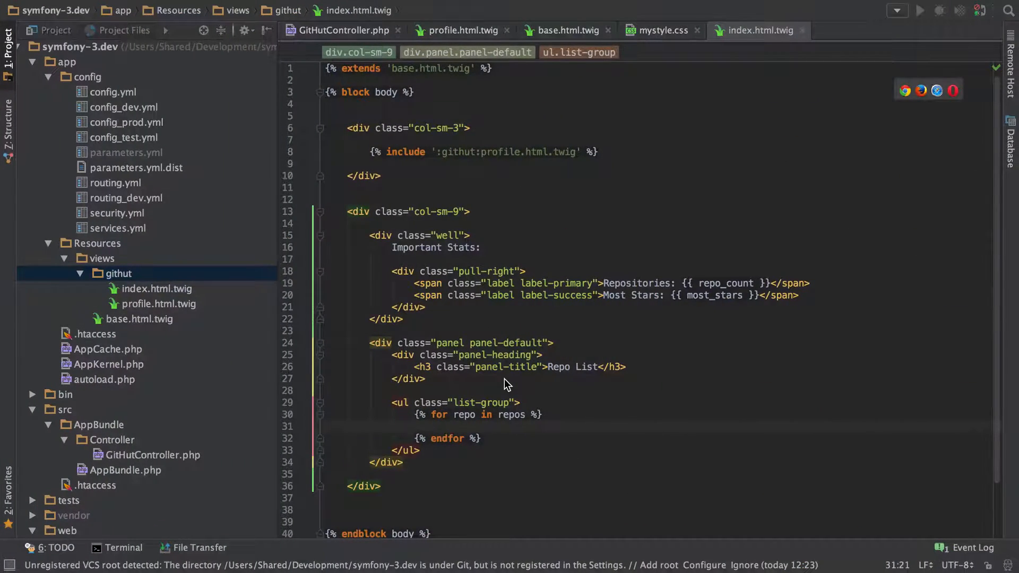
# - Inside the repos loop, add an empty <li class="list-group-item"></li>
pyautogui.write('<li class="')
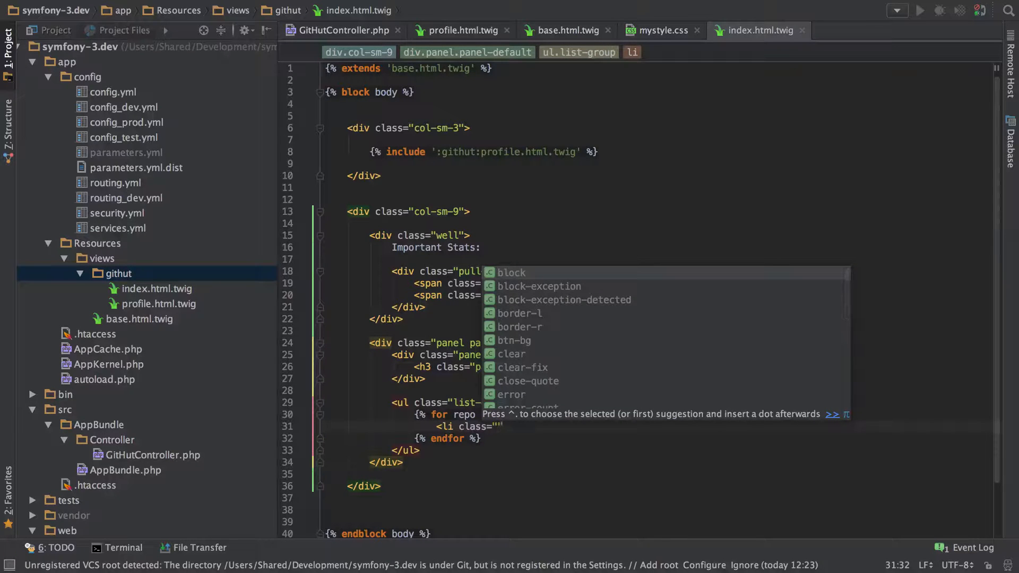
pyautogui.write('liste')
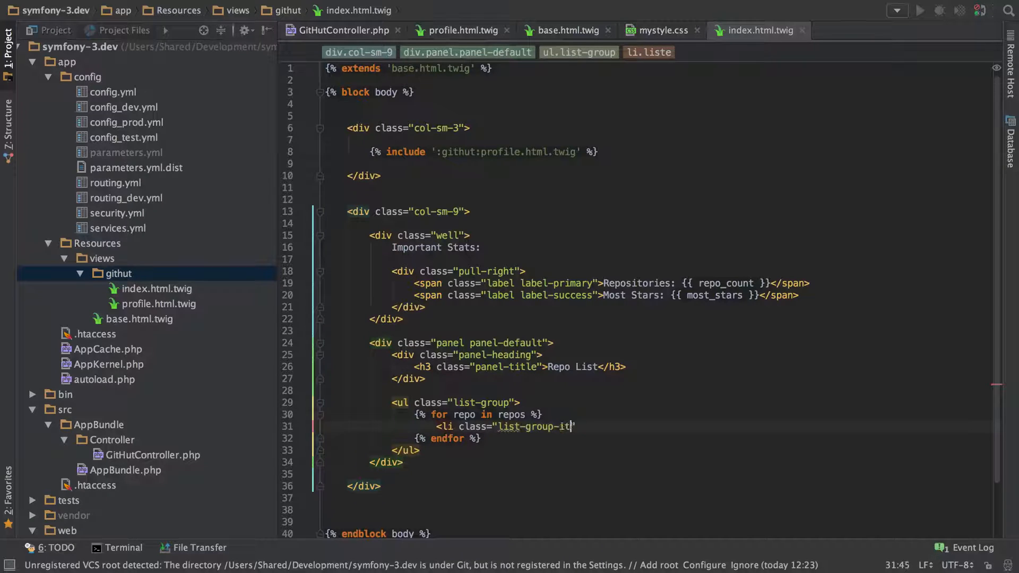
pyautogui.write('em"></li>')
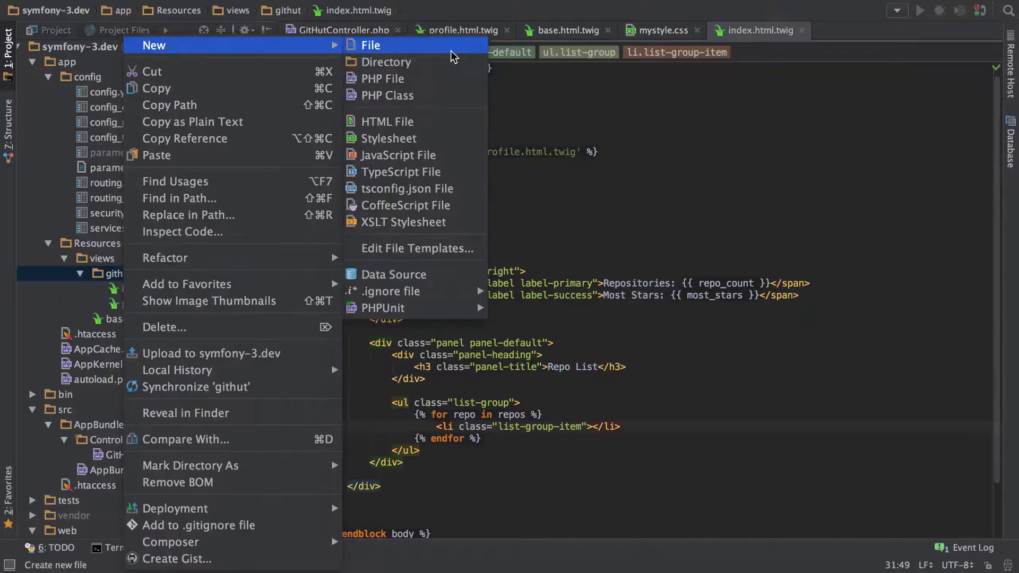
# - Create a new empty file repos.html.twig in the githut views folder
pyautogui.click(370, 45)
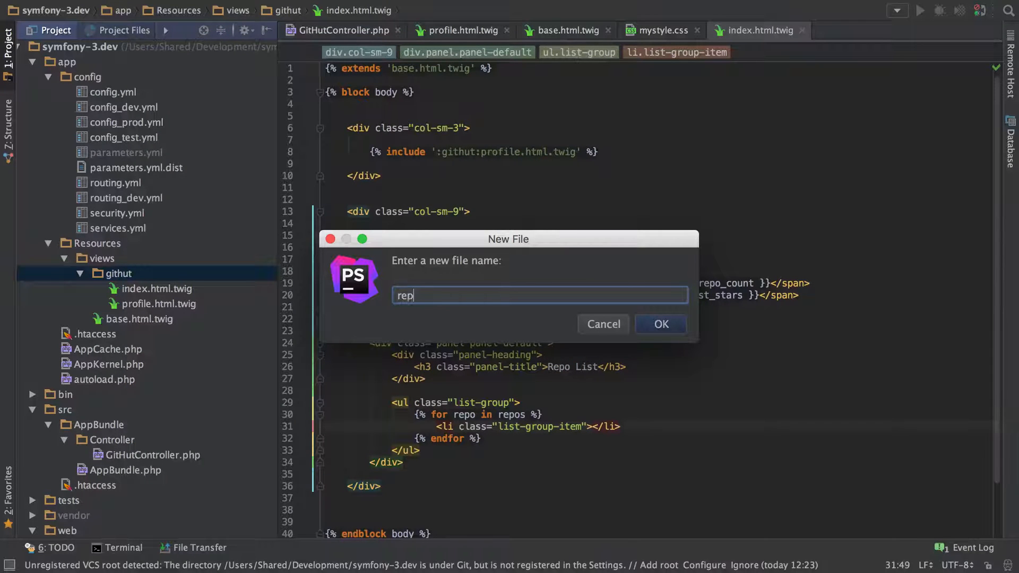
pyautogui.write('os.html')
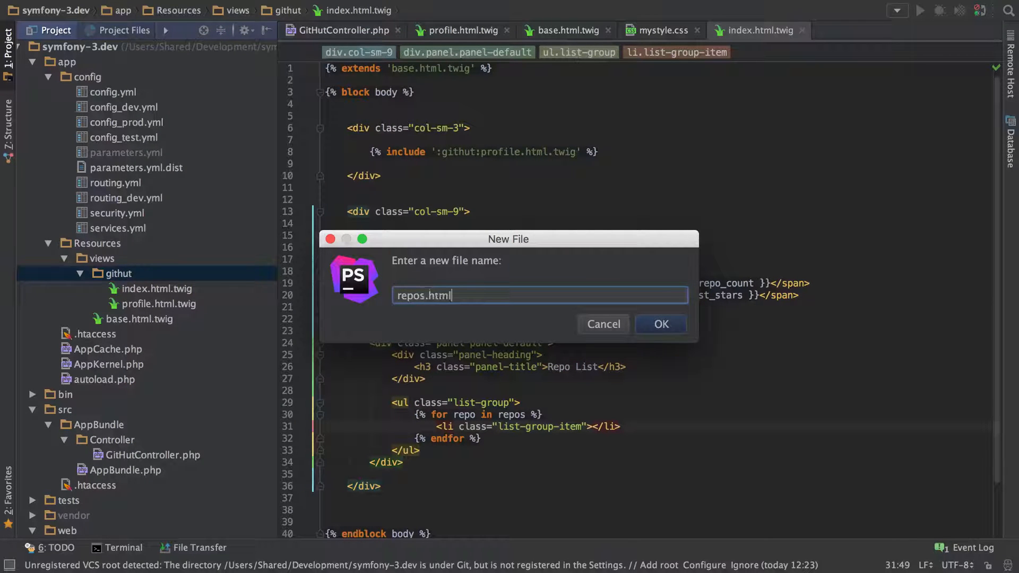
pyautogui.click(660, 324)
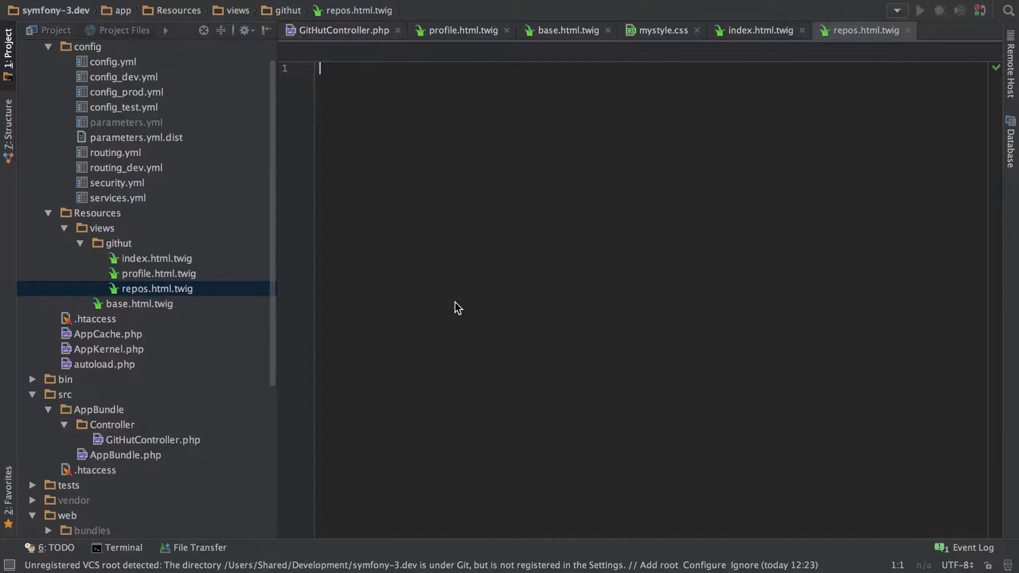
# - Create a second empty file repo.html.twig in the githut views folder
pyautogui.rightClick(114, 243)
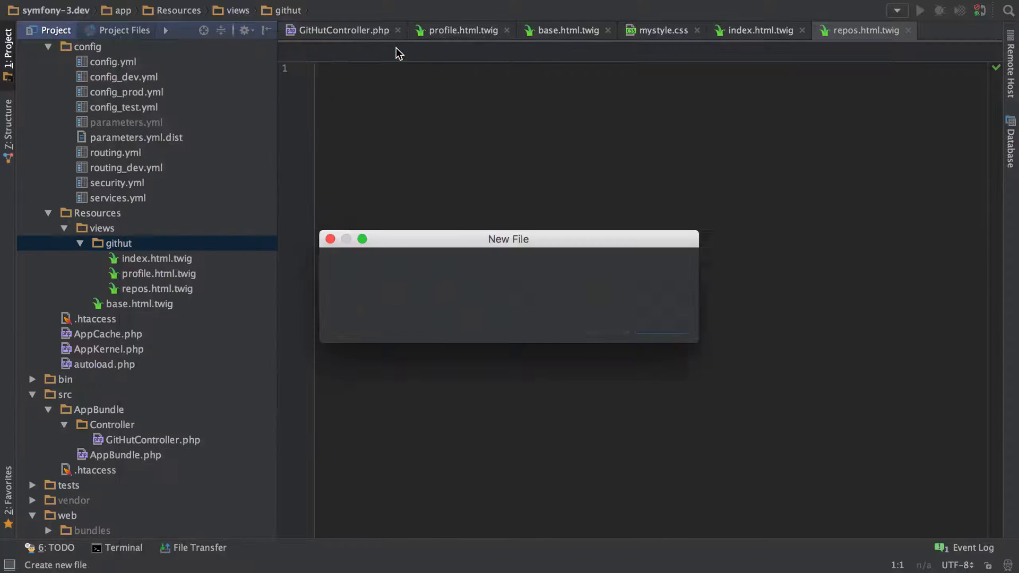
pyautogui.write('repo.h')
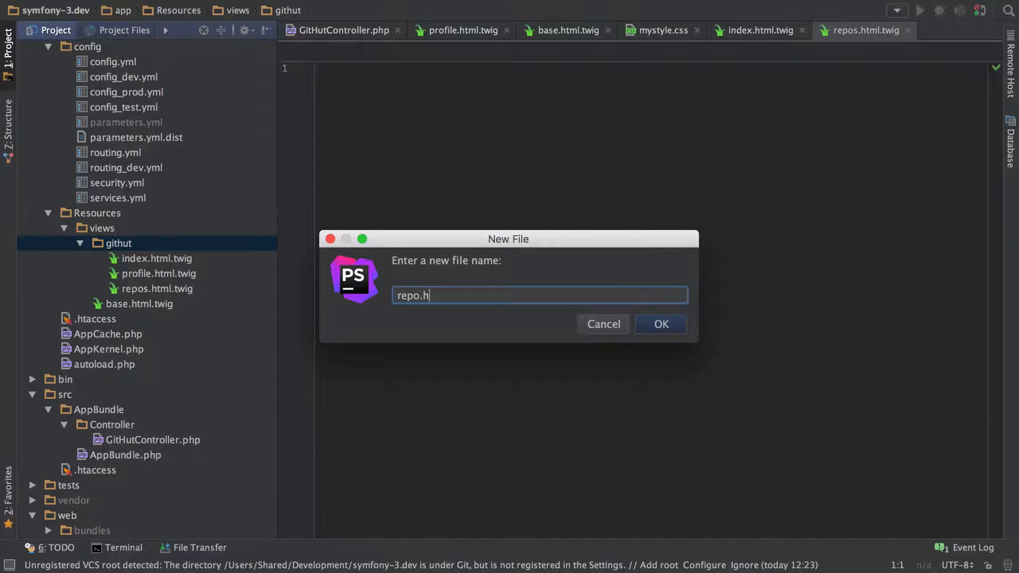
pyautogui.click(660, 324)
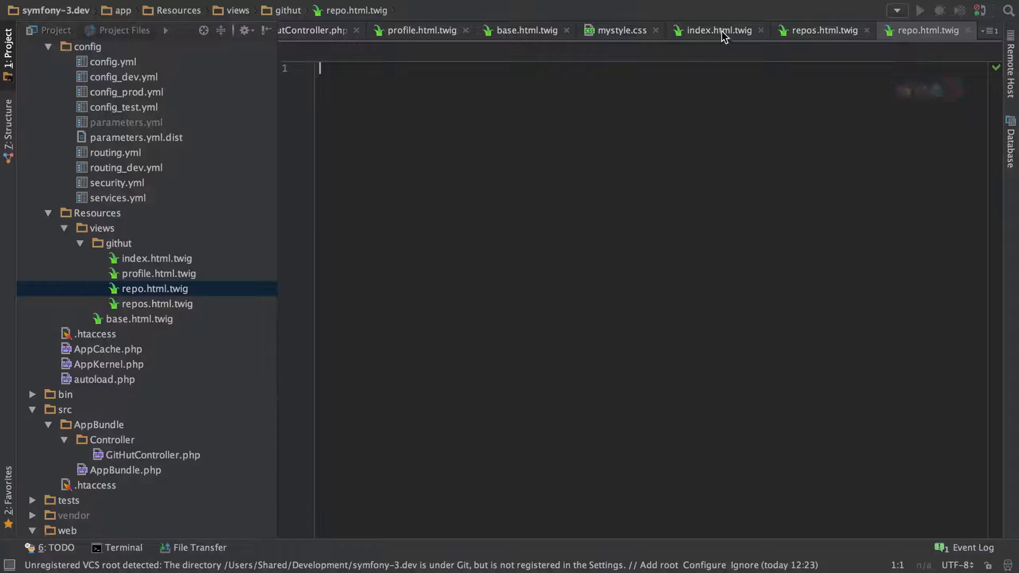
# - Inside the li, add <a href="{{ repo.url }}">{{ repo.name }}</a>
pyautogui.click(717, 30)
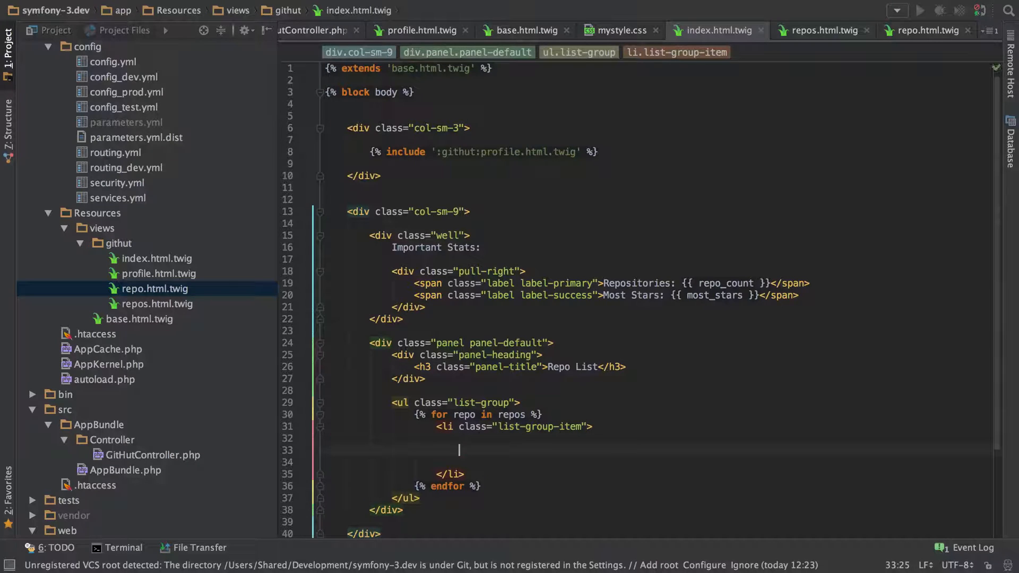
pyautogui.write('<a href="{{')
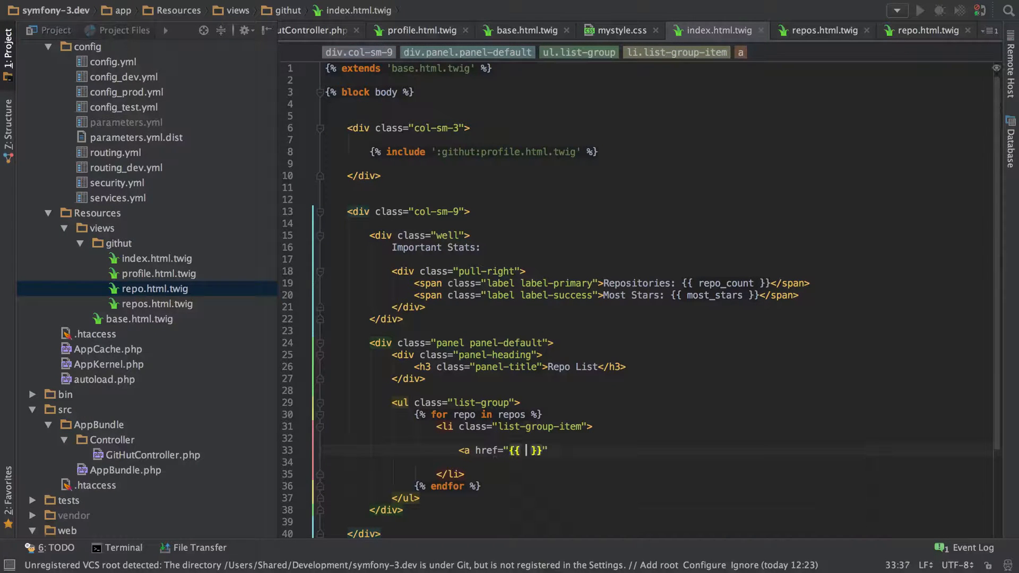
pyautogui.write('repo.url')
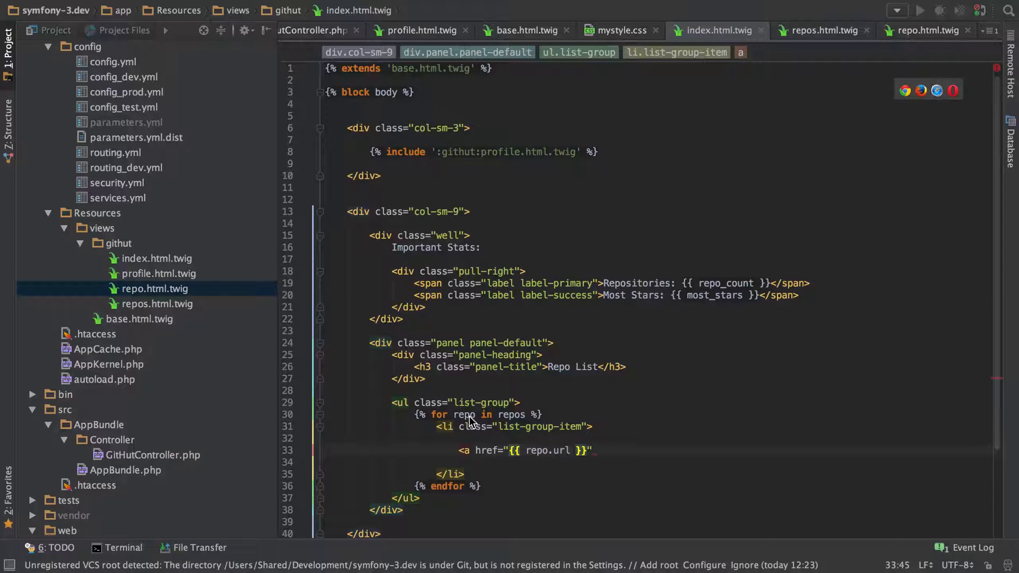
pyautogui.doubleClick(511, 415)
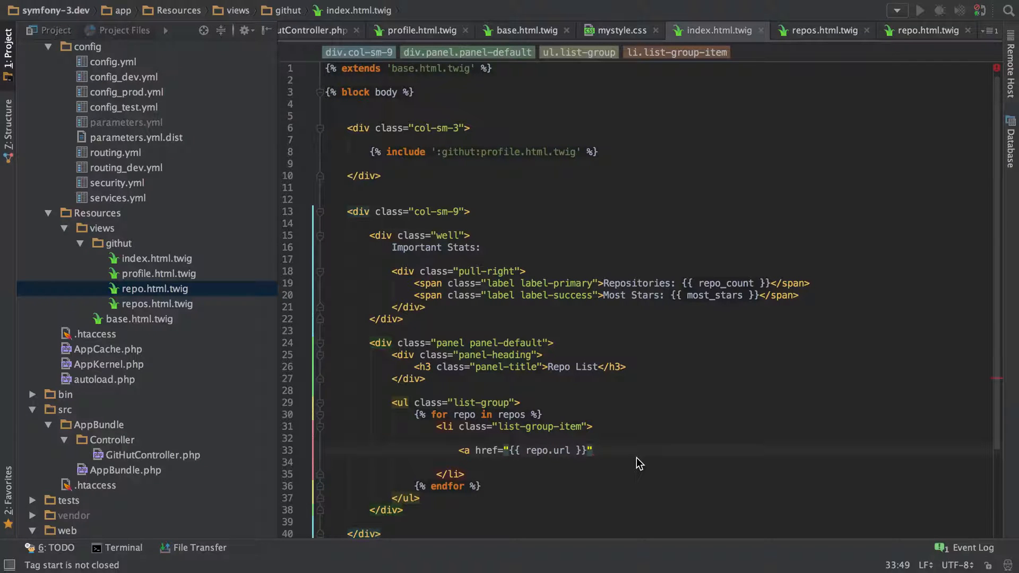
pyautogui.write('></a>')
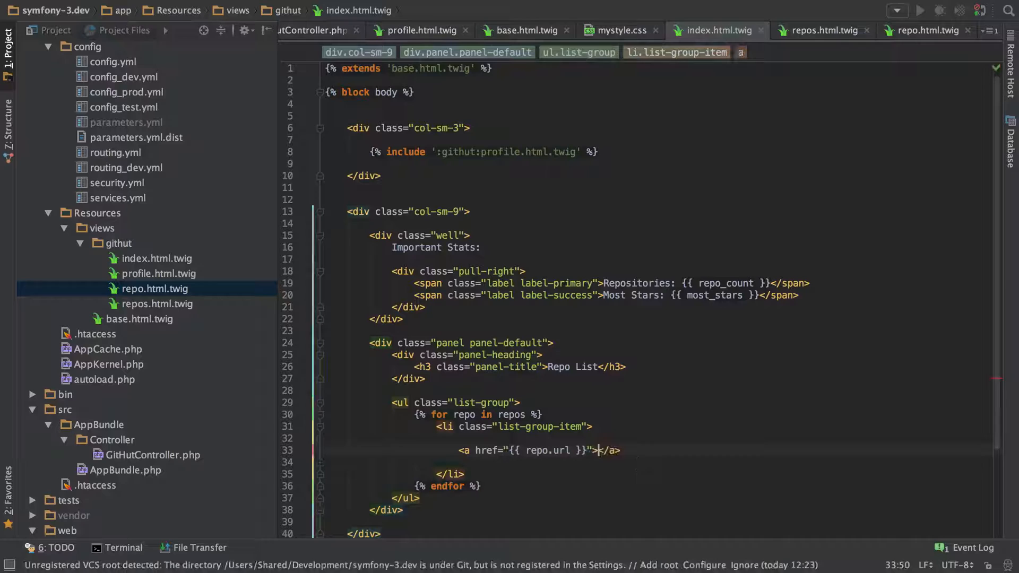
pyautogui.write('{{ repo.name')
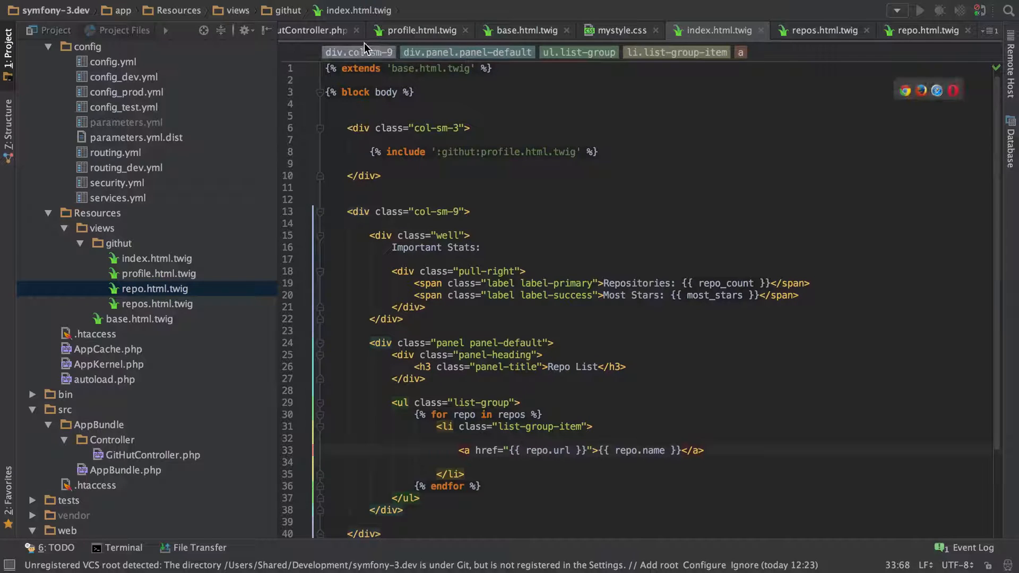
# - Add an empty 'repos' => [ ] entry to the render array in GitHutController.php
pyautogui.click(338, 29)
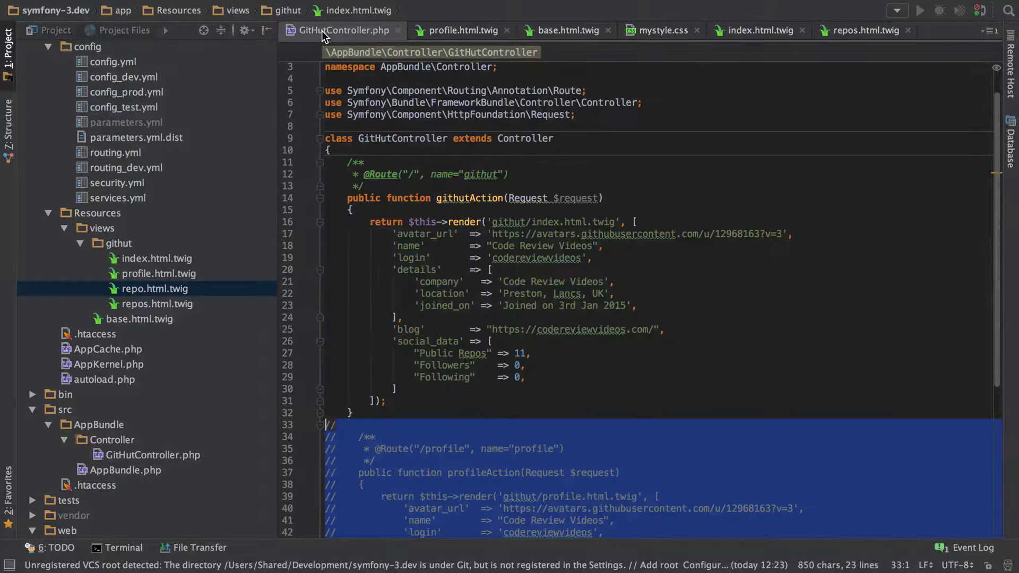
pyautogui.scroll(-3)
pyautogui.write(',')
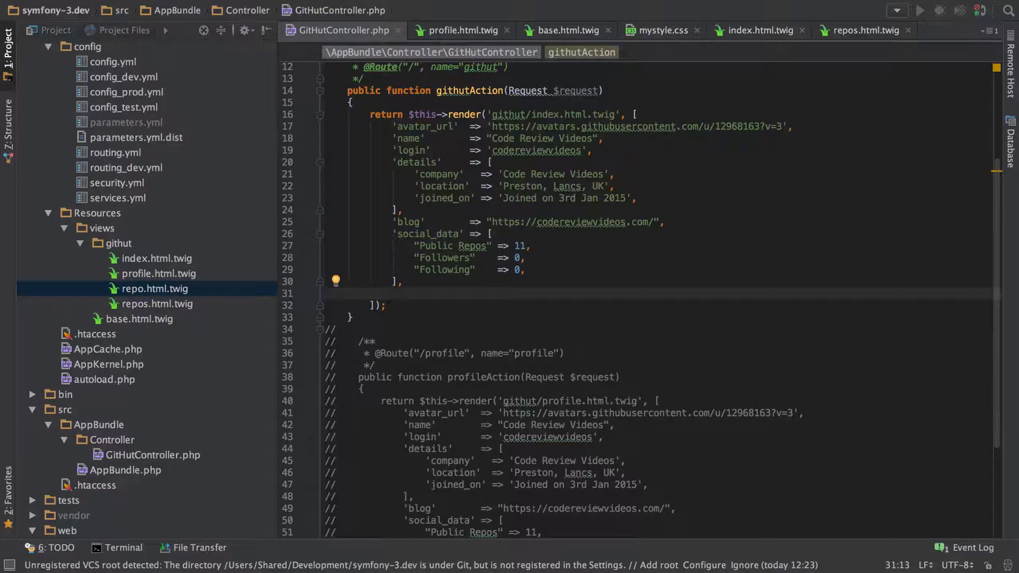
pyautogui.write("'repos'")
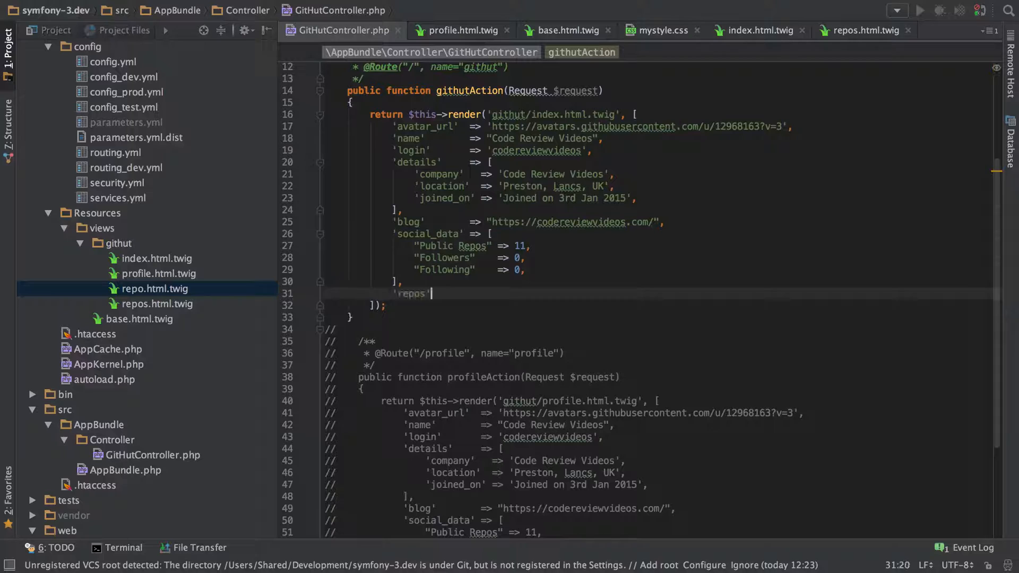
pyautogui.write('=> [')
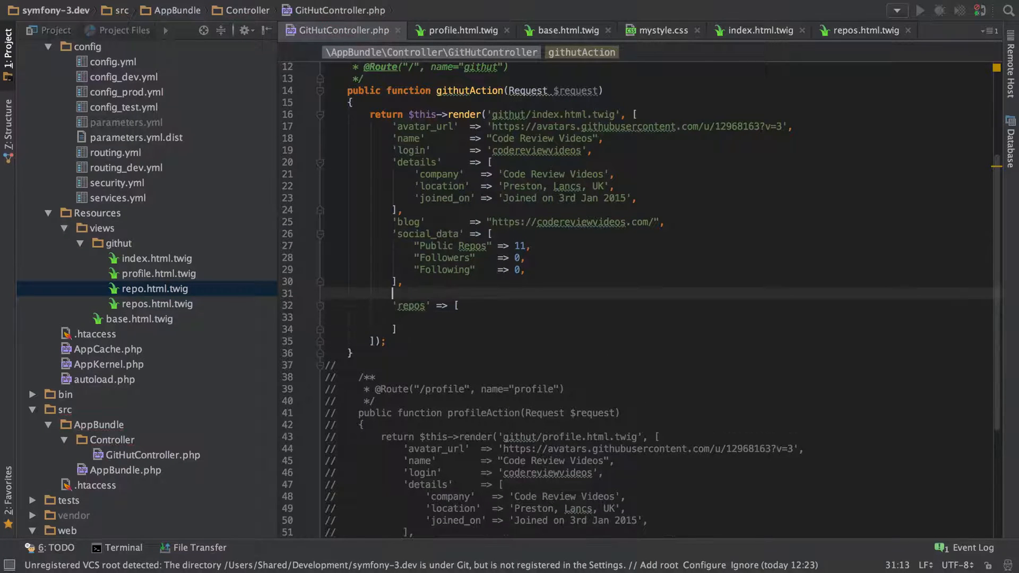
# - Close the profile.html.twig and base.html.twig editors, keeping index.html.twig and the controller
pyautogui.click(460, 30)
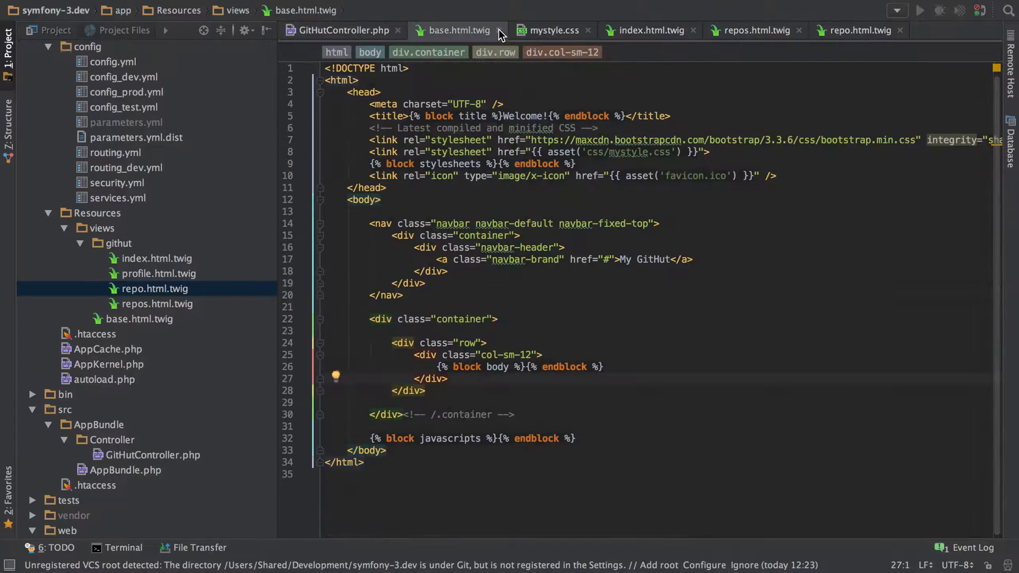
pyautogui.click(550, 30)
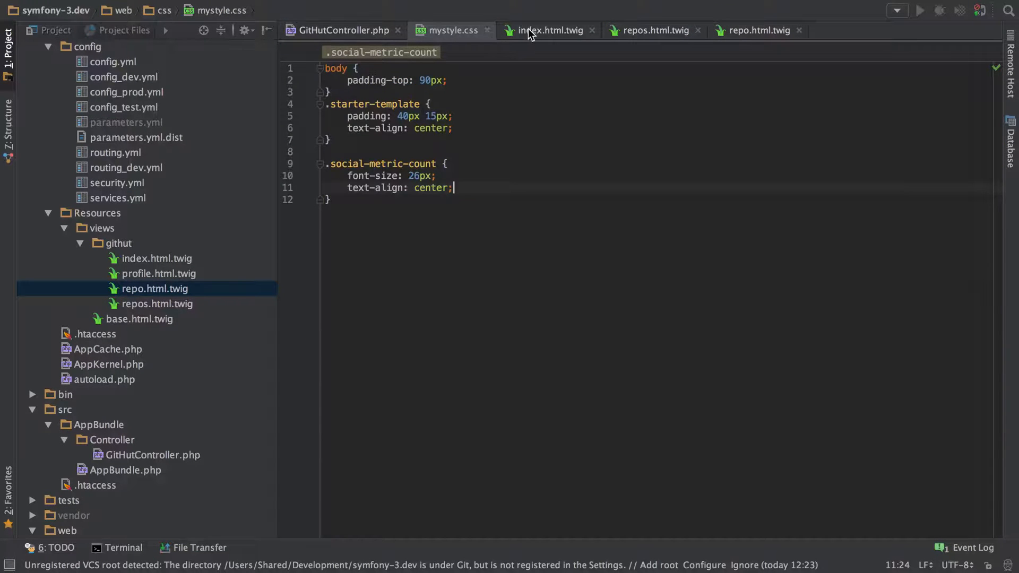
pyautogui.click(548, 30)
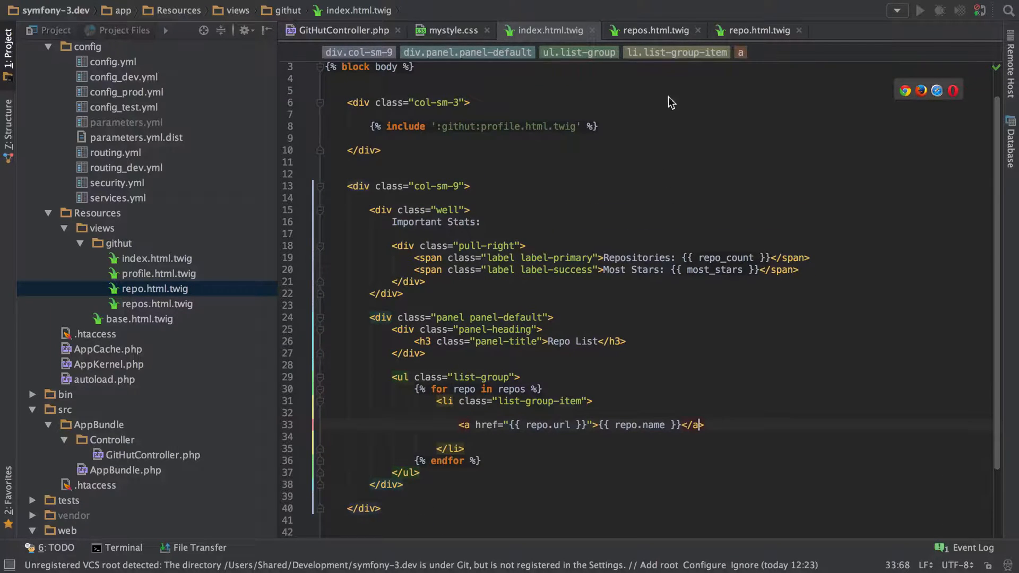
pyautogui.click(698, 30)
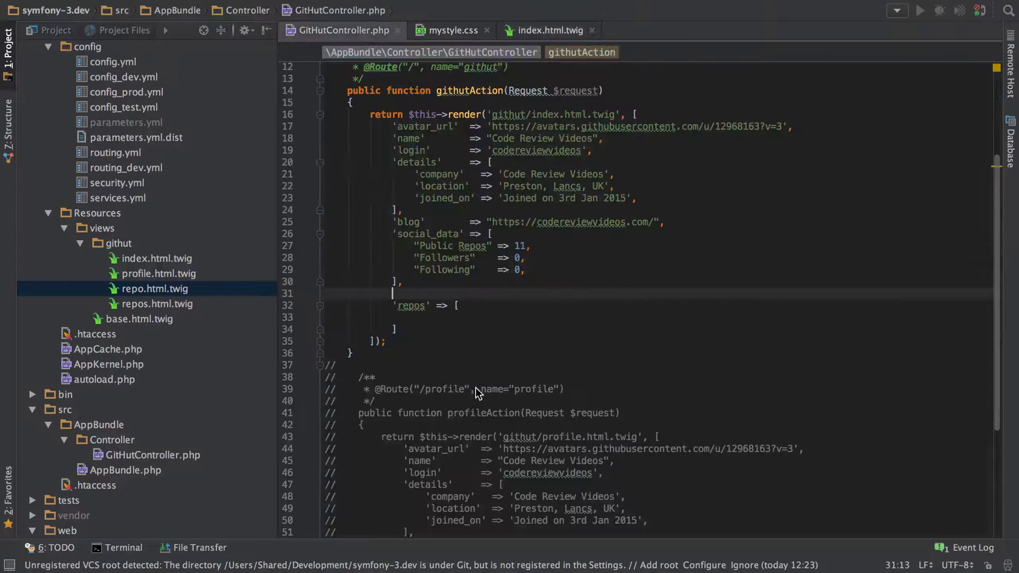
# - Add 'repo_count' => 100 and 'most_stars' => 67 to the render array, then view the repos JSON in Chrome
pyautogui.write("'repo_count' => 100,")
pyautogui.write("'most_stars' => '")
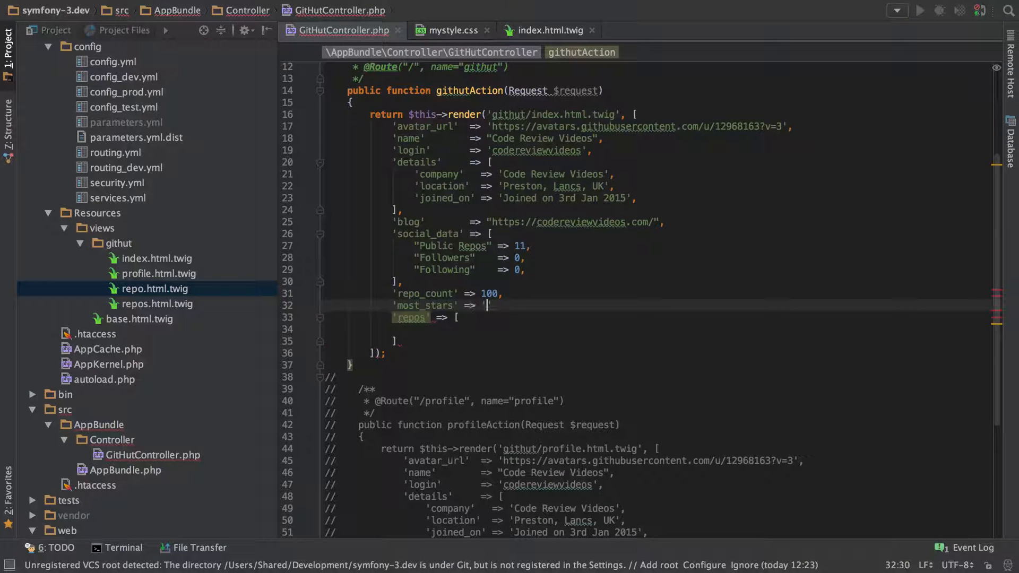
pyautogui.write('6')
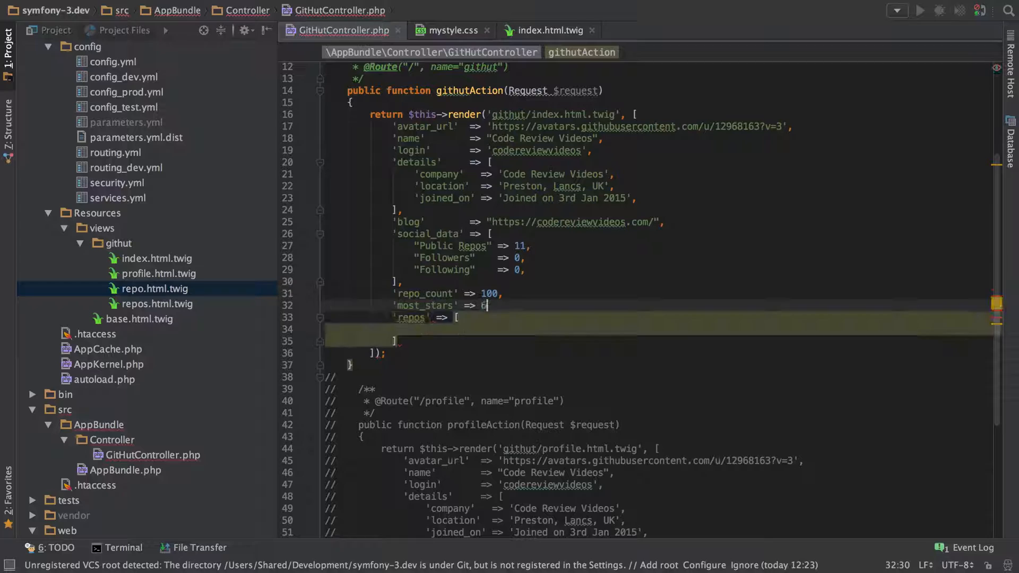
pyautogui.write('7,')
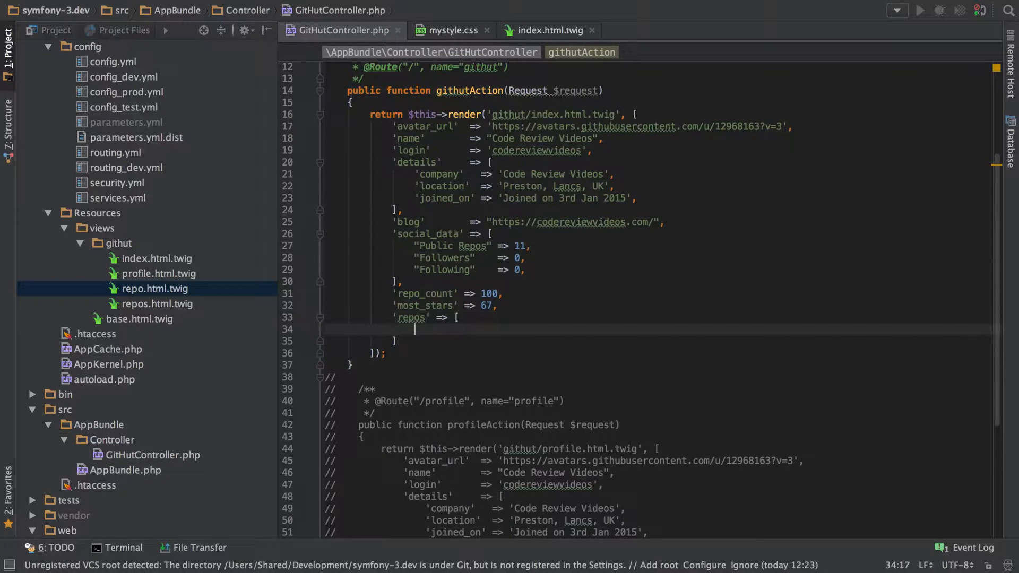
pyautogui.click(548, 30)
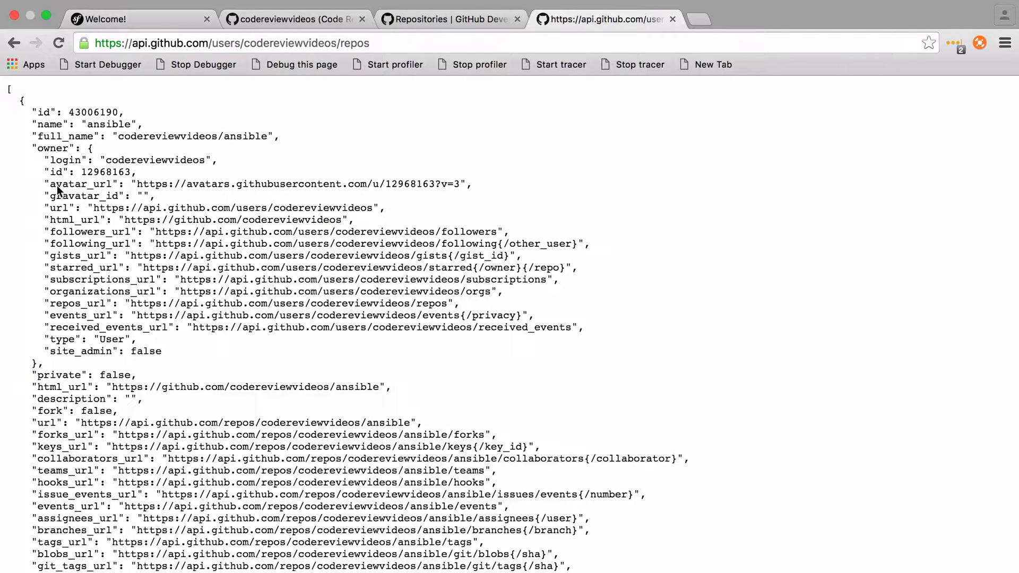
# - Review the name and description fields and further entries of the GitHub repos JSON in Chrome
pyautogui.doubleClick(49, 124)
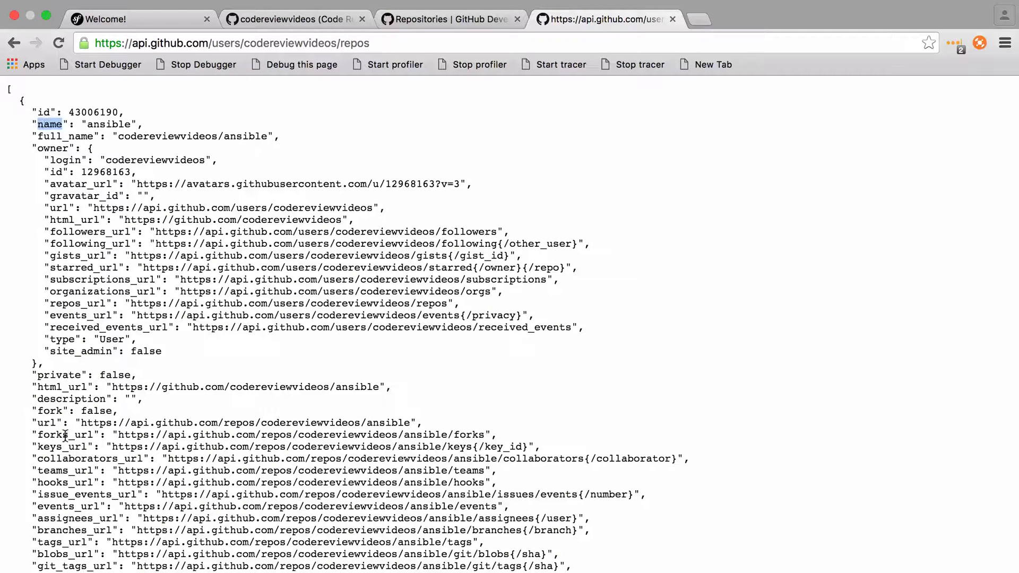
pyautogui.doubleClick(71, 398)
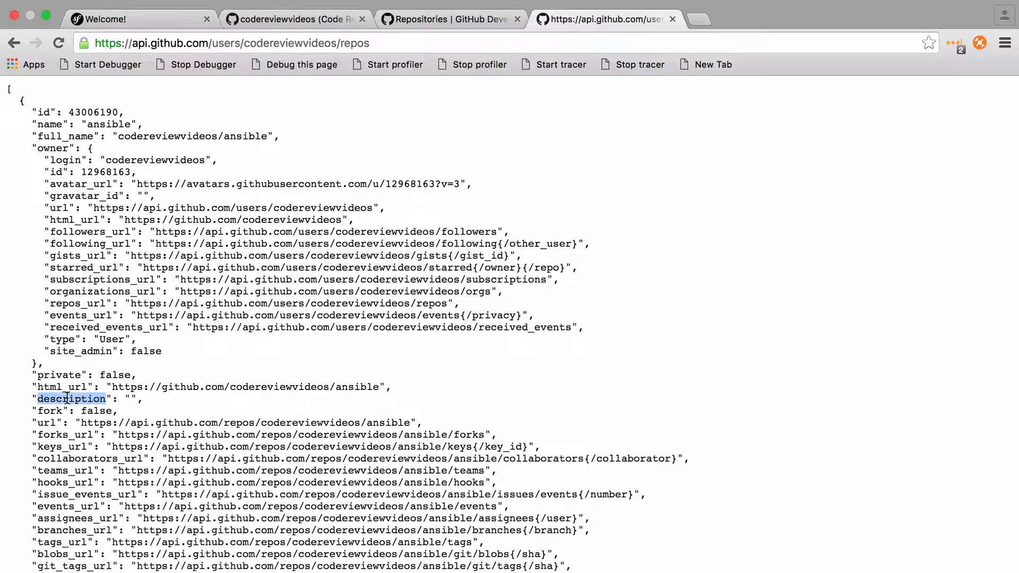
pyautogui.scroll(-3)
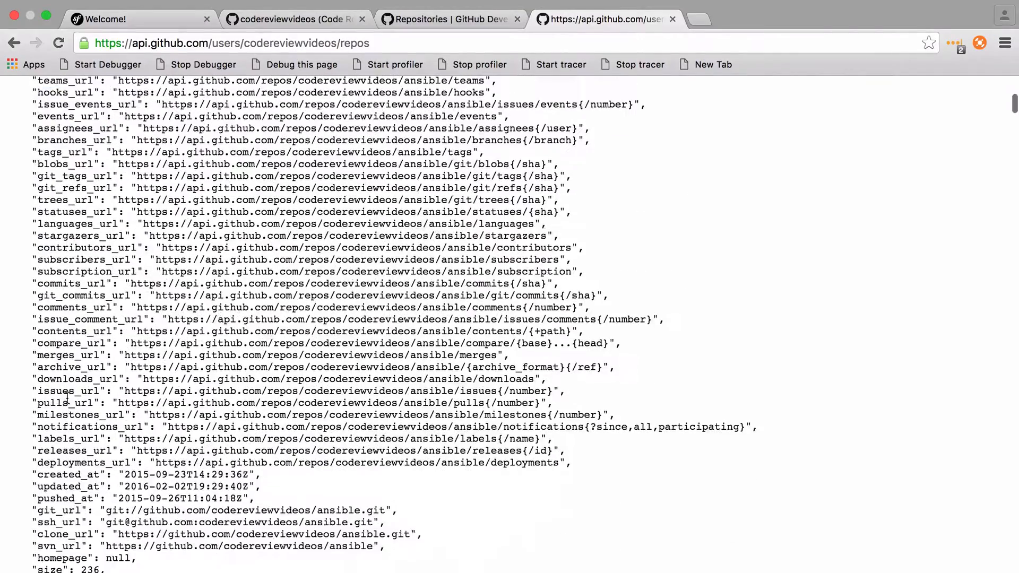
pyautogui.scroll(-3)
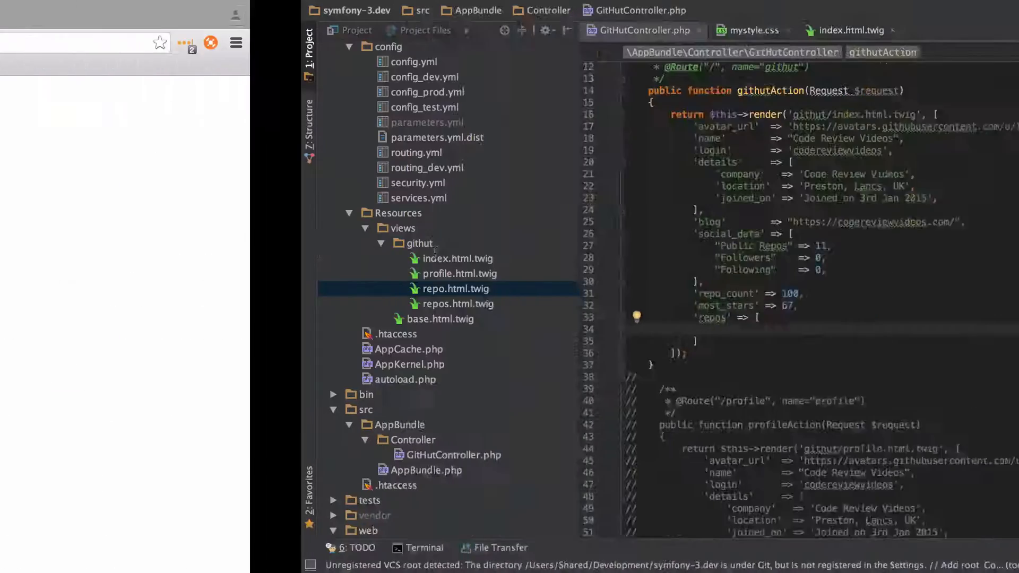
# - Write a fake repo entry with name, url, 'stargazers_count' => 46 and description, nested in its own array
pyautogui.write("'stargazers_count'")
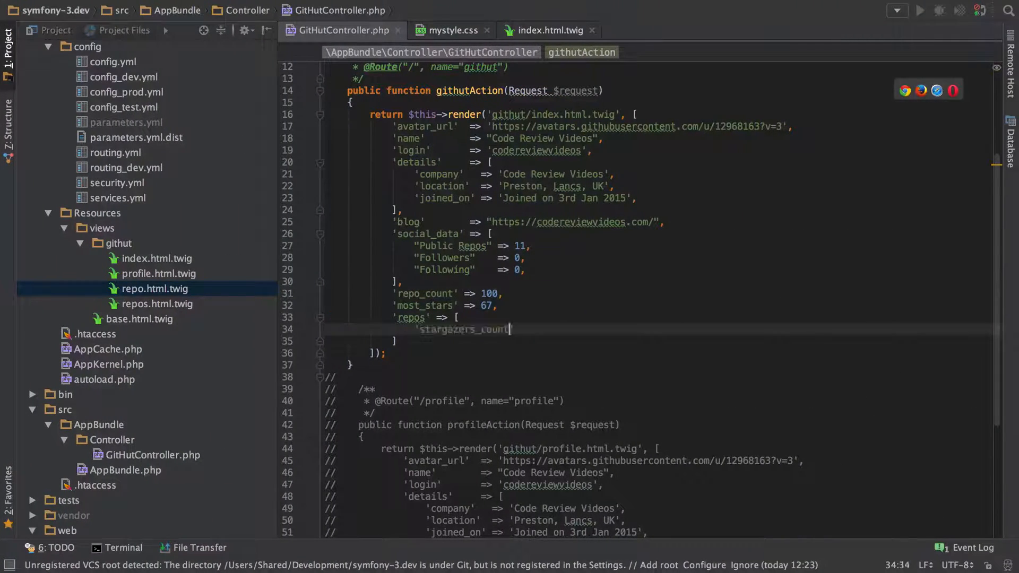
pyautogui.write('=> 46,')
pyautogui.write("'description' => 'learn symfony 3!'")
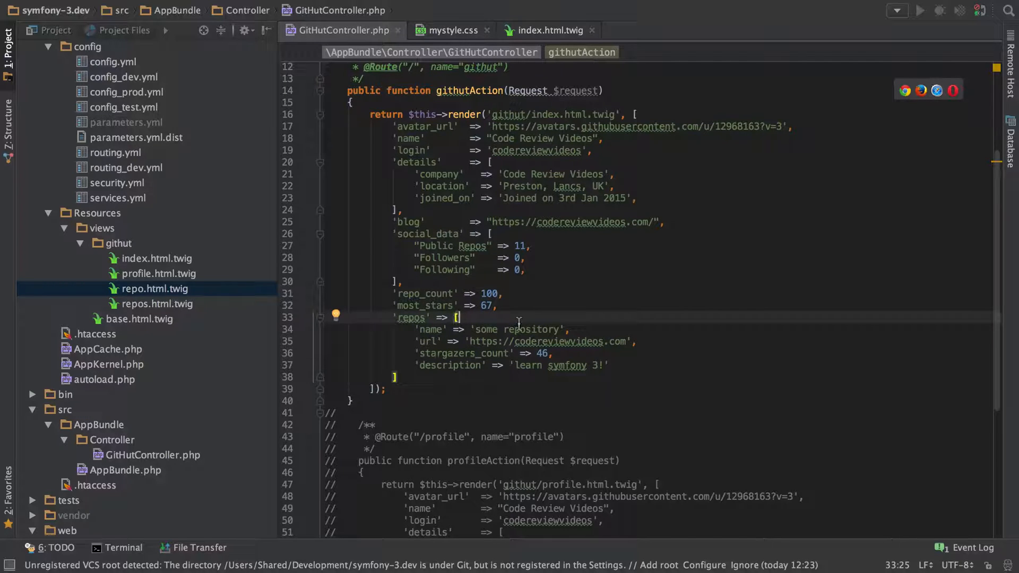
pyautogui.press('enter')
pyautogui.write('[')
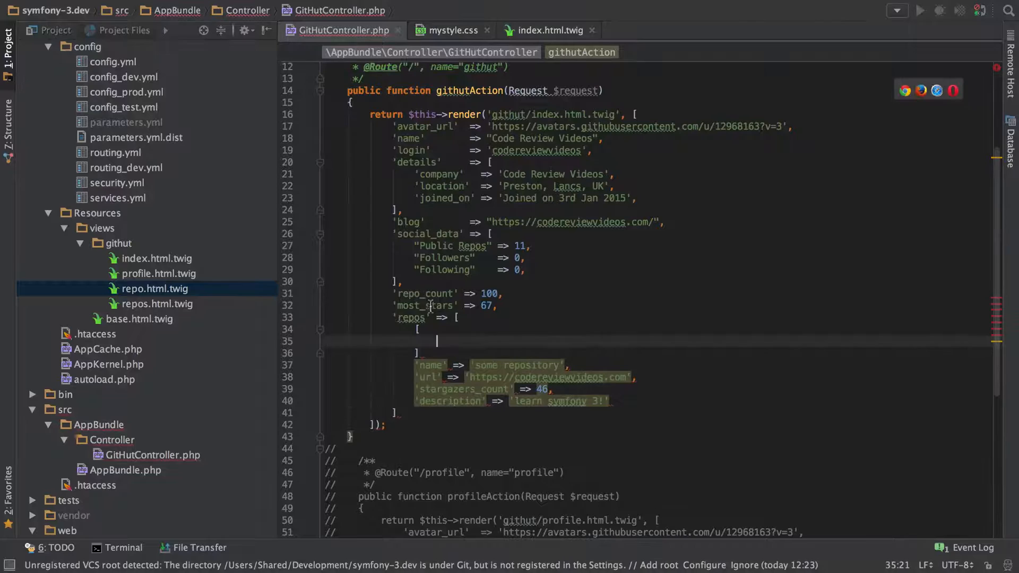
pyautogui.doubleClick(409, 318)
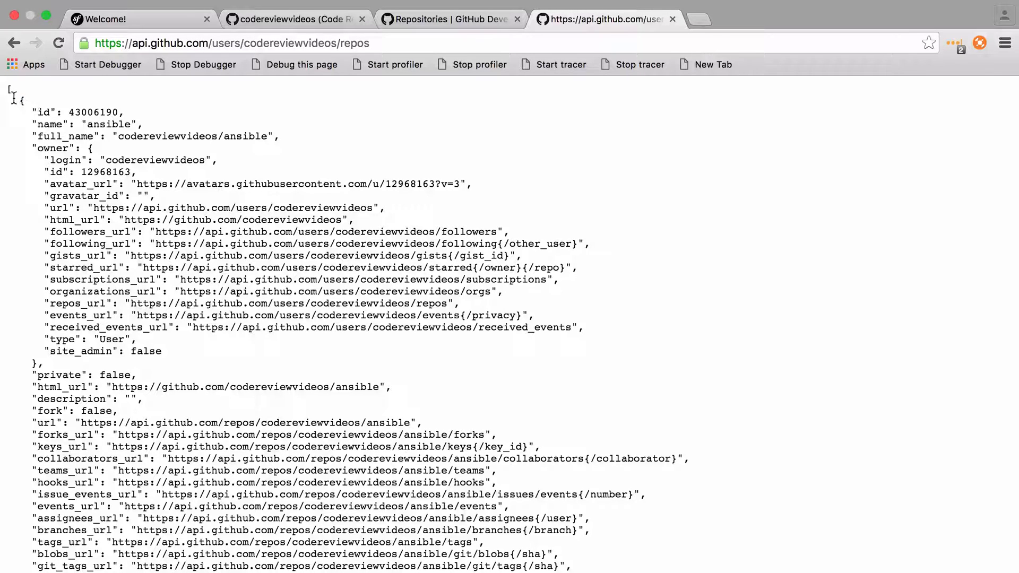
pyautogui.moveTo(7, 91)
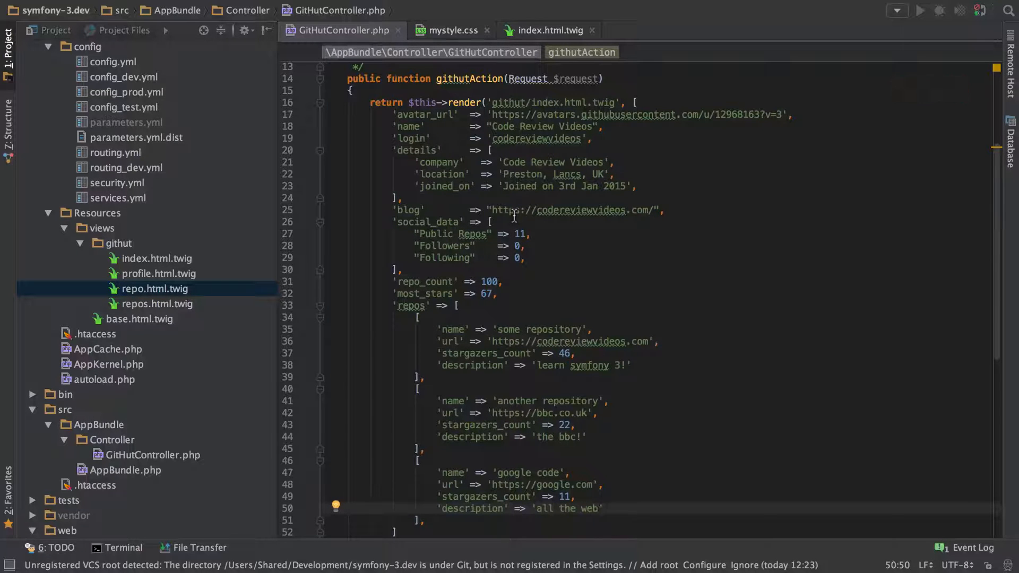
# - Look over the repos array in the controller and return to index.html.twig with its repo loop
pyautogui.scroll(-3)
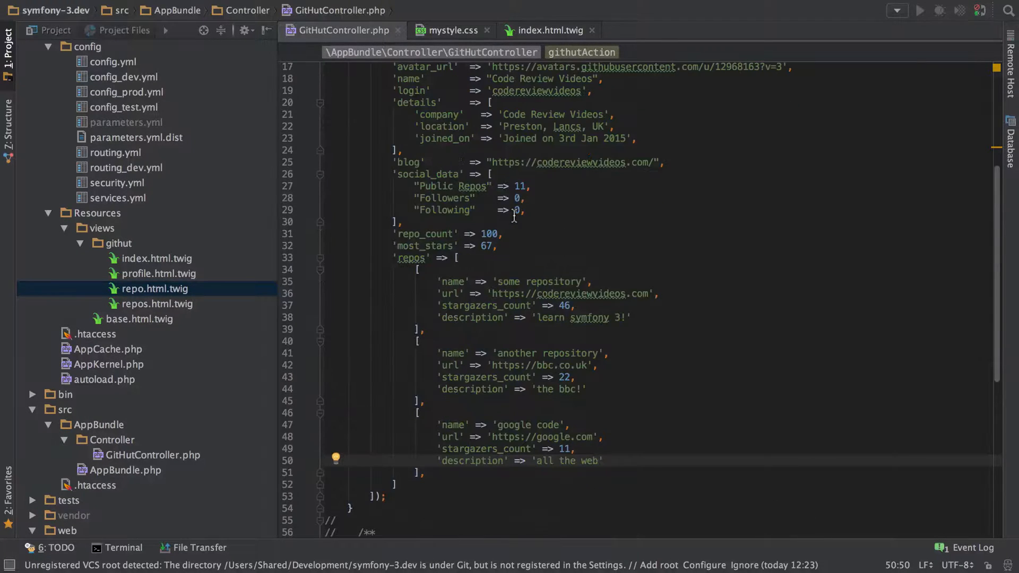
pyautogui.scroll(3)
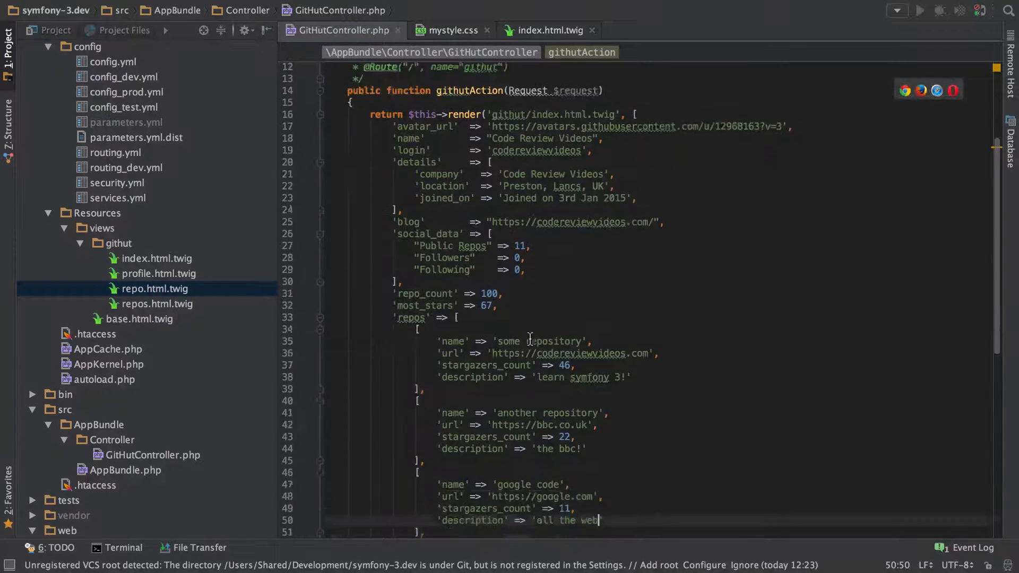
pyautogui.scroll(-3)
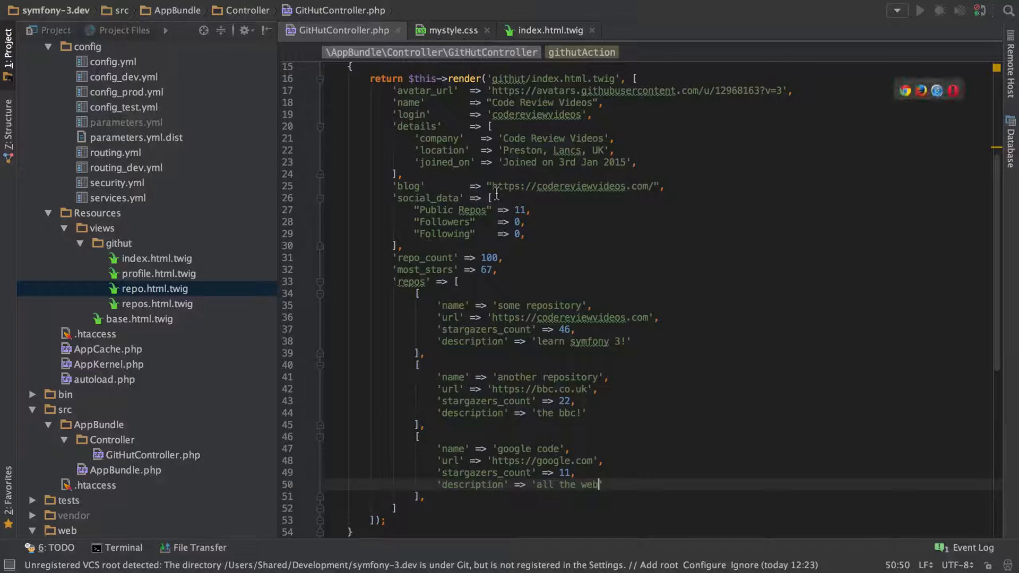
pyautogui.click(545, 30)
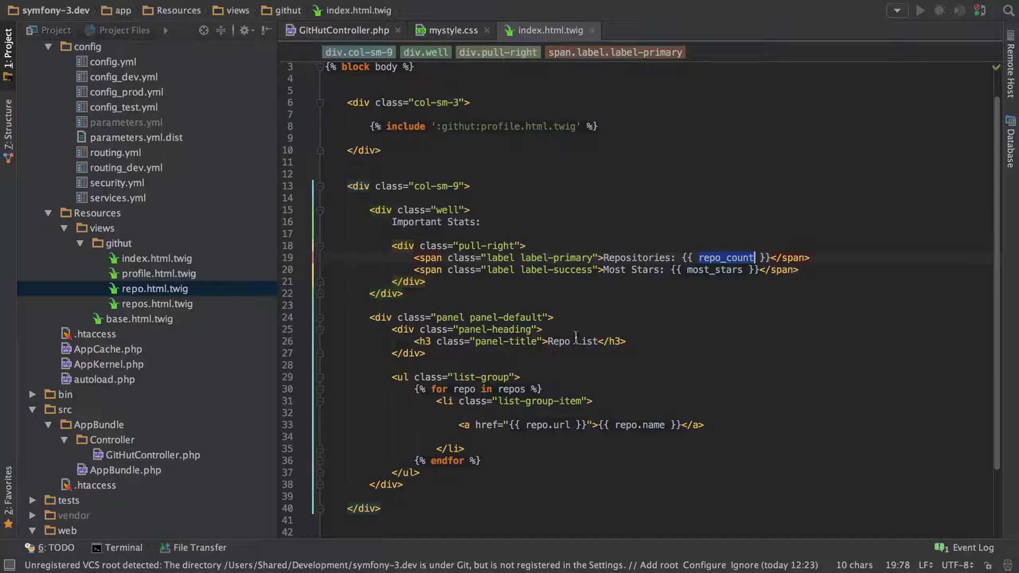
# - After the repo link add <br /> and a span.small showing {{ repo.description }}
pyautogui.click(370, 436)
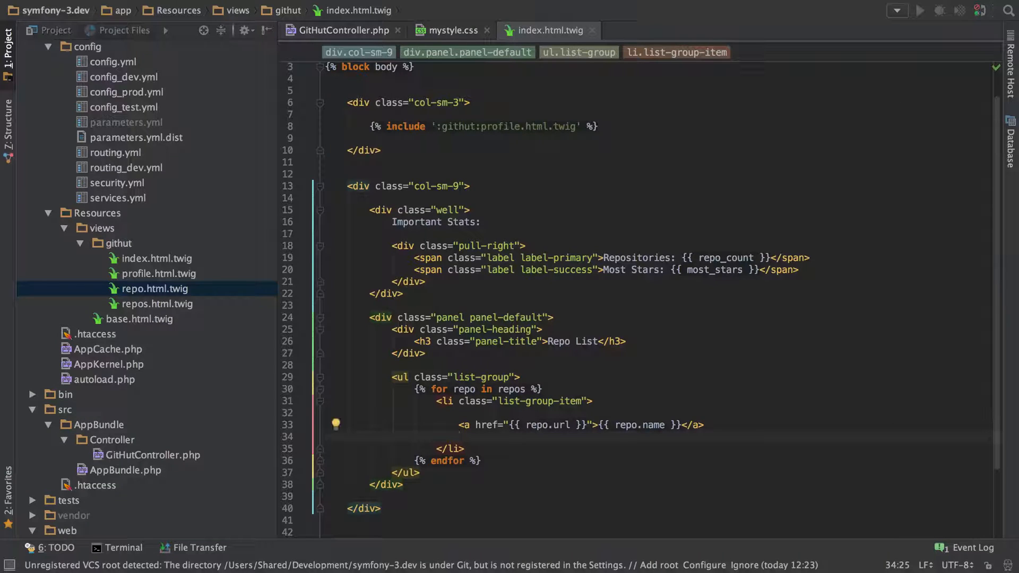
pyautogui.write('<br />')
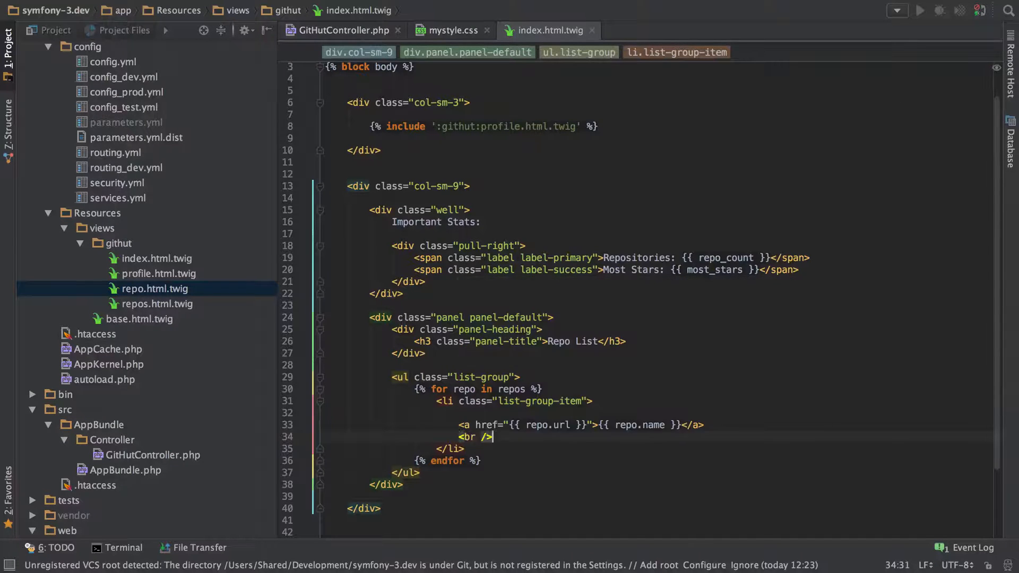
pyautogui.write('<span class="small">{{ repo.description }}</span>')
pyautogui.write('{{ repo.stargazers_count }} <i class="glyphicon glyphicon-star"></i>')
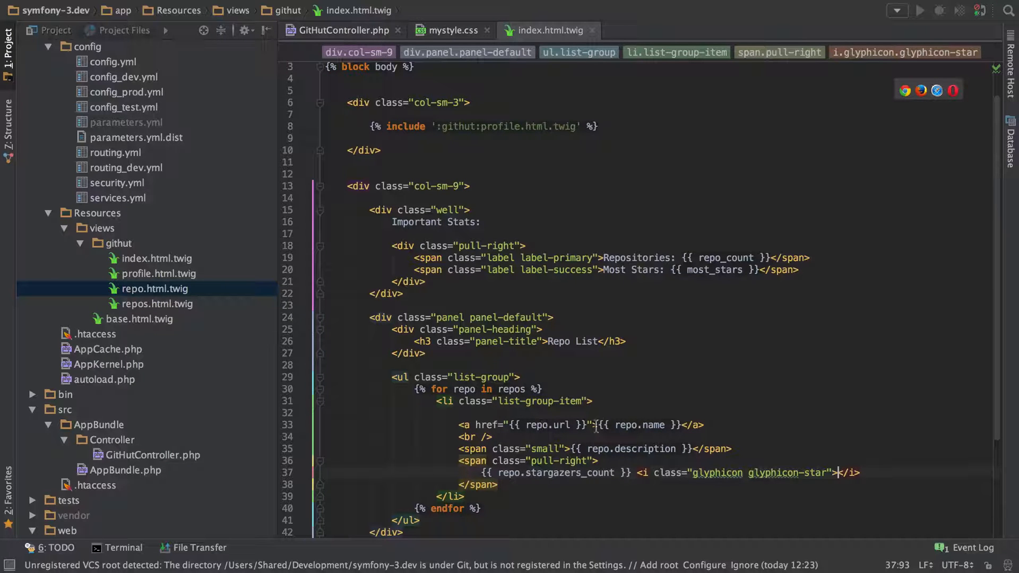
pyautogui.scroll(-3)
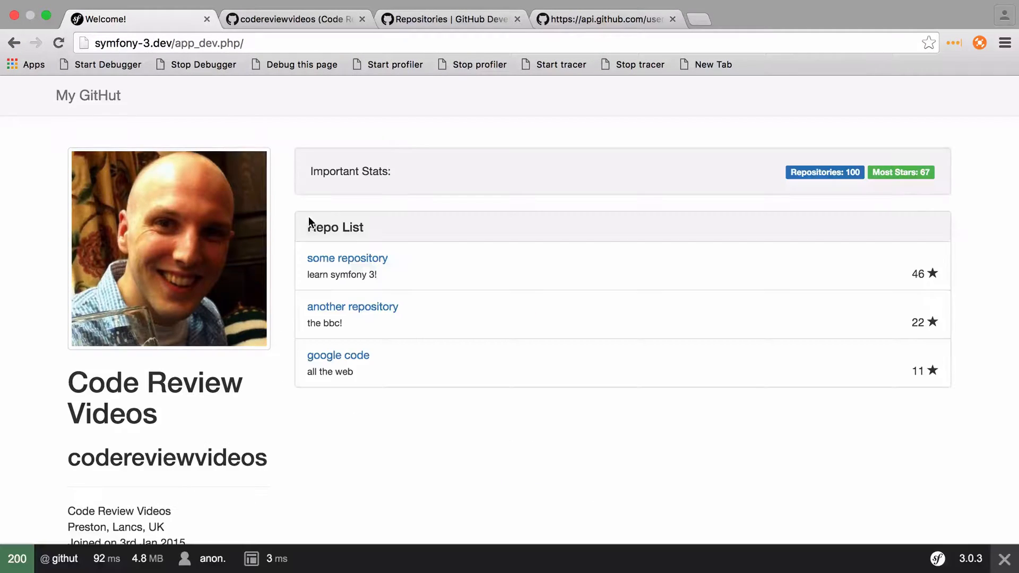
pyautogui.moveTo(525, 290)
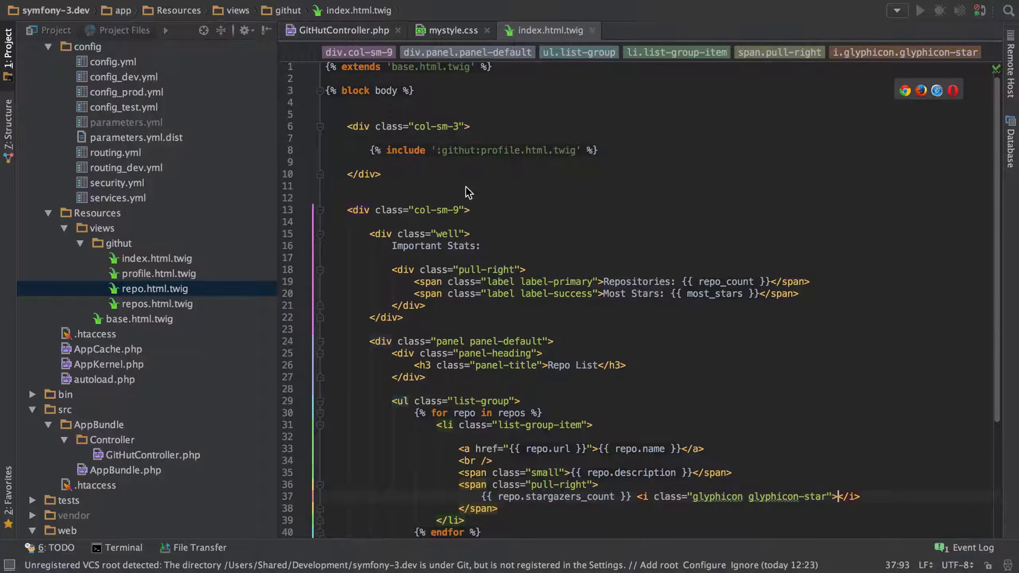
pyautogui.moveTo(172, 281)
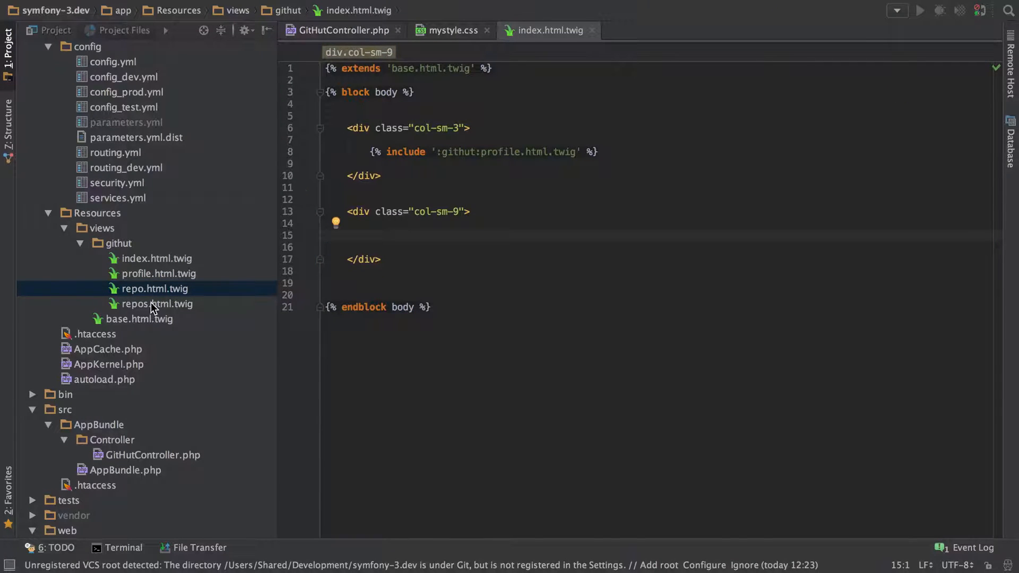
# - Check repos.html.twig, then write {% include ':githut:repos.html.twig' %} in index.html.twig's emptied column
pyautogui.doubleClick(156, 304)
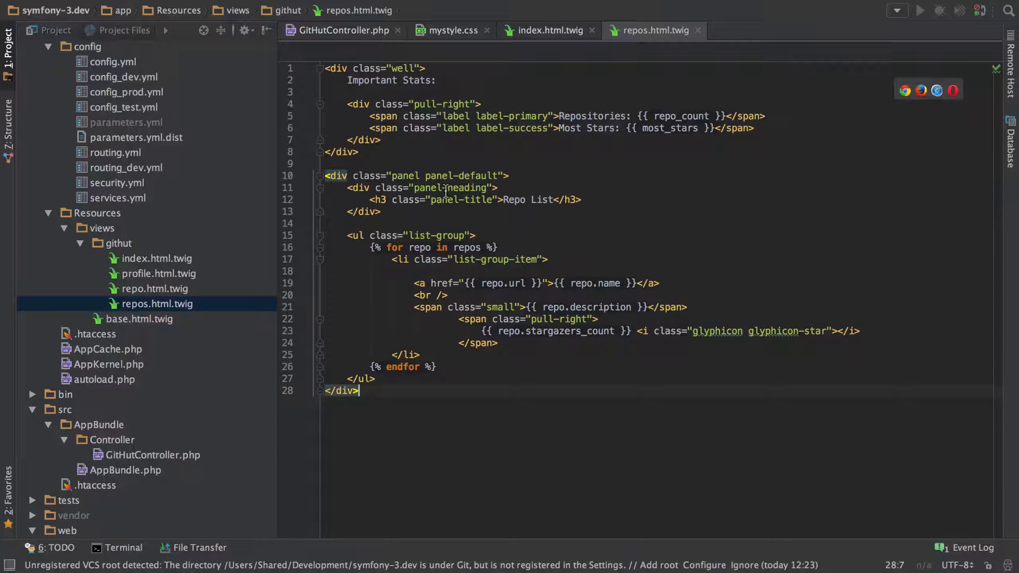
pyautogui.click(547, 30)
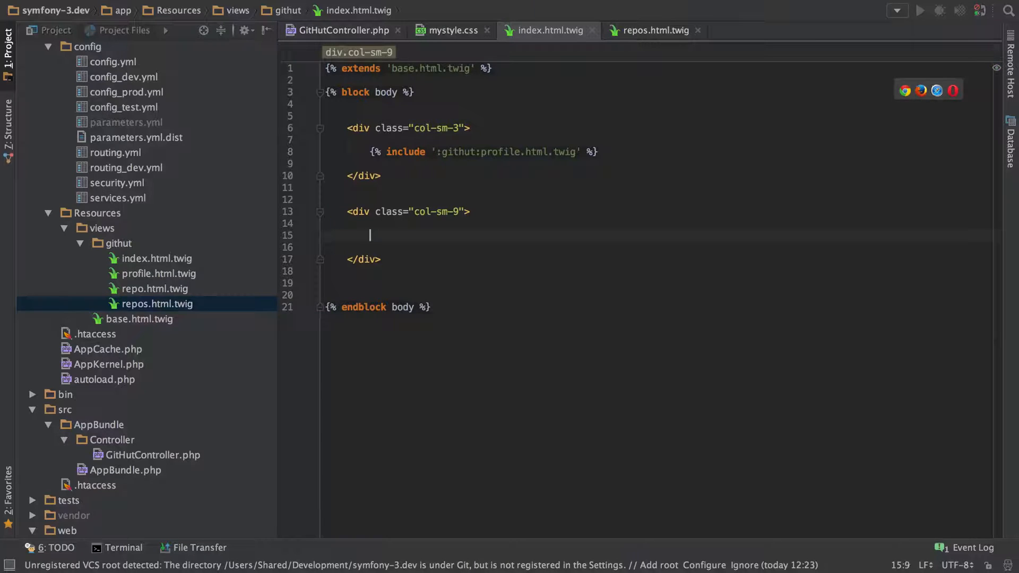
pyautogui.write('{%  %')
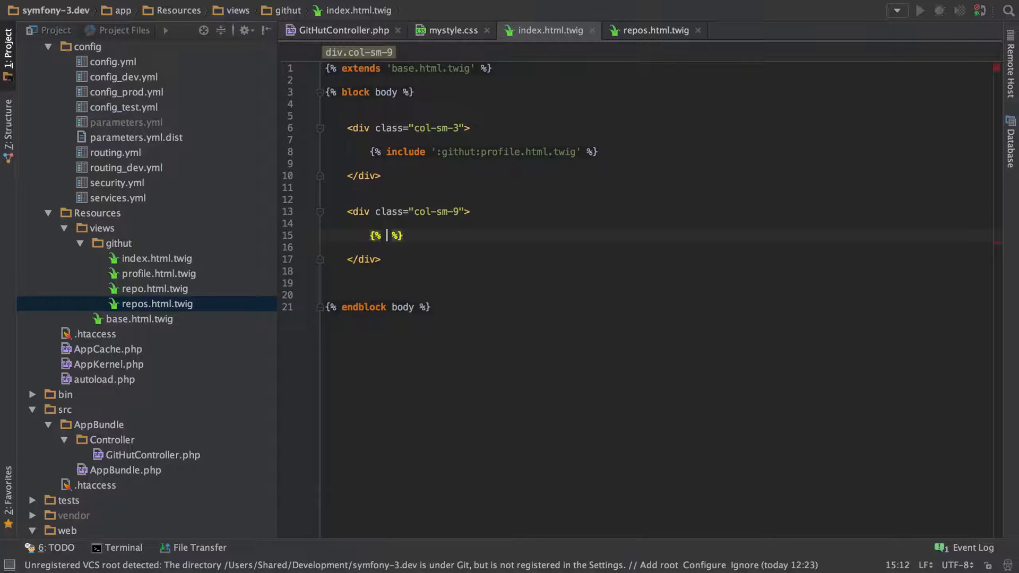
pyautogui.write("include ':")
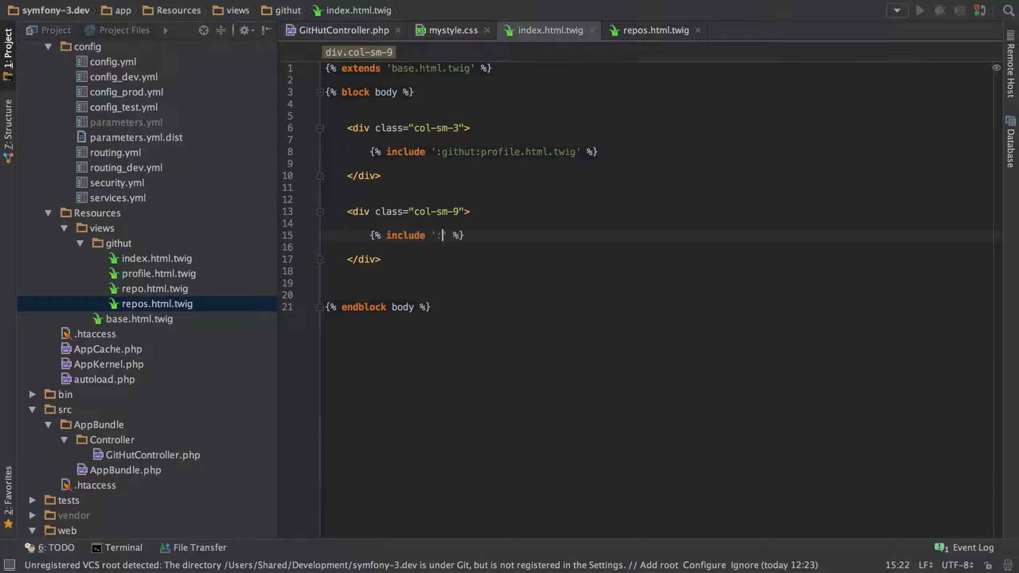
pyautogui.write('github')
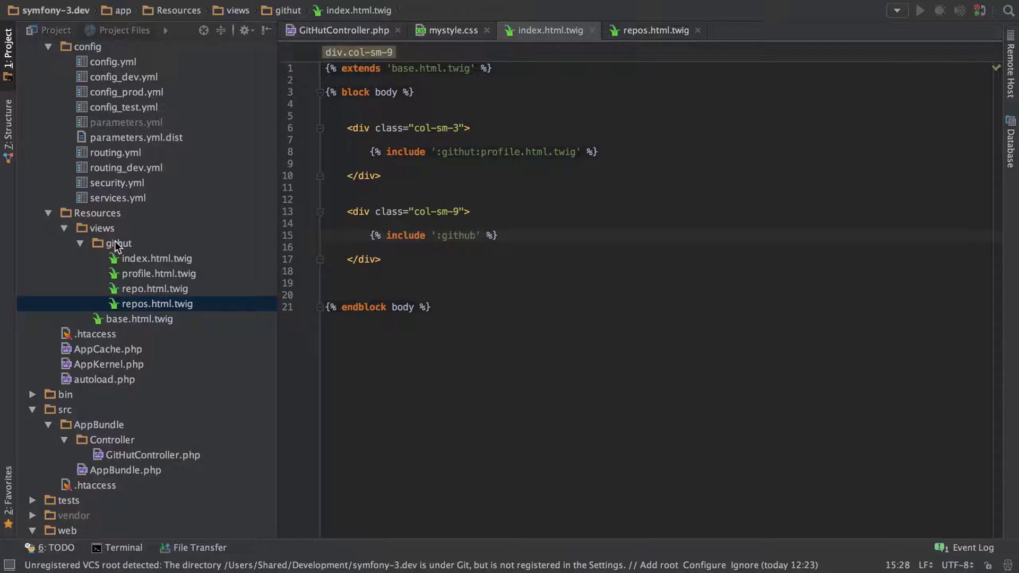
pyautogui.write(':')
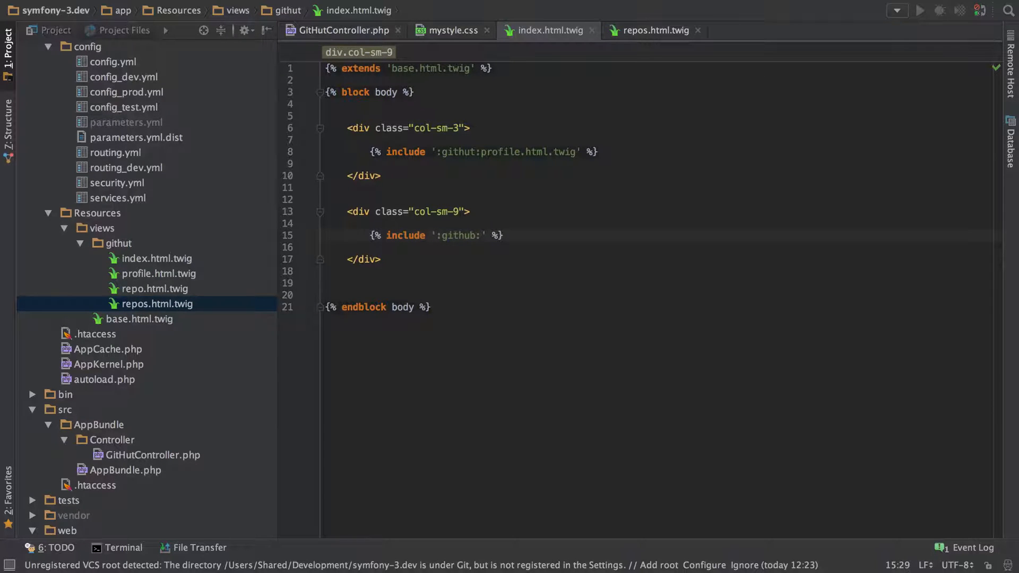
pyautogui.write('repos.html.twig')
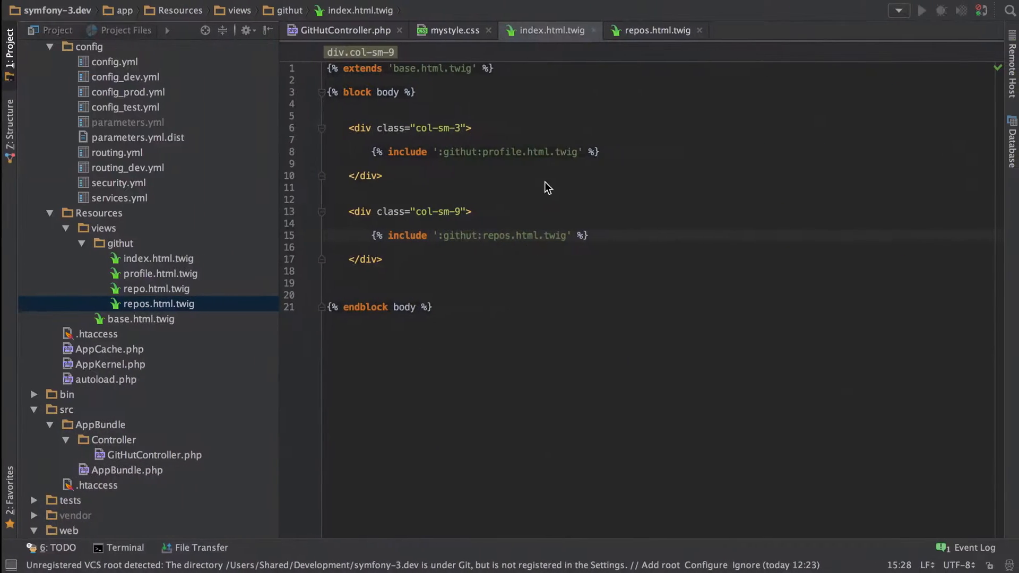
# - Cut the per-repo markup out of the loop in repos.html.twig and collapse the <li> onto one line
pyautogui.click(656, 30)
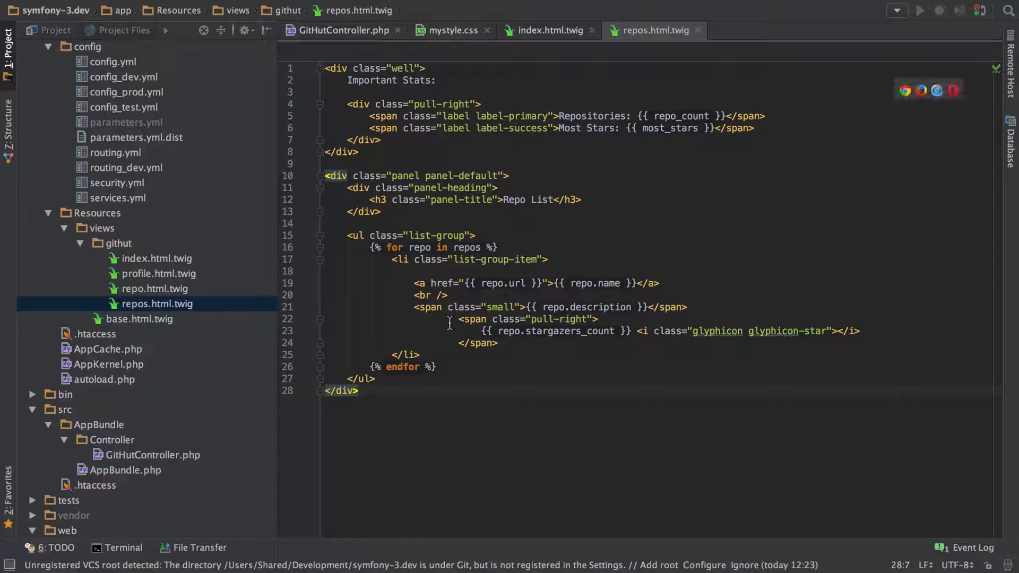
pyautogui.moveTo(343, 271); pyautogui.dragTo(499, 343)
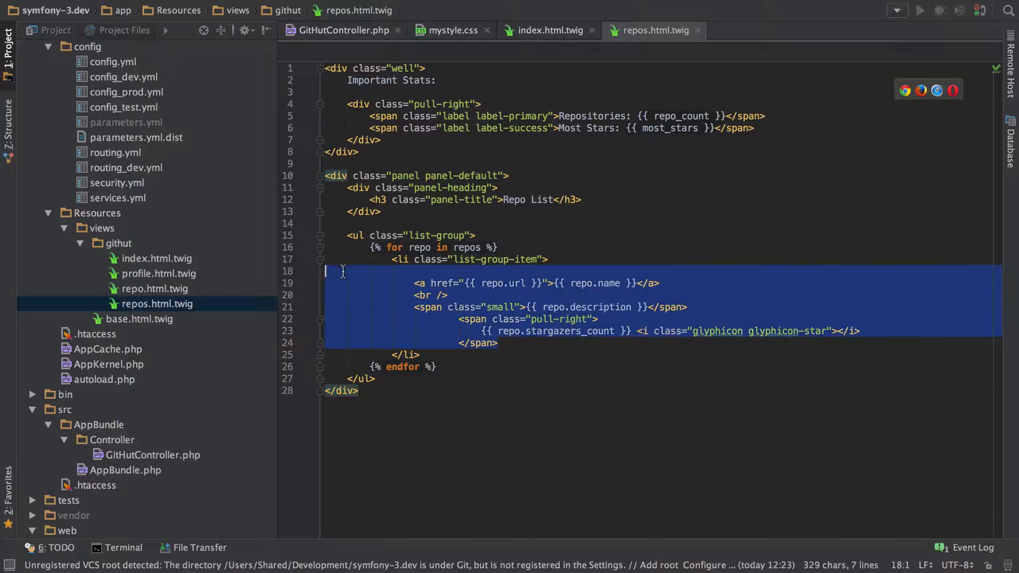
pyautogui.press('Delete')
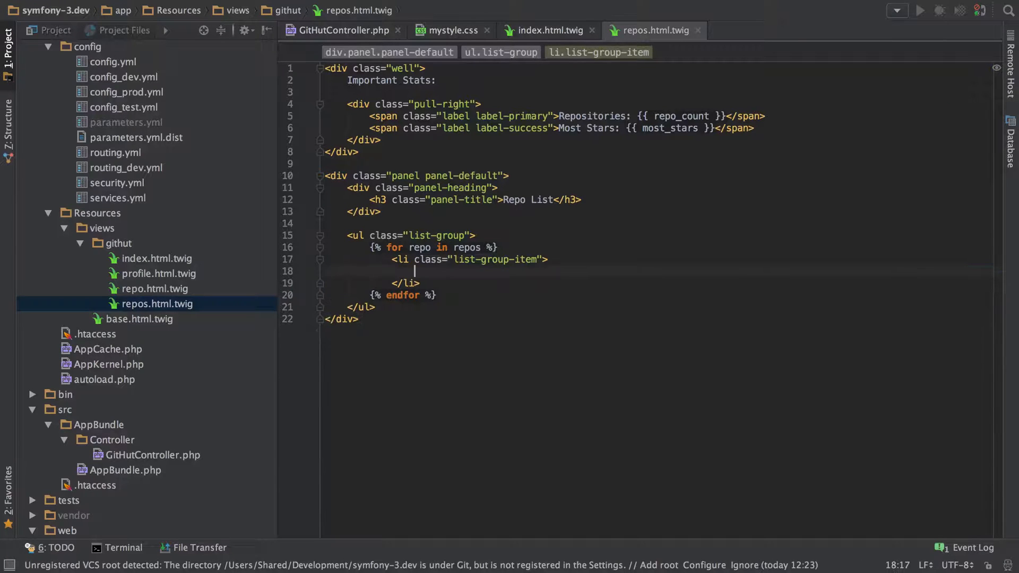
pyautogui.press('Backspace')
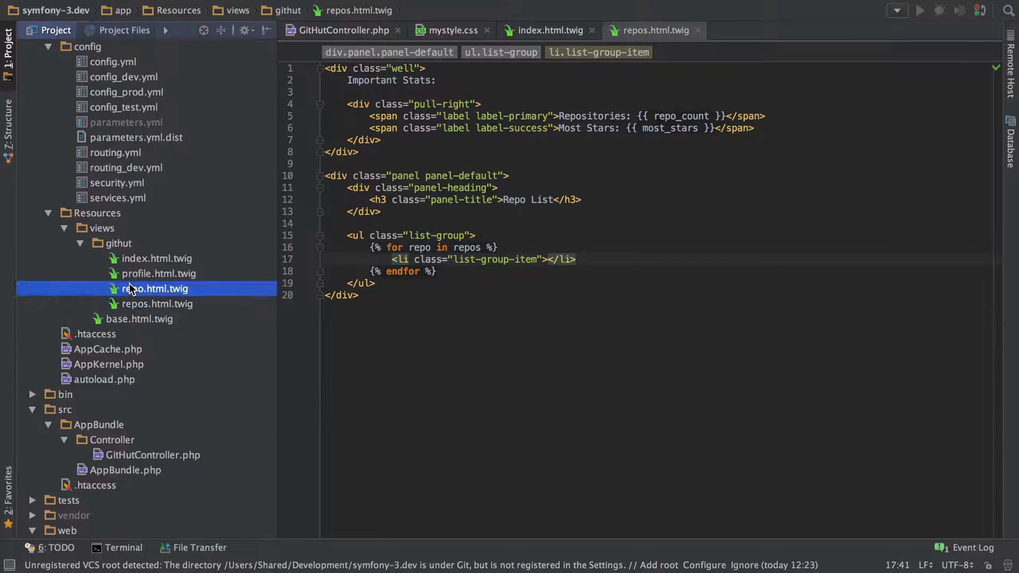
# - Look at repo.html.twig and start an {% include %} tag inside the loop's <li>
pyautogui.doubleClick(155, 288)
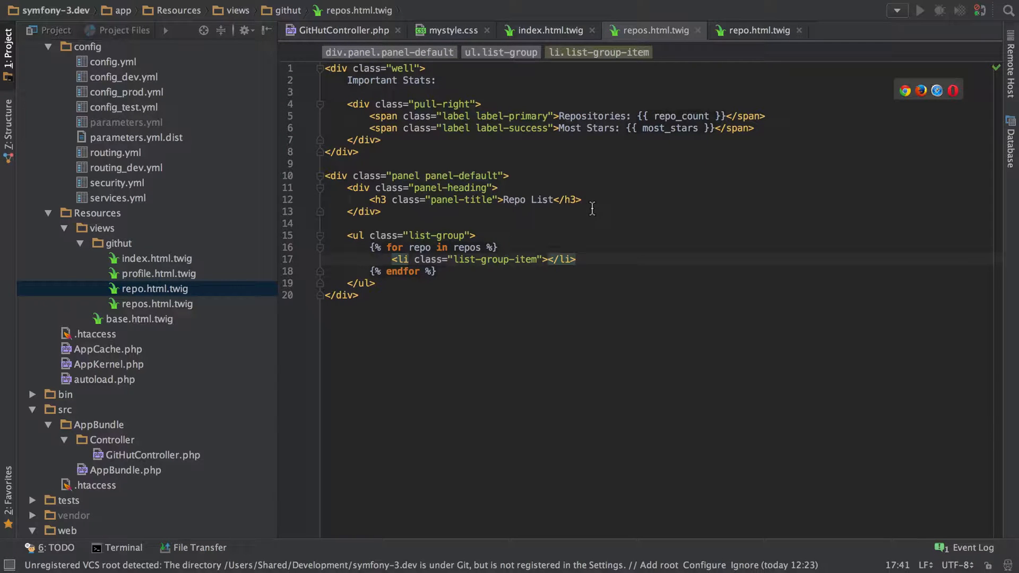
pyautogui.write('{{ }}')
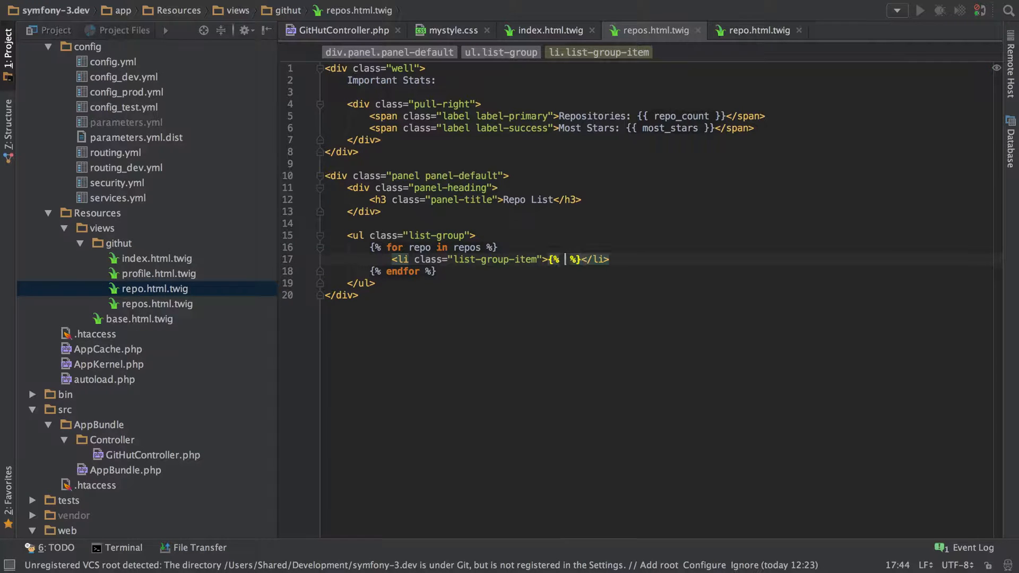
pyautogui.write('include')
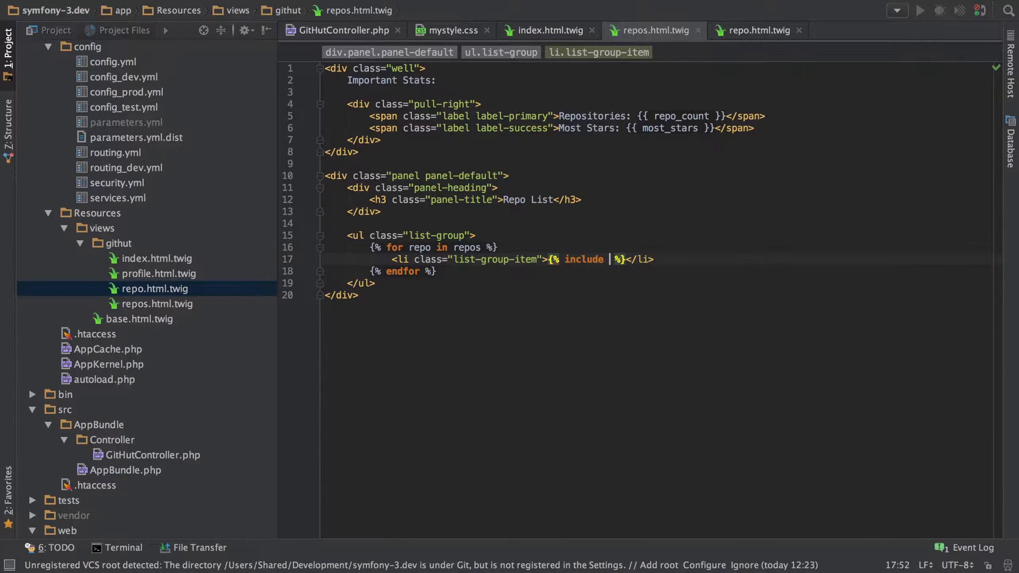